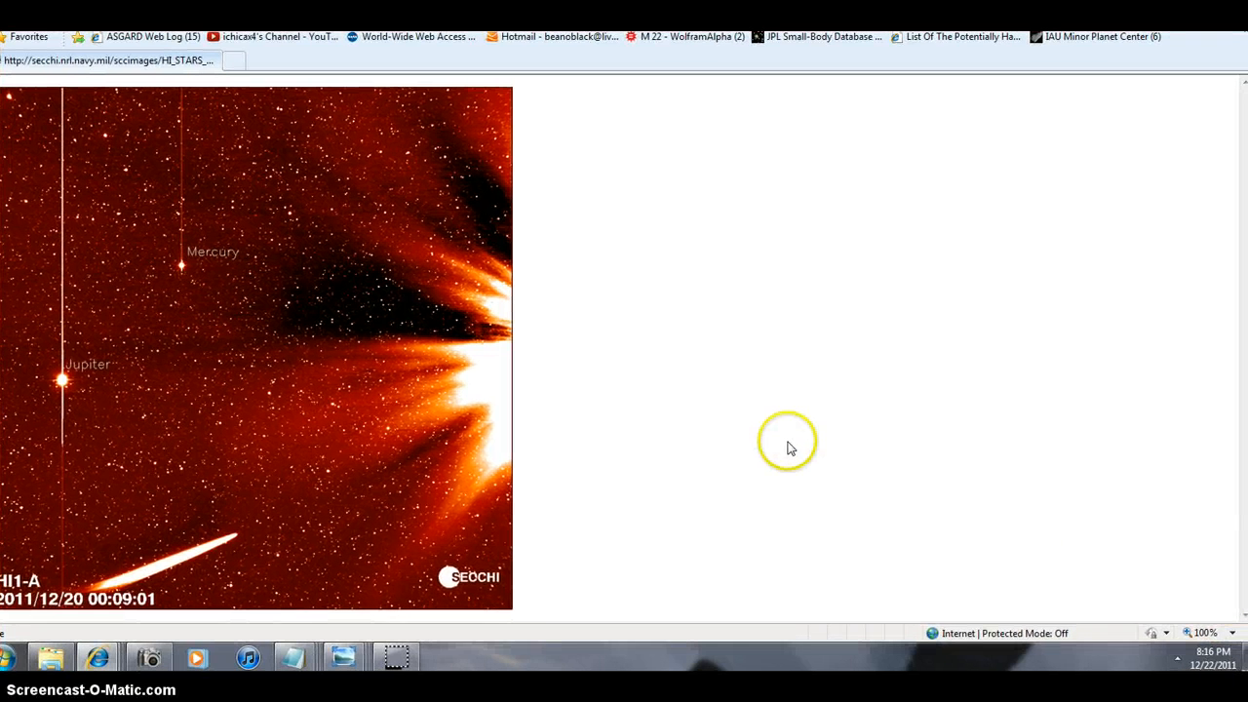
{"action": "mouse_move", "coordinate": [546, 375]}
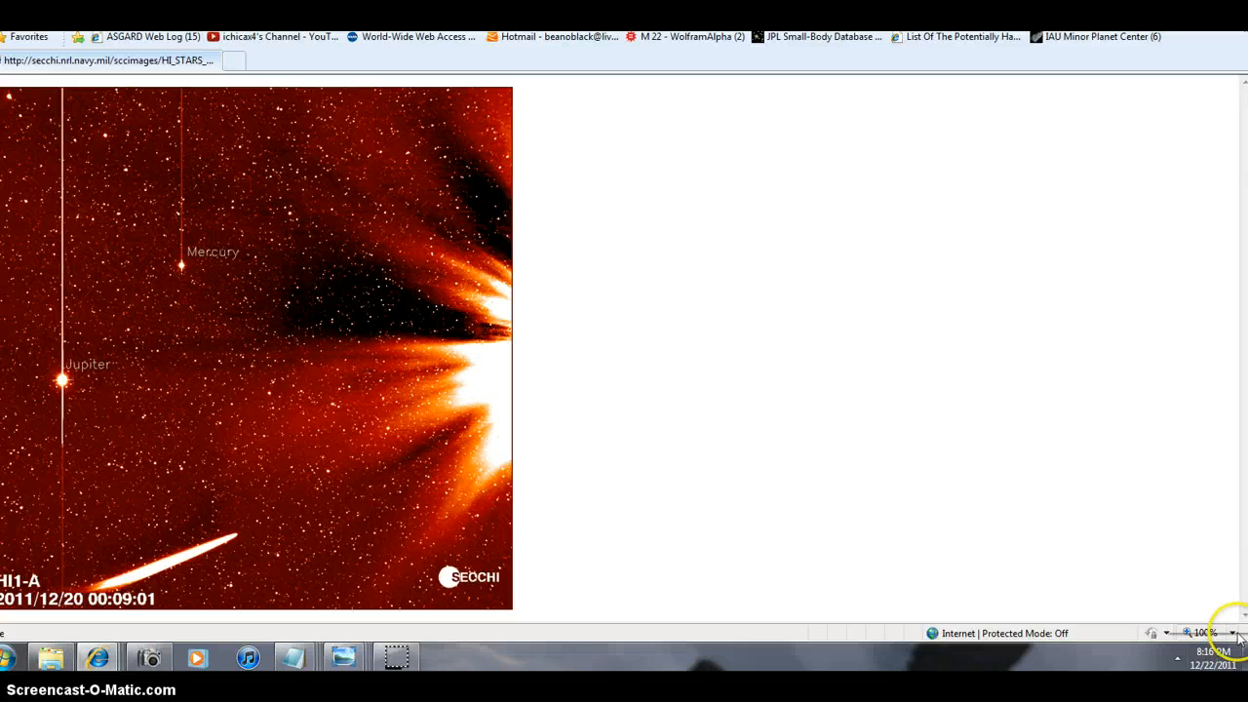
Bring up the saved HI1-B sky image from 2011/12/20 for inspection.
{"action": "left_click", "coordinate": [1217, 632]}
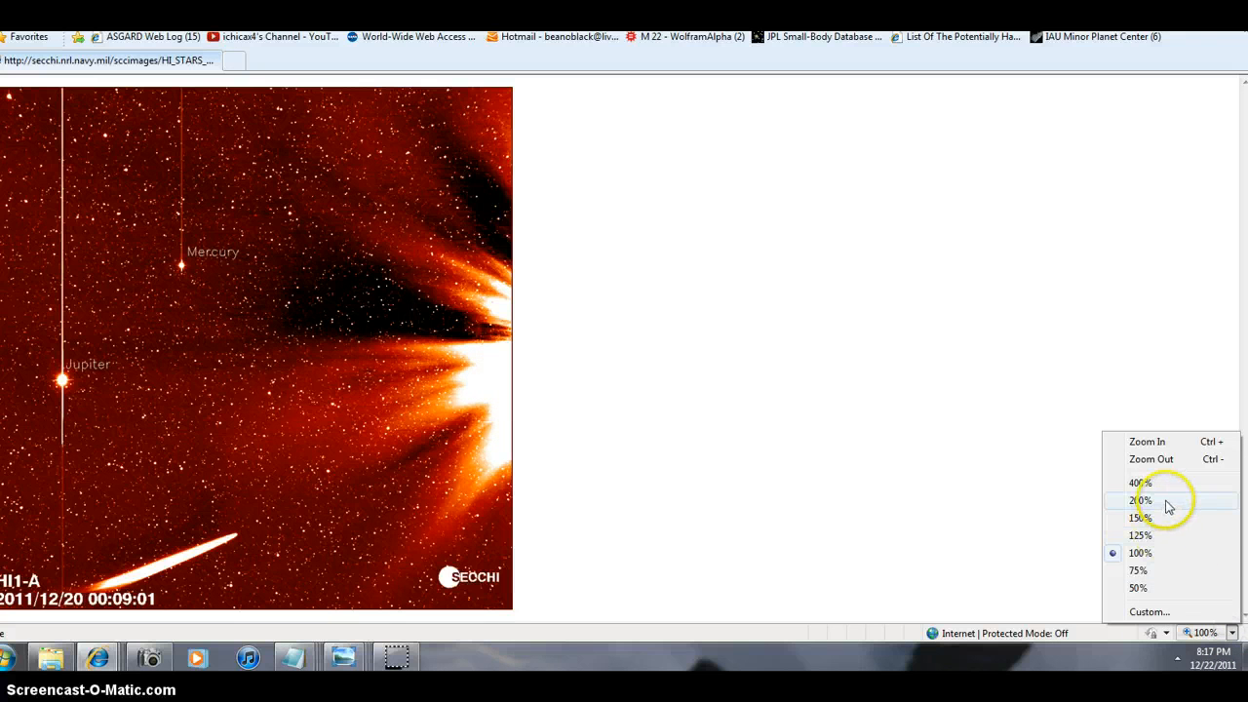
{"action": "mouse_move", "coordinate": [1139, 484]}
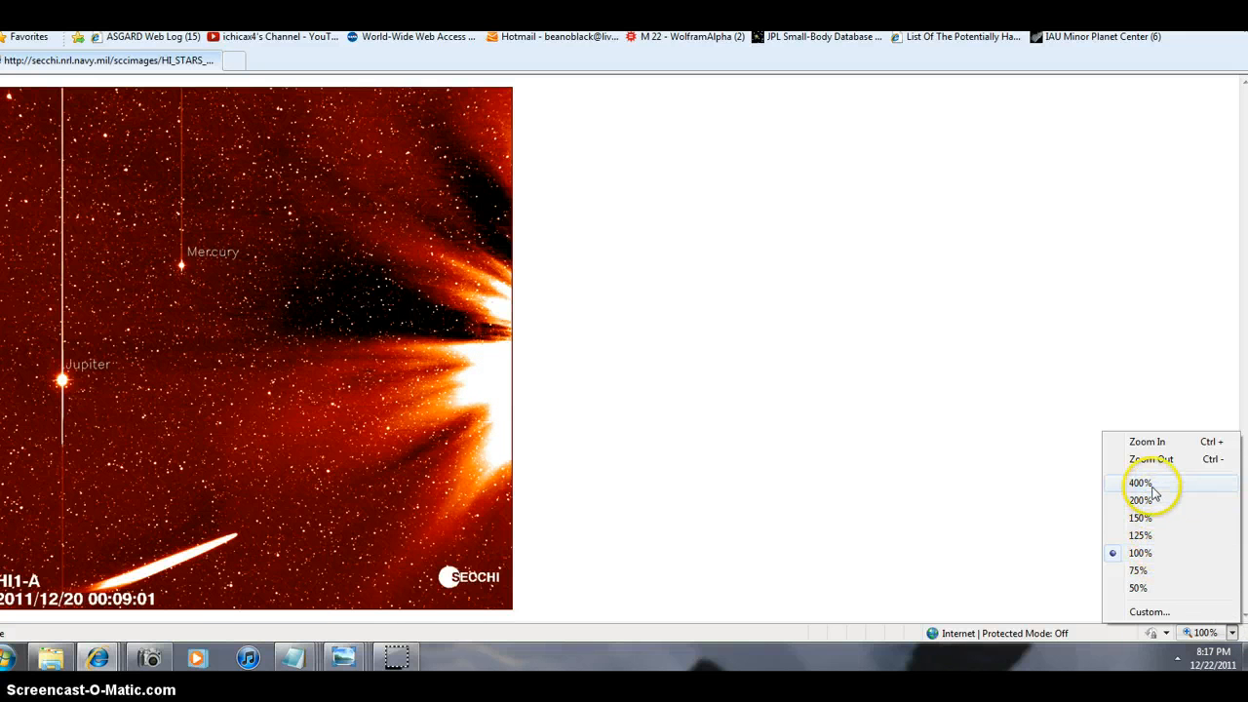
{"action": "mouse_move", "coordinate": [1150, 499]}
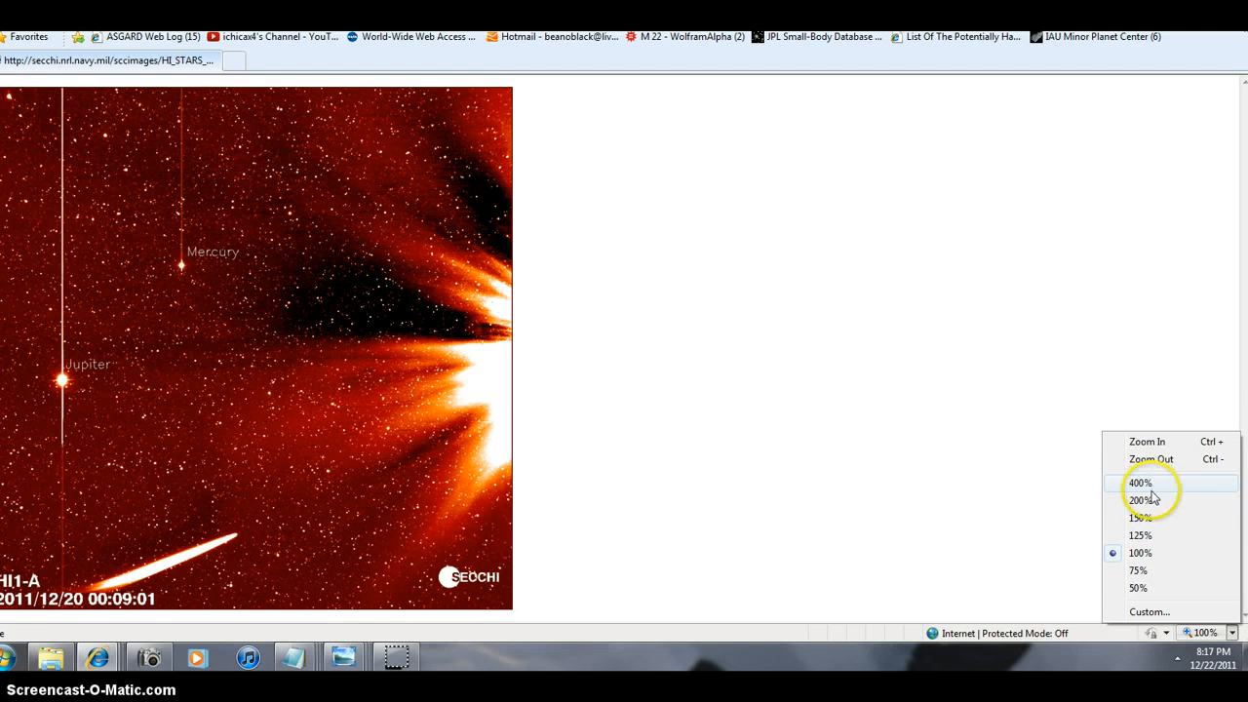
{"action": "mouse_move", "coordinate": [1150, 498]}
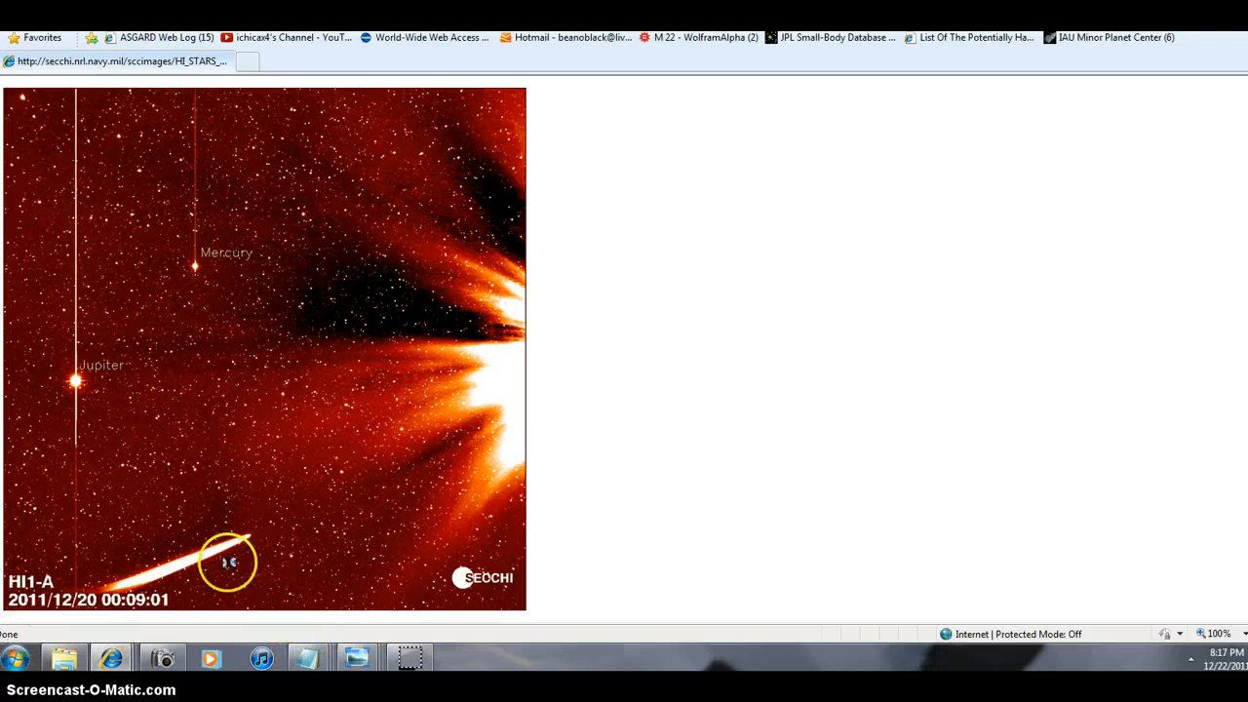
{"action": "mouse_move", "coordinate": [121, 634]}
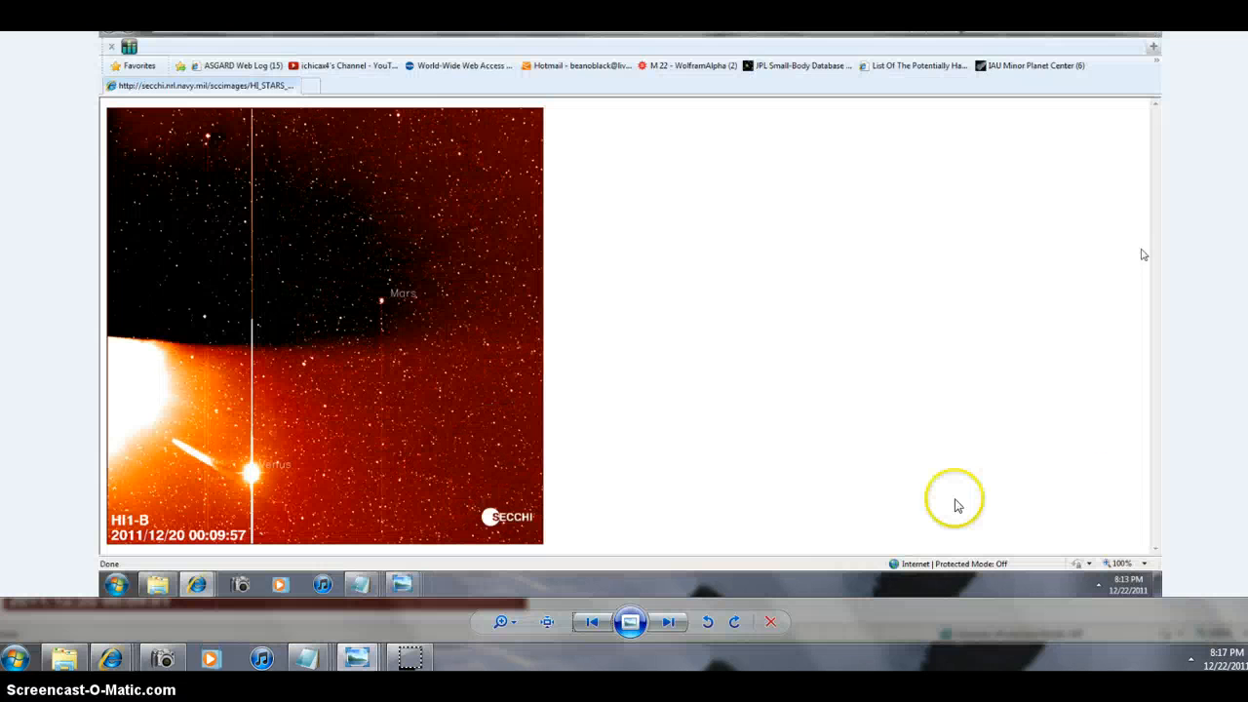
{"action": "mouse_move", "coordinate": [386, 408]}
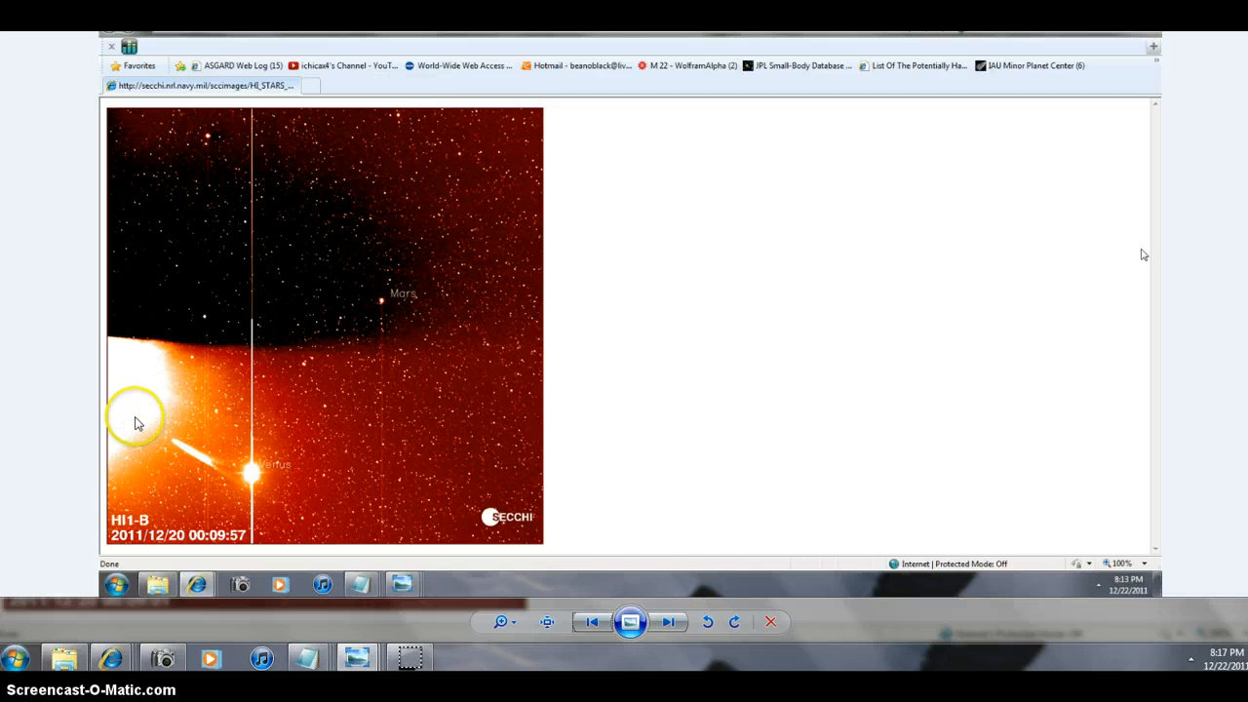
{"action": "mouse_move", "coordinate": [219, 497]}
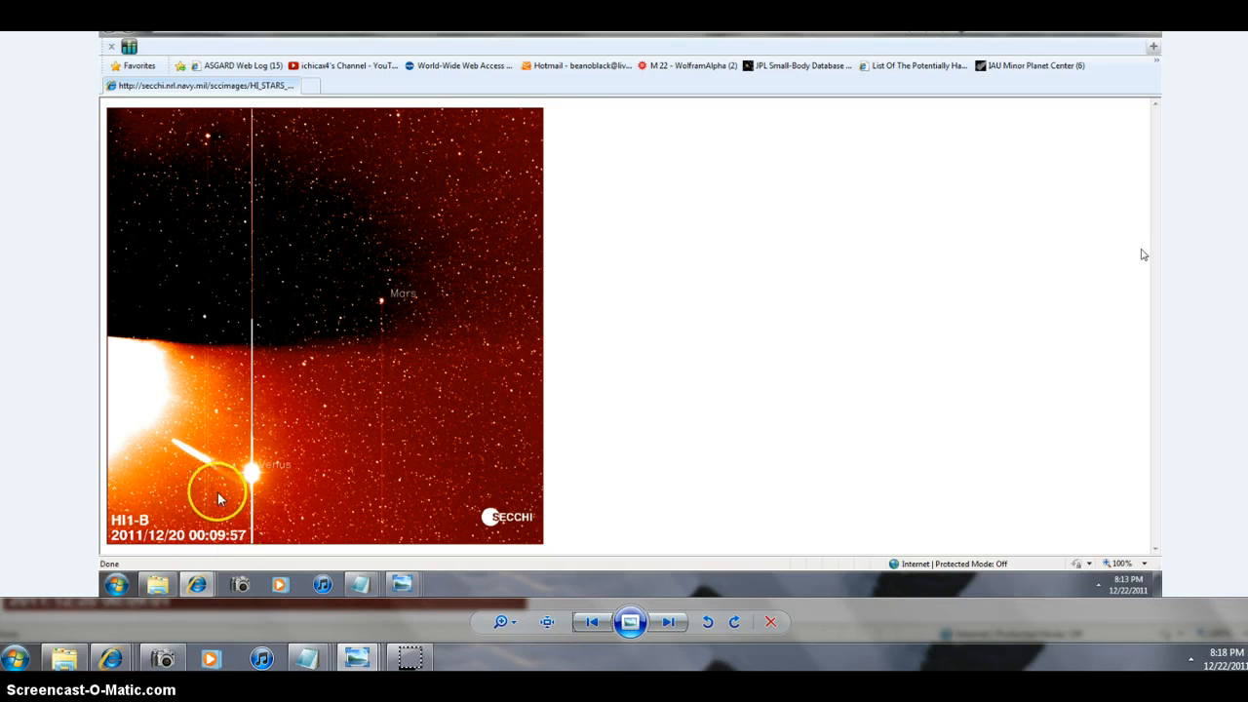
{"action": "mouse_move", "coordinate": [173, 440]}
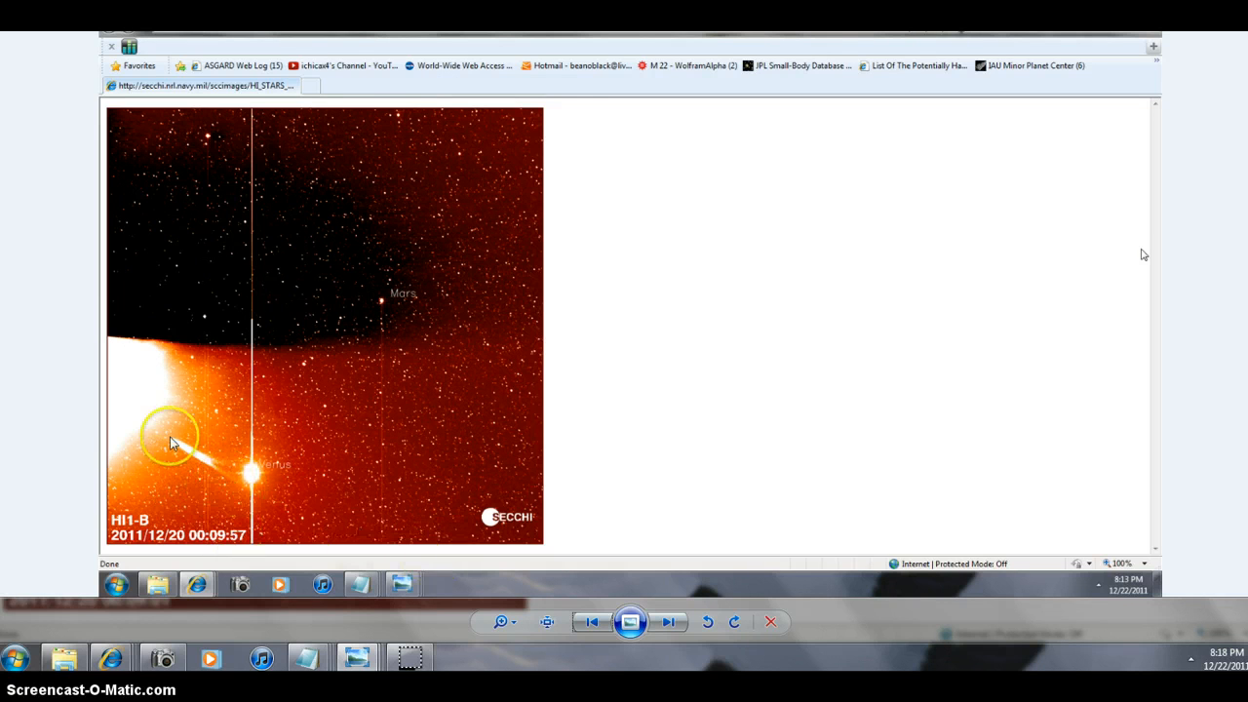
{"action": "mouse_move", "coordinate": [114, 336]}
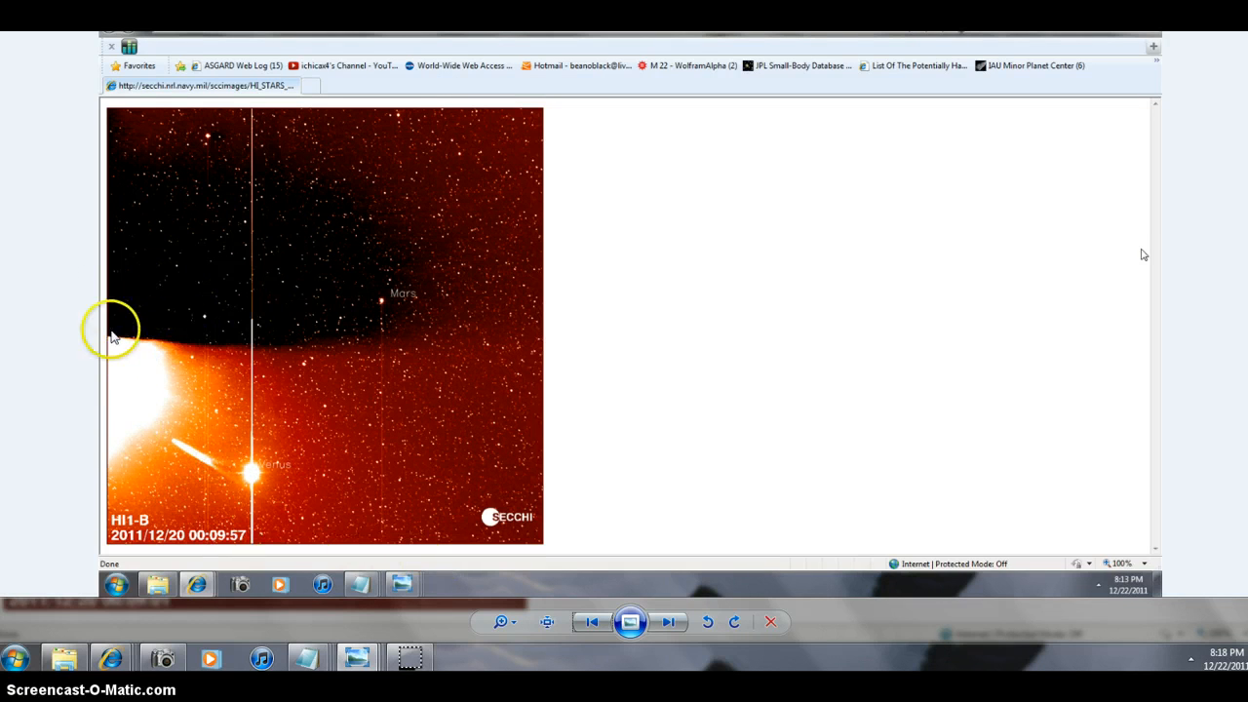
{"action": "mouse_move", "coordinate": [164, 347]}
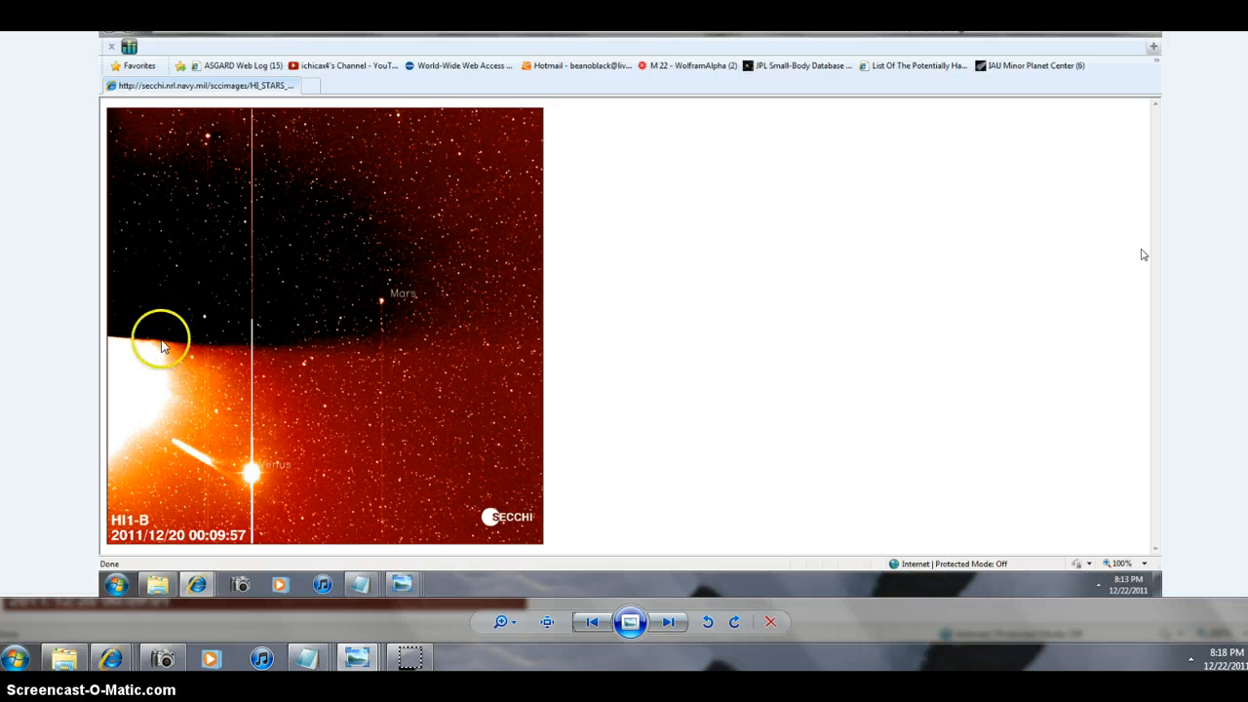
{"action": "mouse_move", "coordinate": [224, 154]}
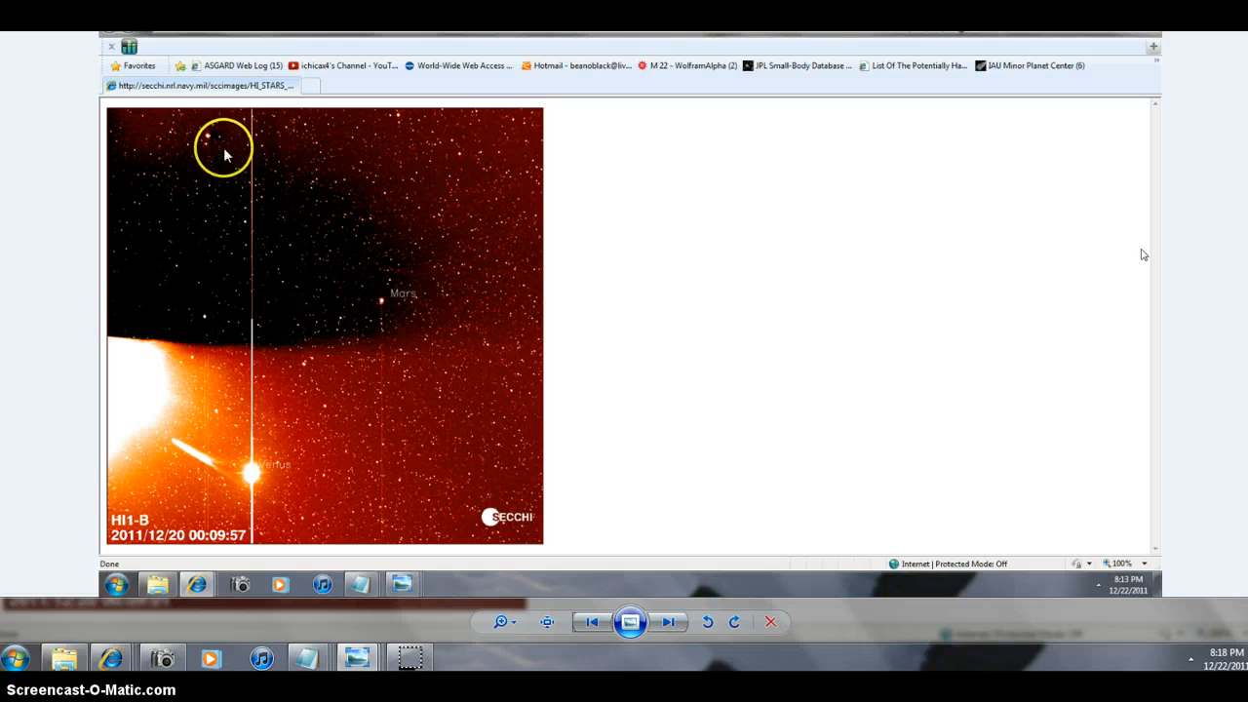
{"action": "mouse_move", "coordinate": [29, 51]}
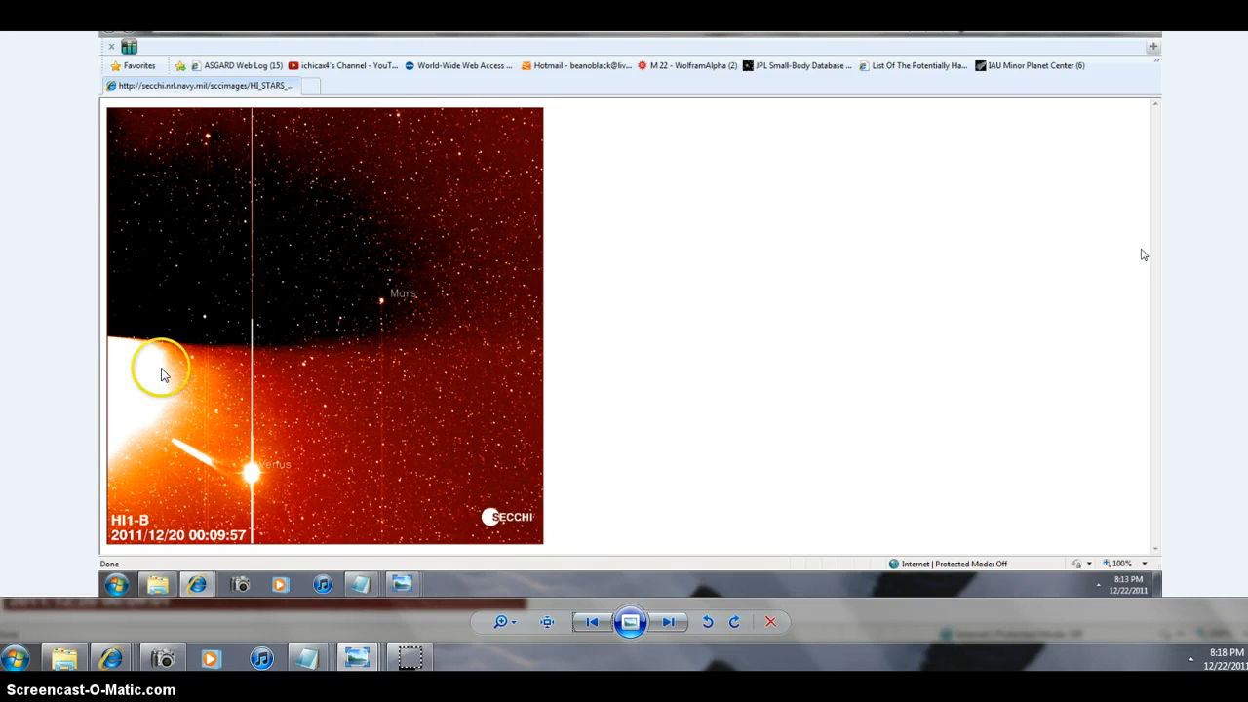
{"action": "mouse_move", "coordinate": [605, 622]}
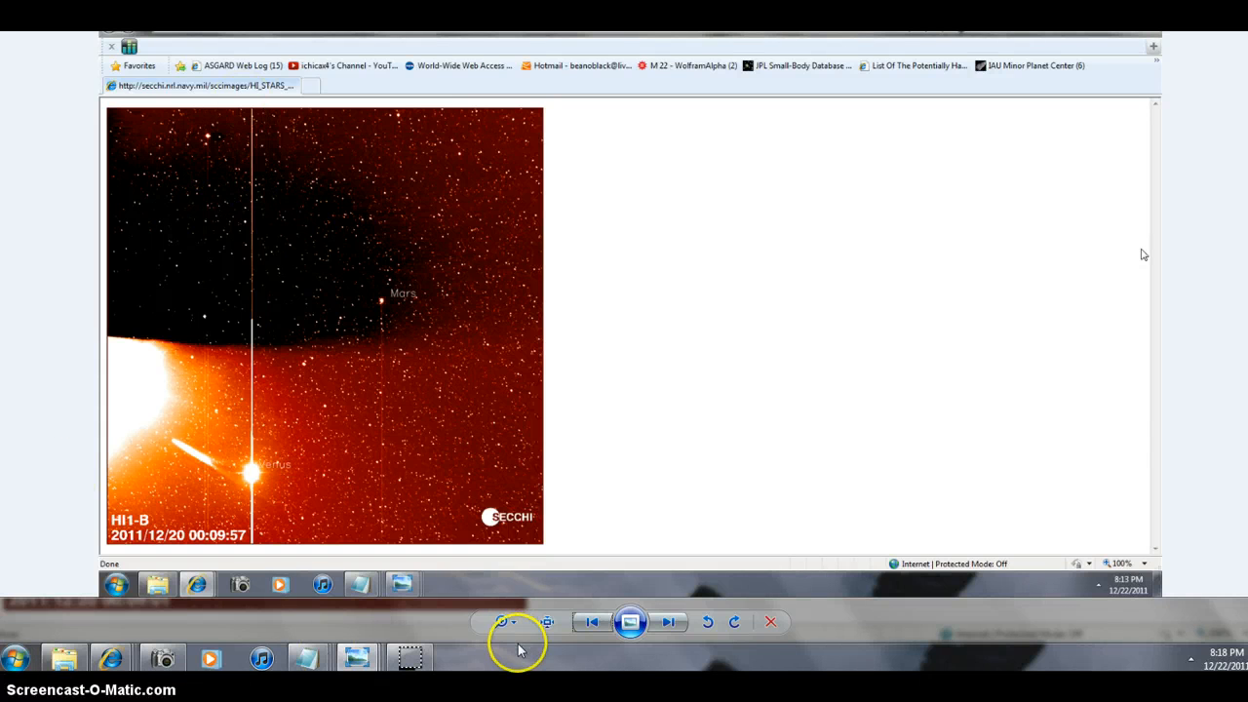
Alternate between the HI2-A and HI2-B 2011/12/20 sky images, ending on HI2-B.
{"action": "left_click", "coordinate": [593, 620]}
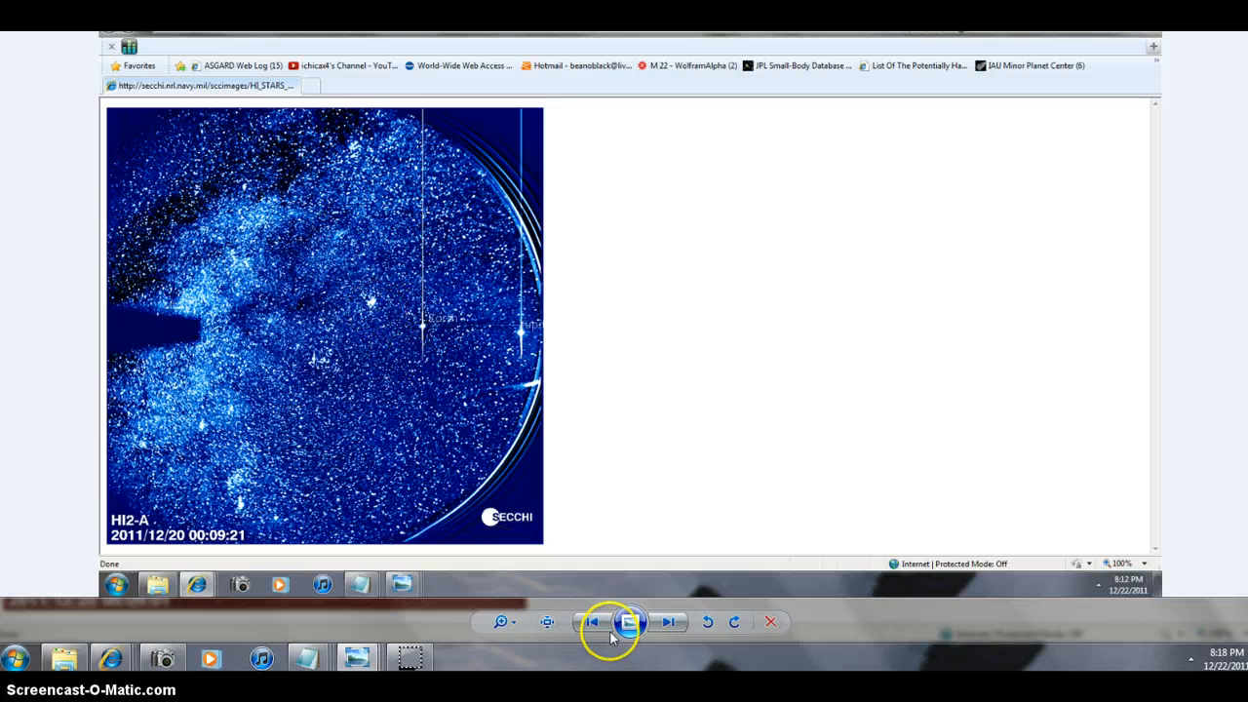
{"action": "left_click", "coordinate": [593, 623]}
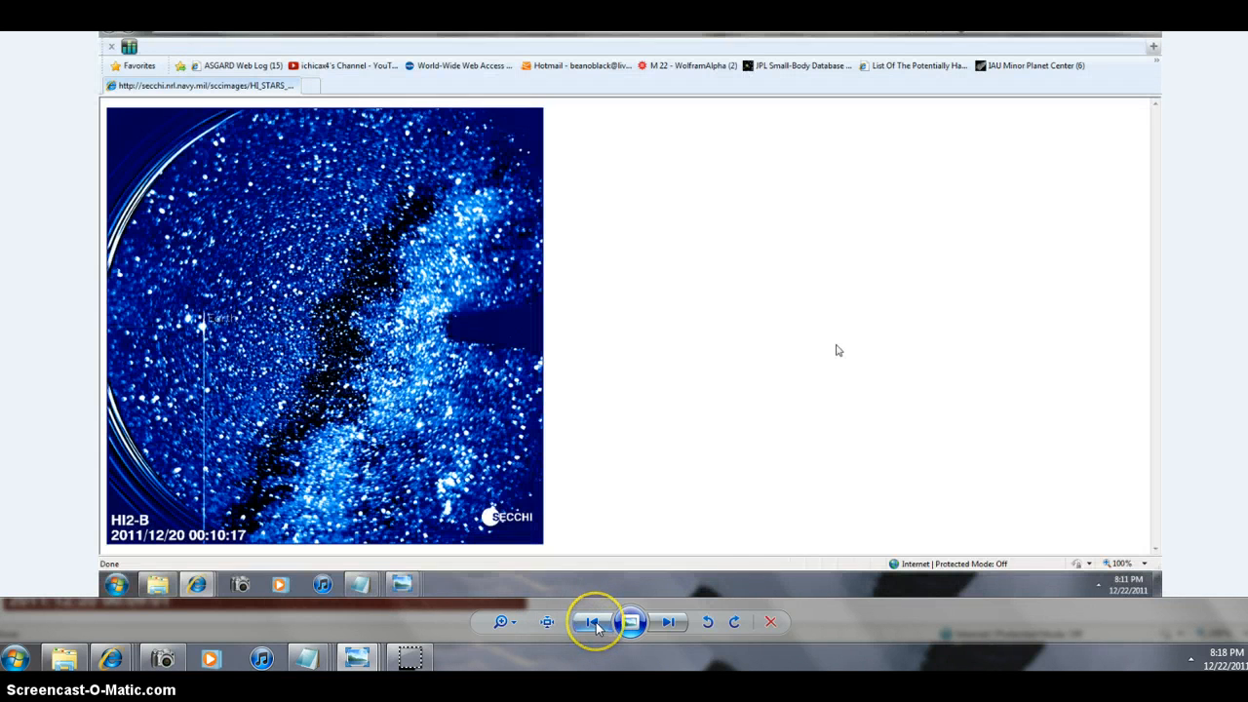
{"action": "mouse_move", "coordinate": [632, 621]}
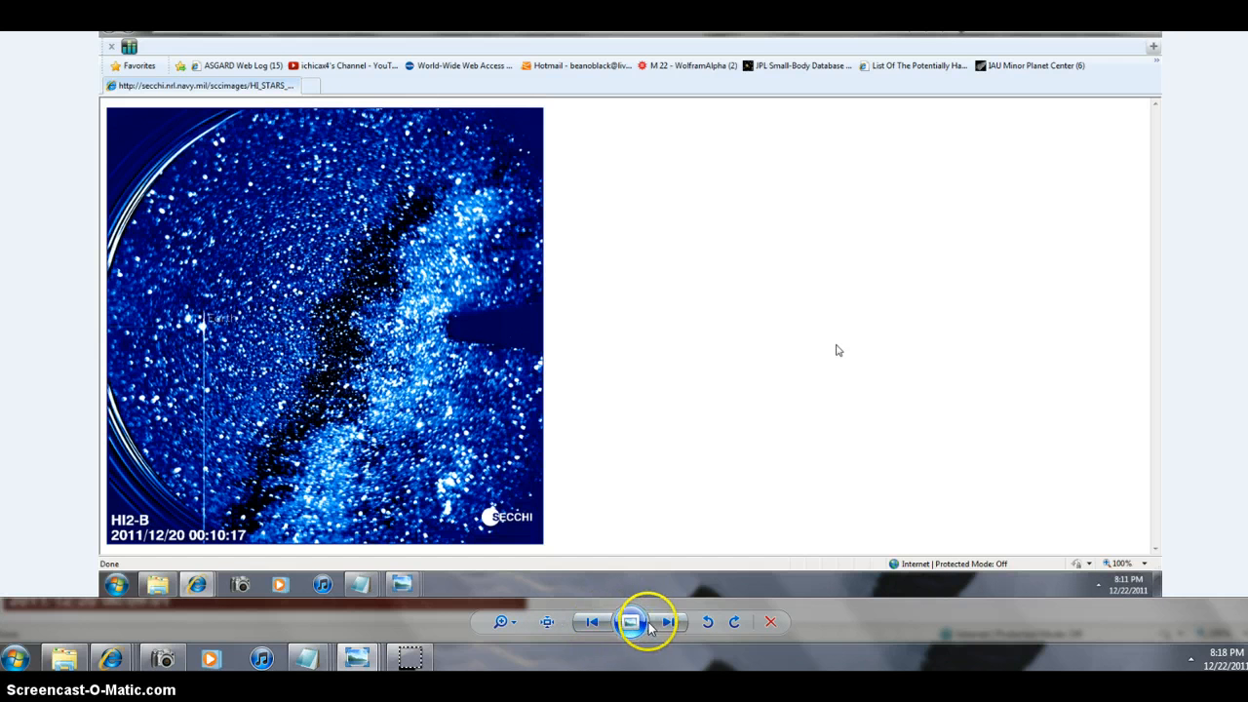
{"action": "left_click", "coordinate": [632, 621]}
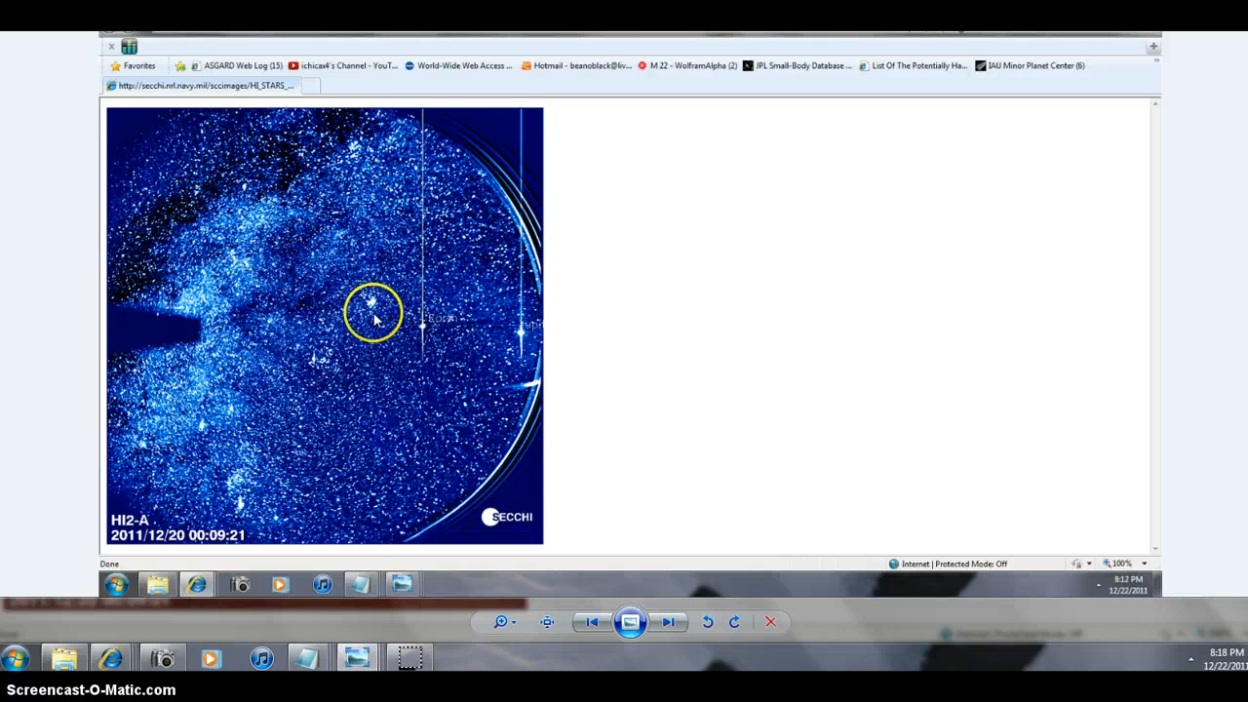
{"action": "mouse_move", "coordinate": [522, 470]}
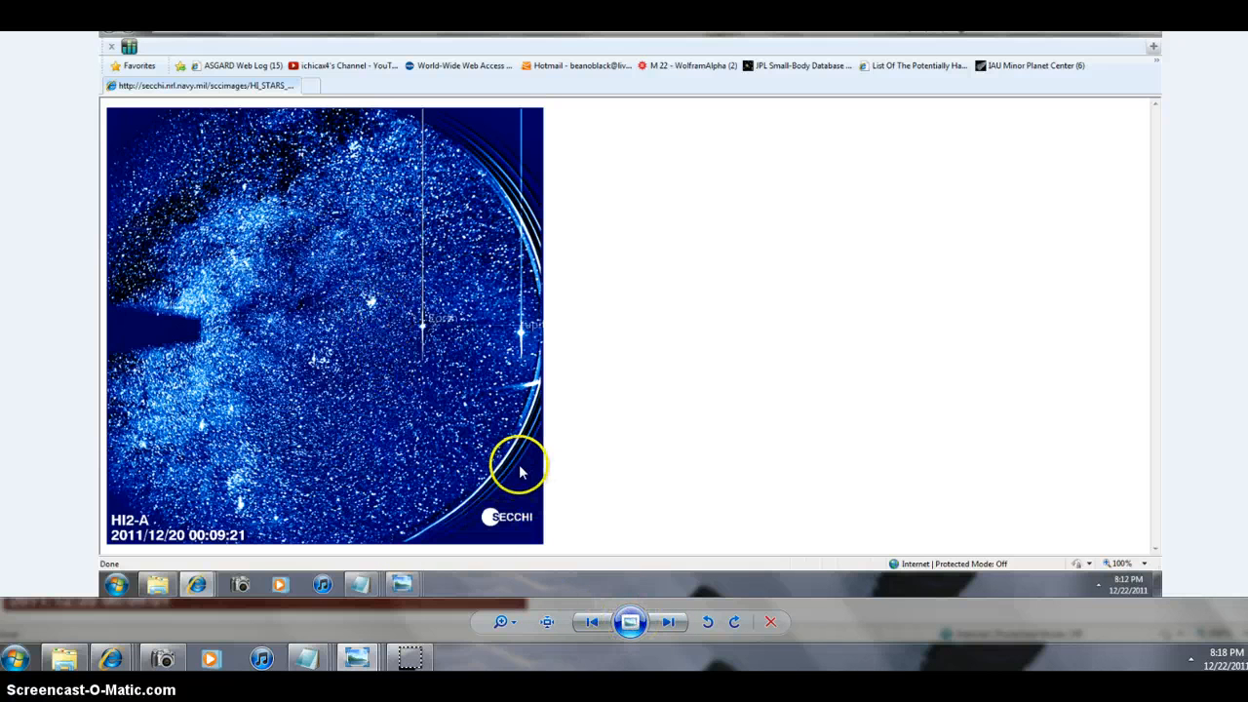
{"action": "mouse_move", "coordinate": [591, 623]}
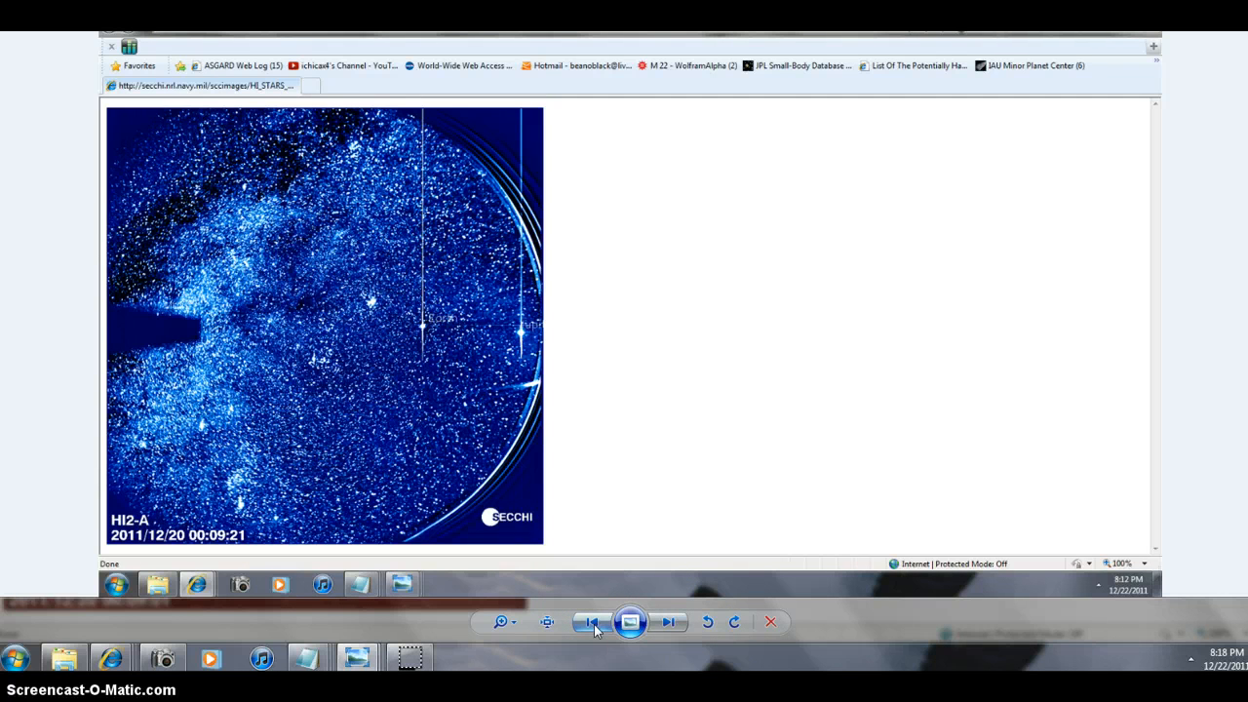
{"action": "left_click", "coordinate": [593, 623]}
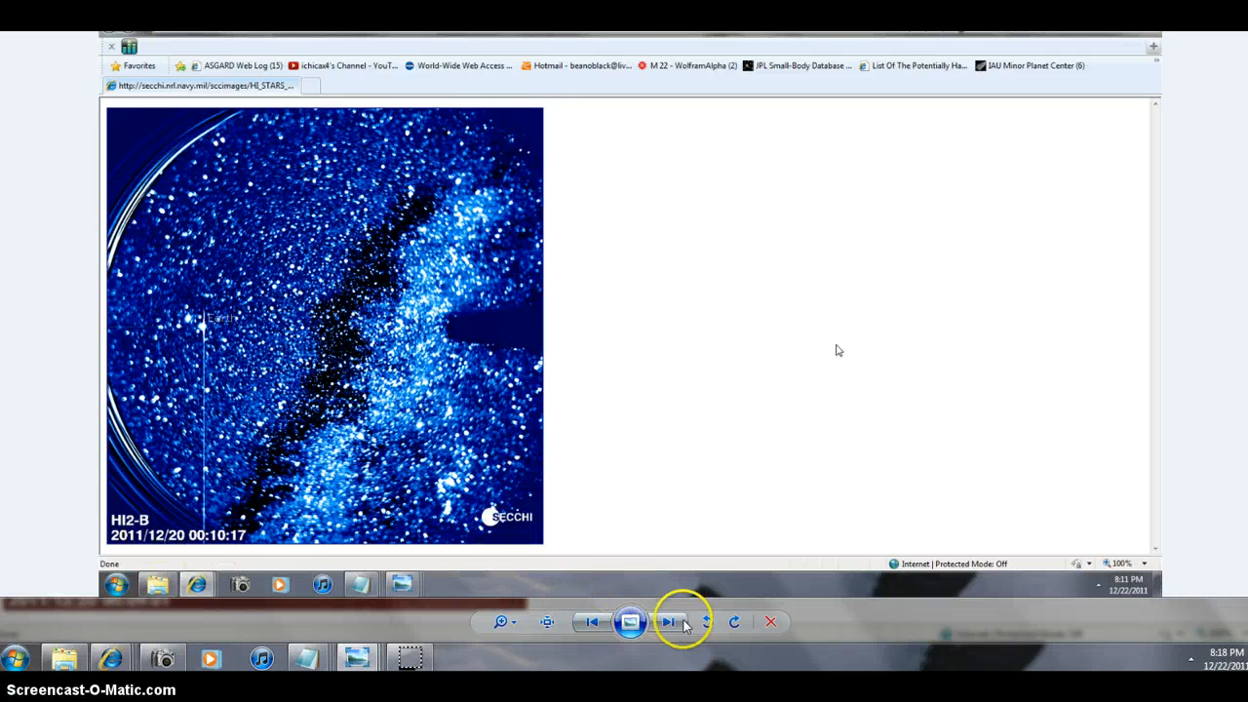
{"action": "left_click", "coordinate": [669, 620]}
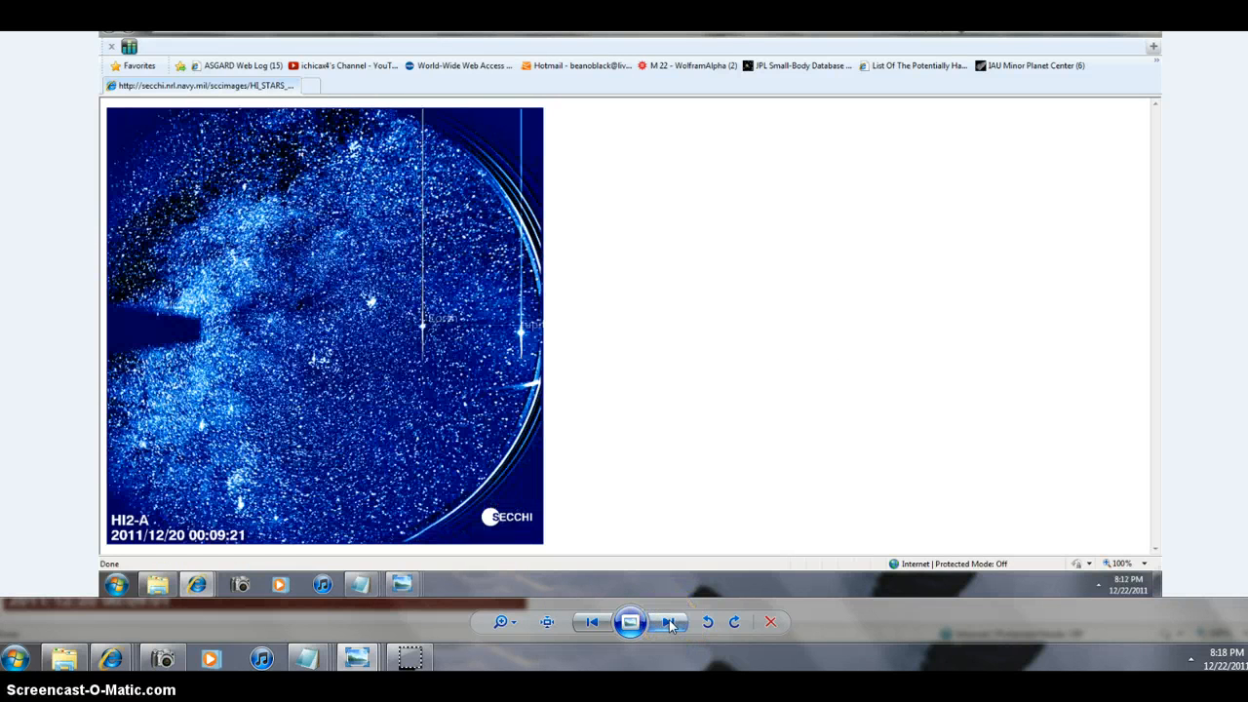
{"action": "left_click", "coordinate": [671, 622]}
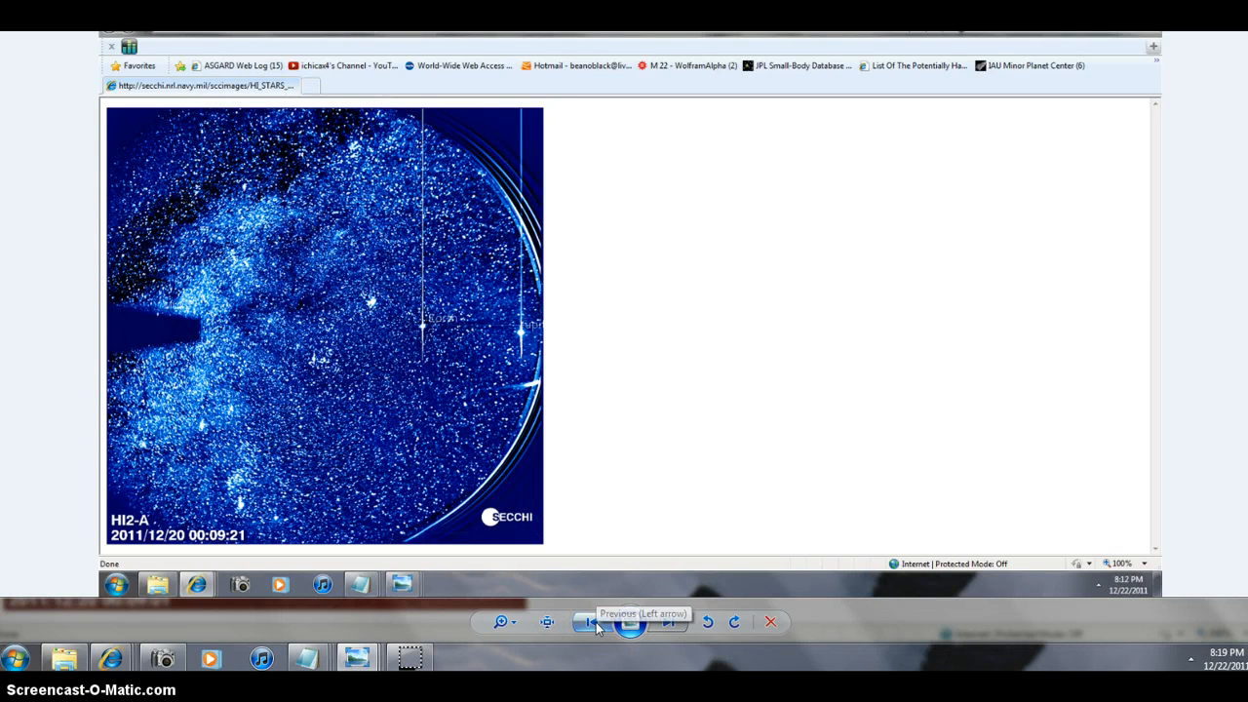
{"action": "left_click", "coordinate": [589, 623]}
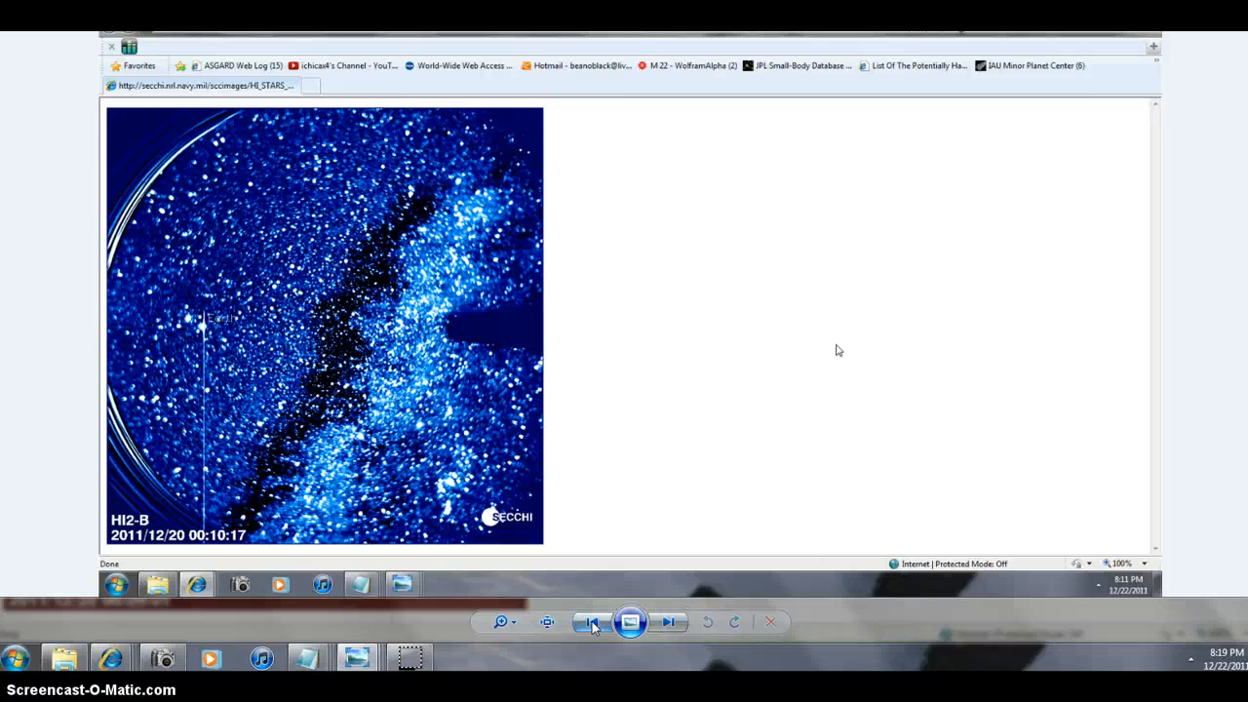
Cycle through the 2010/12/31 HI1-B and HI2-B sky images with Previous and Next.
{"action": "left_click", "coordinate": [593, 620]}
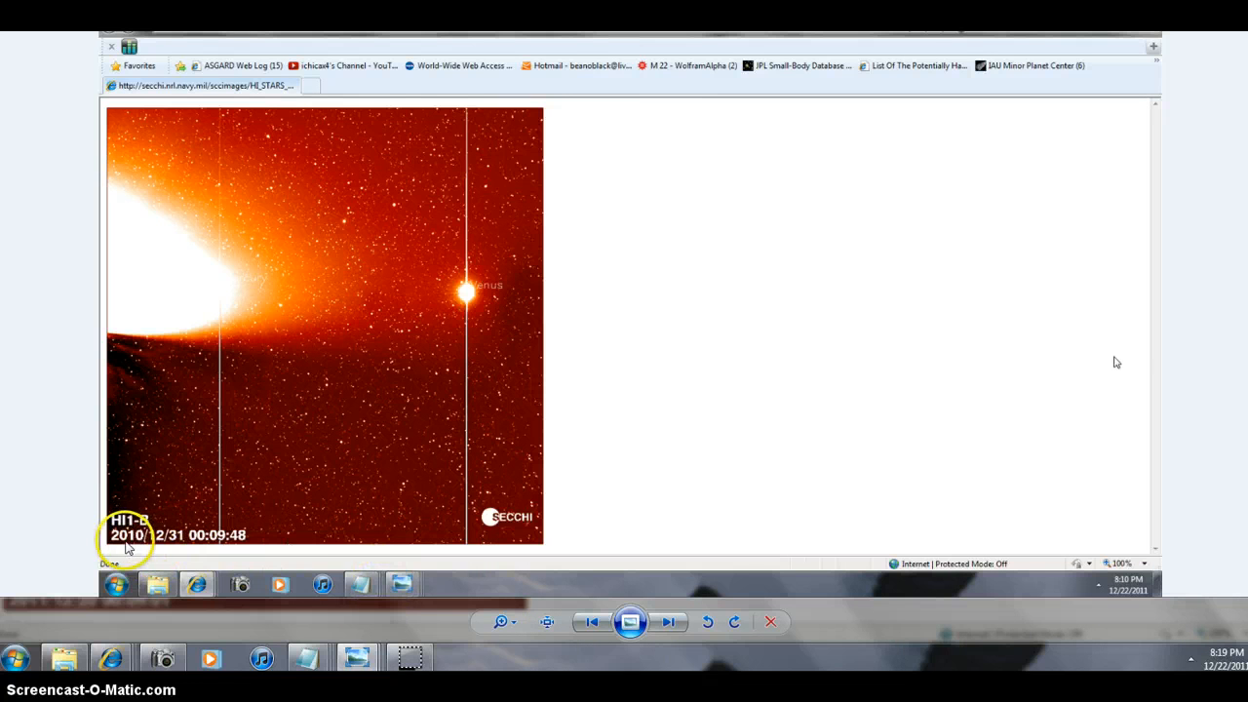
{"action": "mouse_move", "coordinate": [258, 297]}
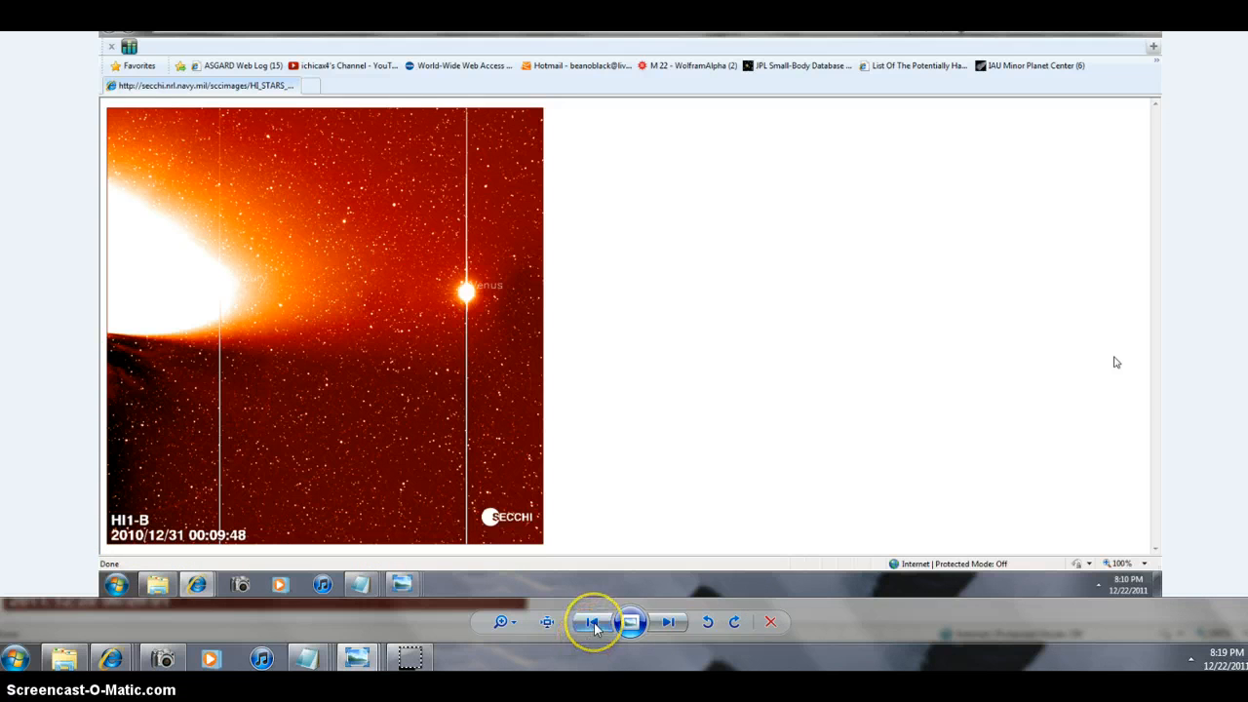
{"action": "mouse_move", "coordinate": [593, 622]}
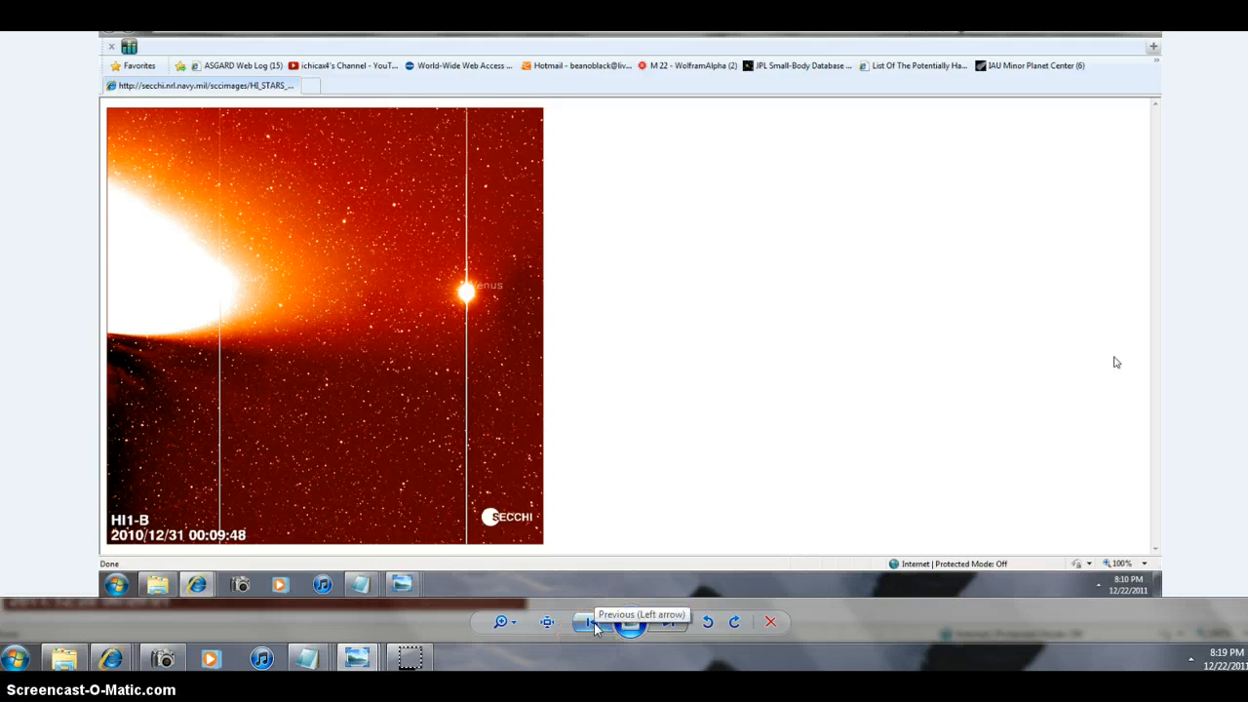
{"action": "left_click", "coordinate": [593, 622]}
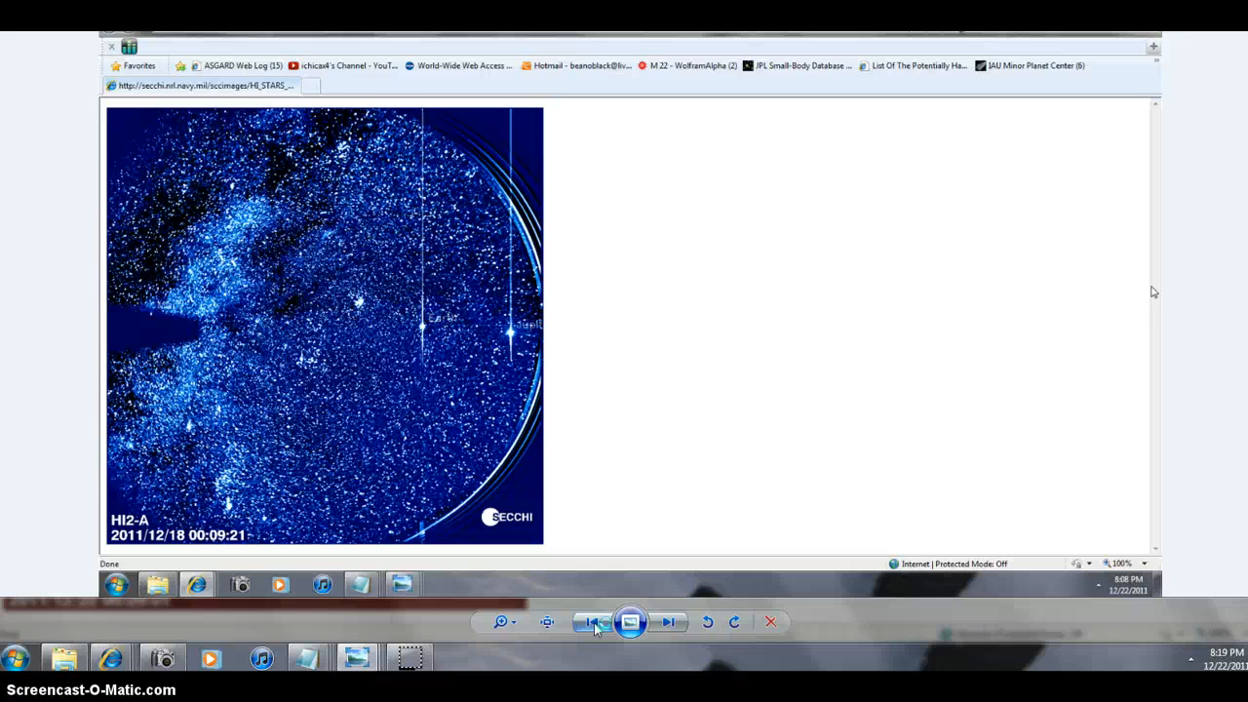
{"action": "left_click", "coordinate": [667, 622]}
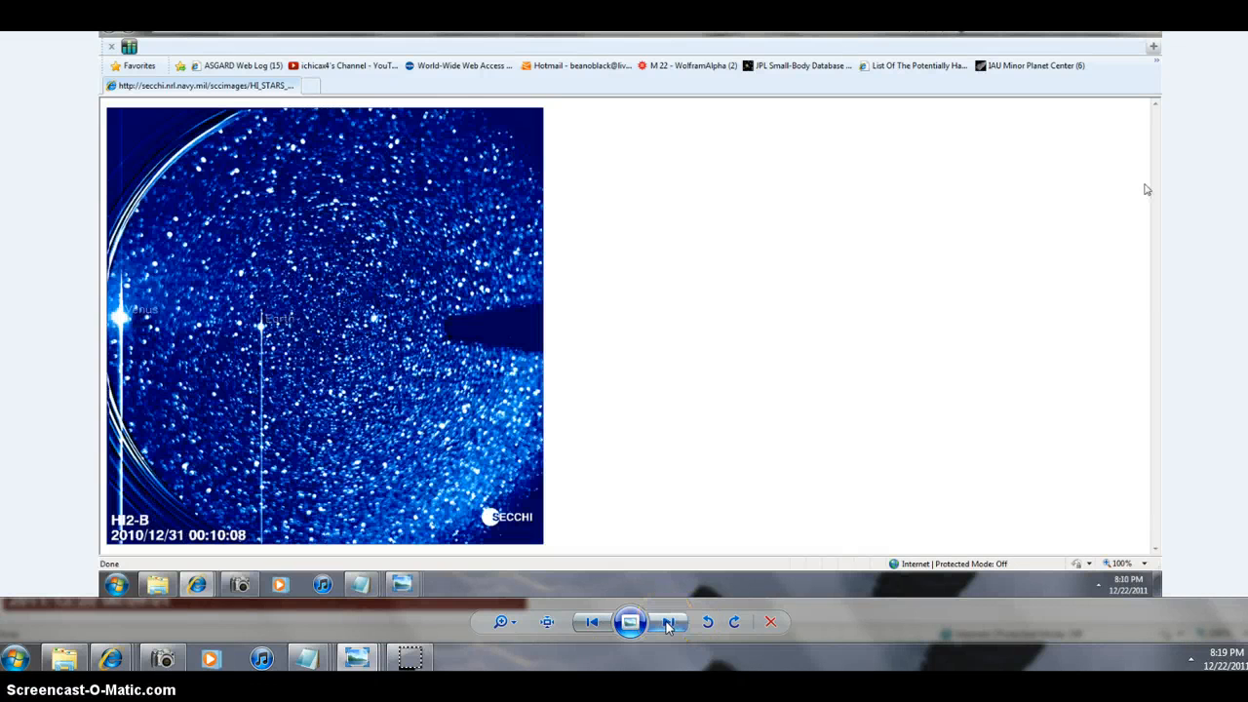
{"action": "left_click", "coordinate": [593, 622]}
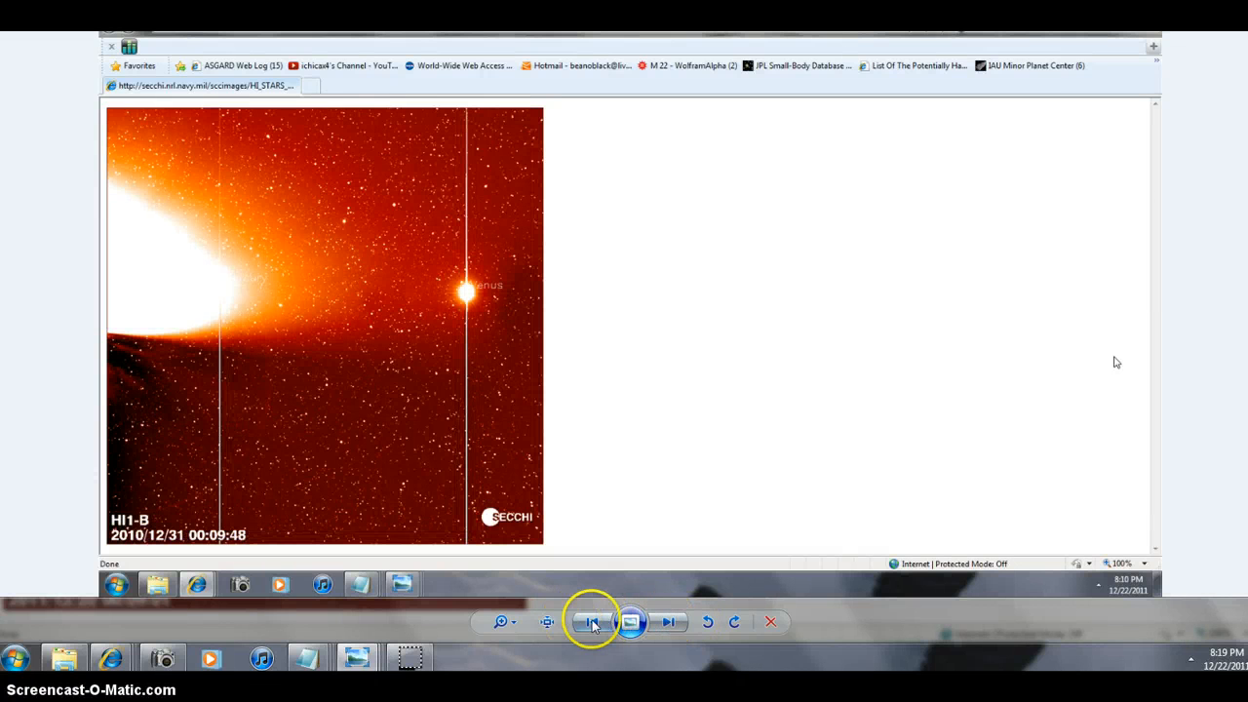
{"action": "left_click", "coordinate": [667, 623]}
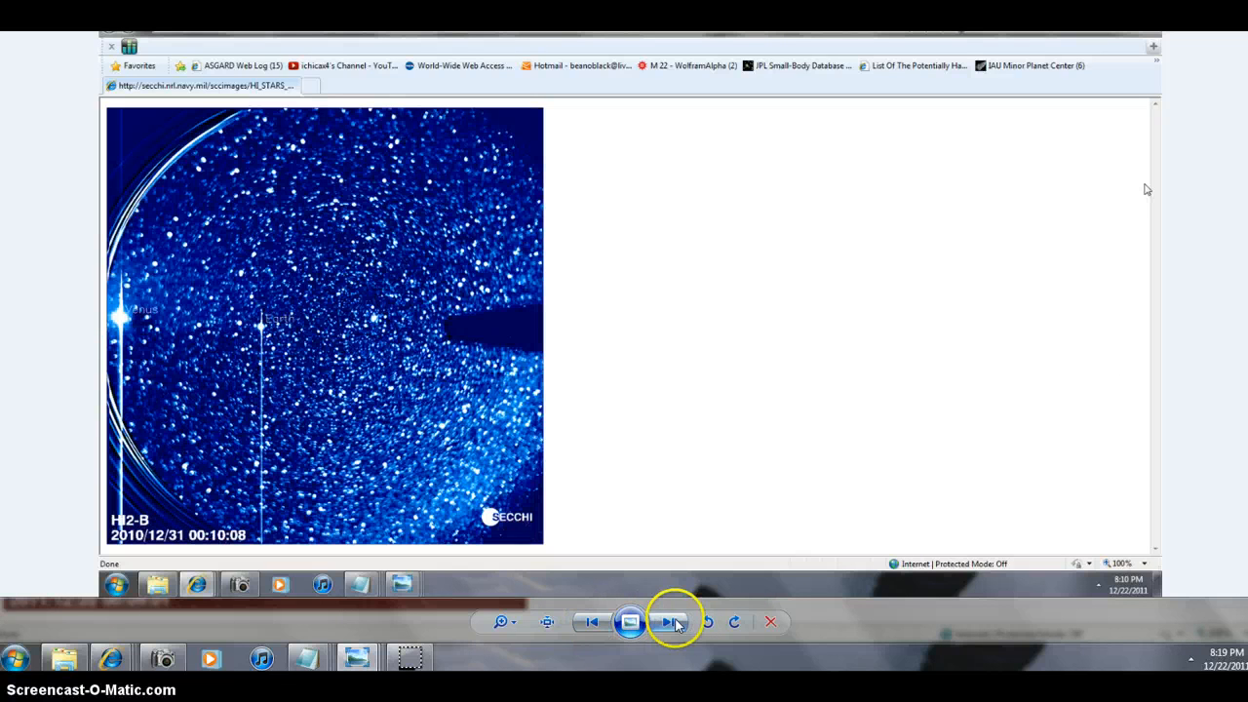
{"action": "left_click", "coordinate": [671, 620]}
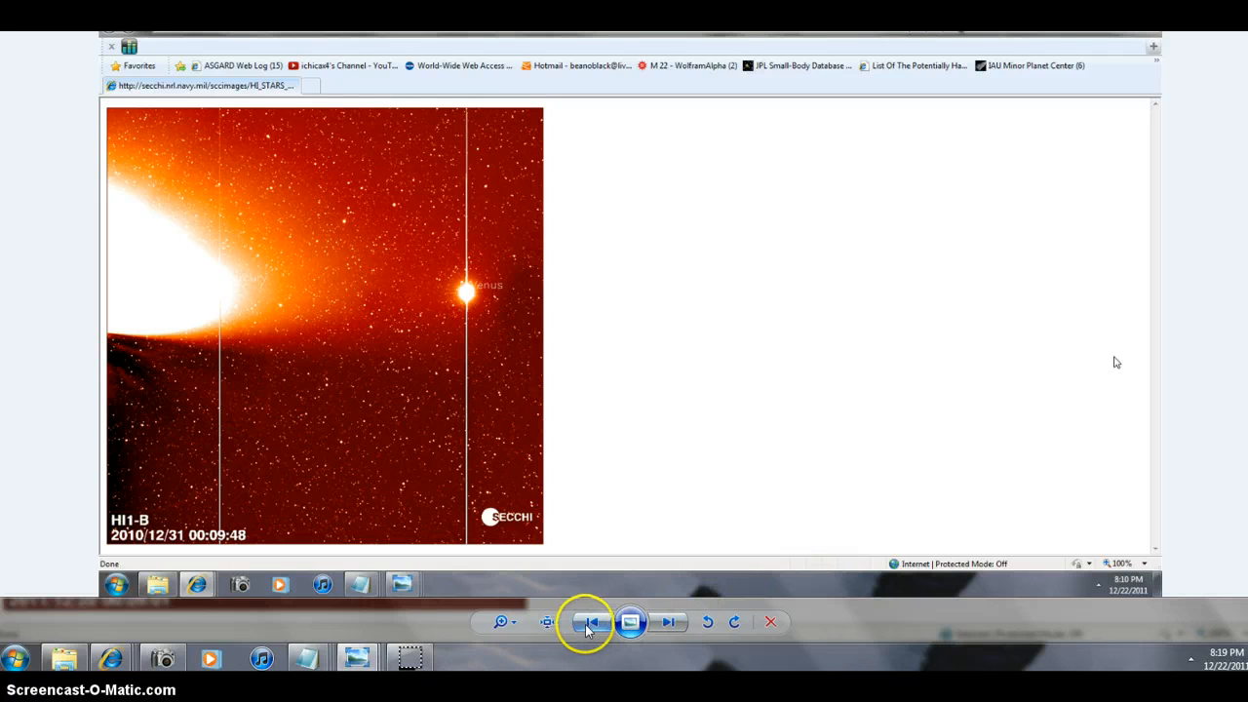
{"action": "left_click", "coordinate": [593, 623]}
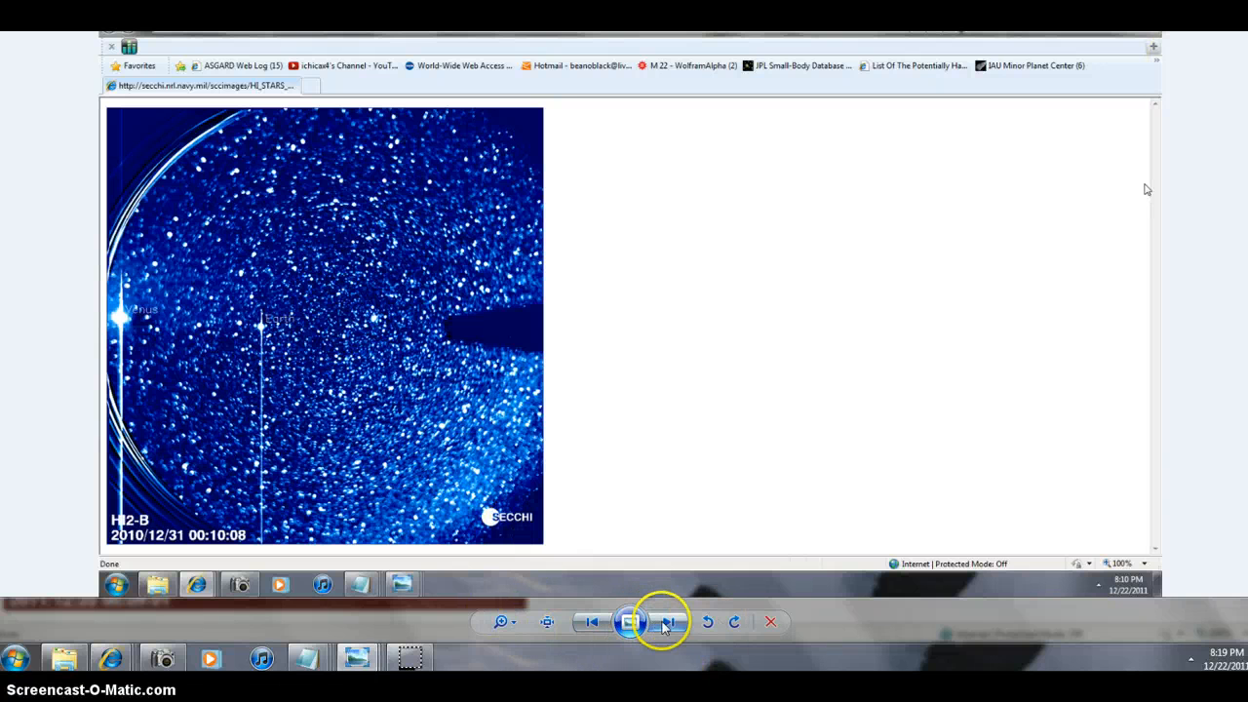
Step through the 2011/12/20 HI2-B and HI2-A images, finishing on HI2-A.
{"action": "left_click", "coordinate": [667, 623]}
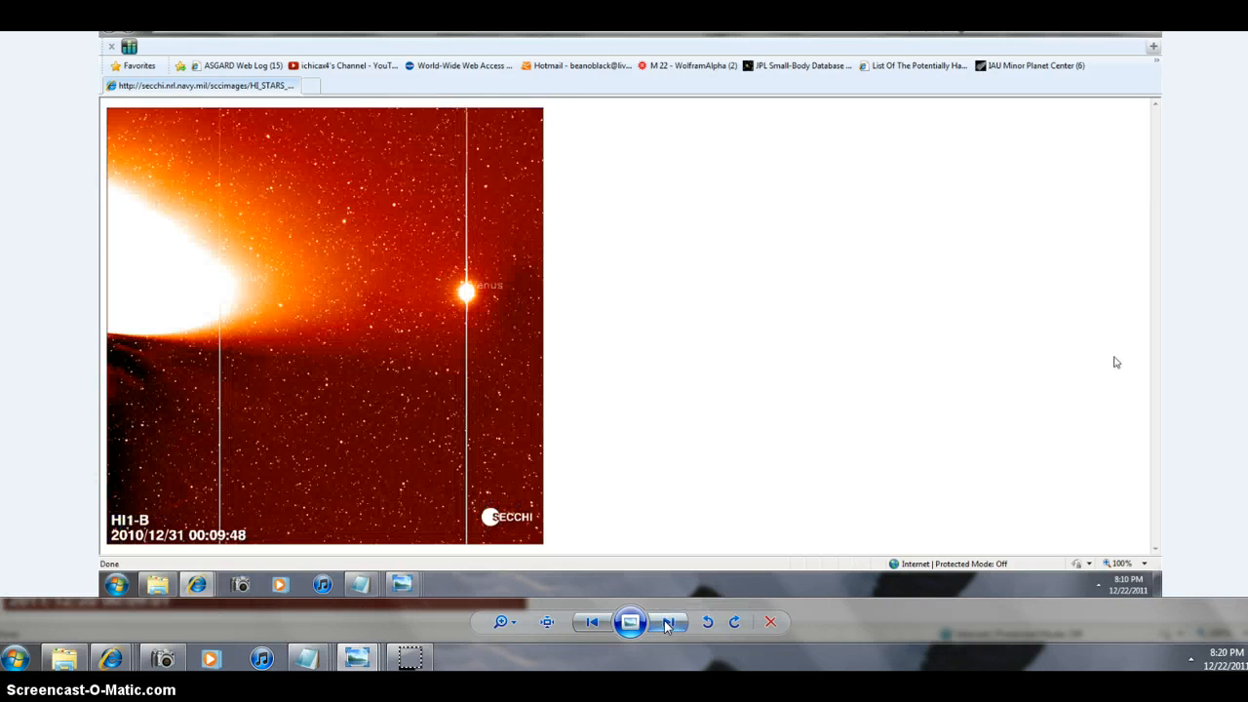
{"action": "left_click", "coordinate": [667, 622]}
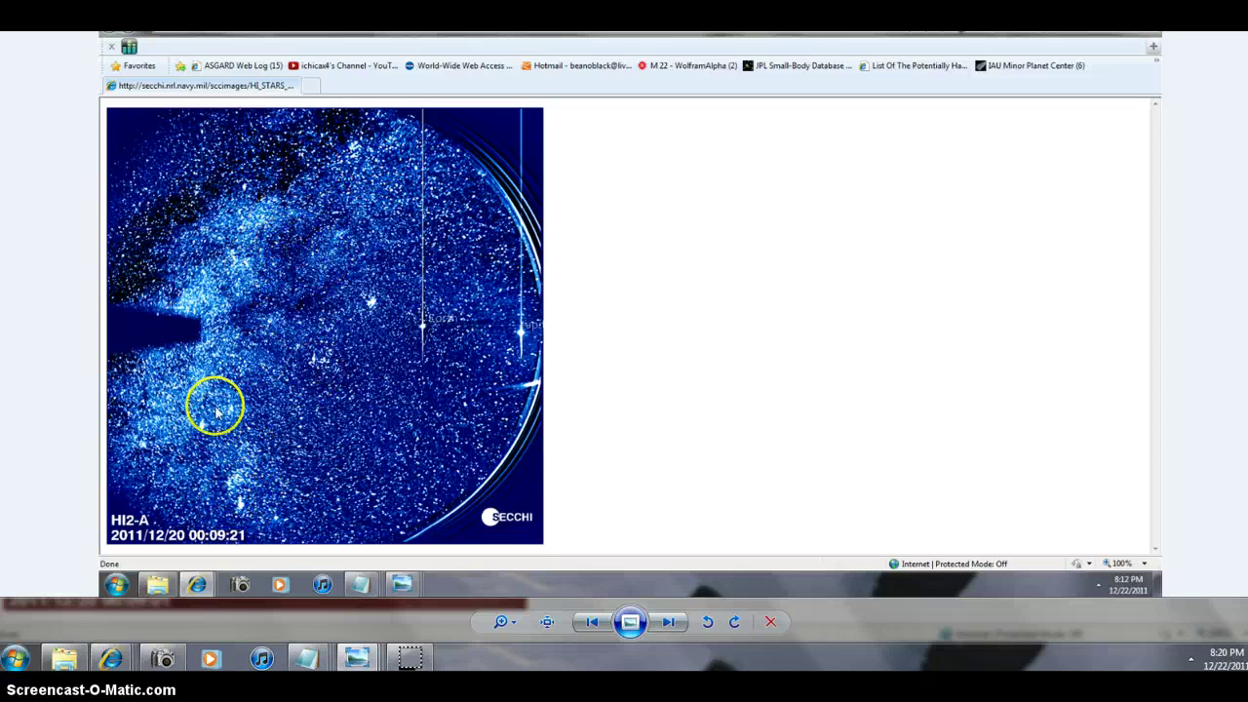
{"action": "mouse_move", "coordinate": [593, 620]}
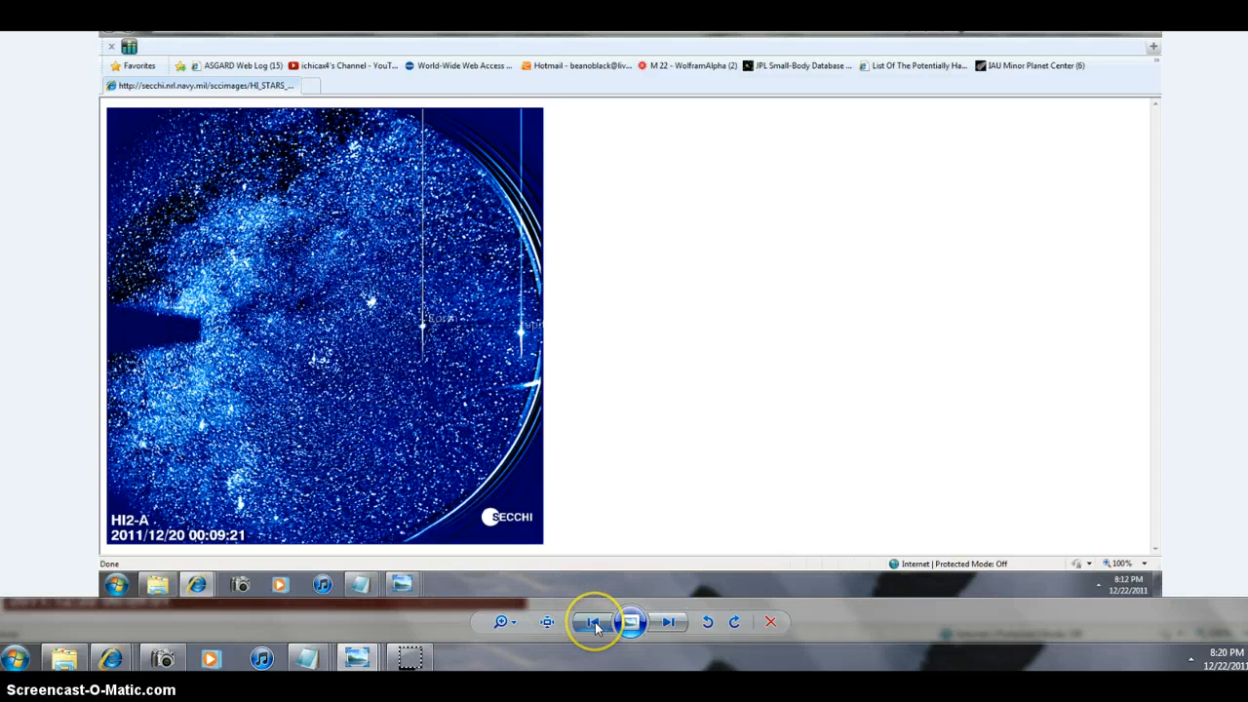
{"action": "left_click", "coordinate": [593, 620]}
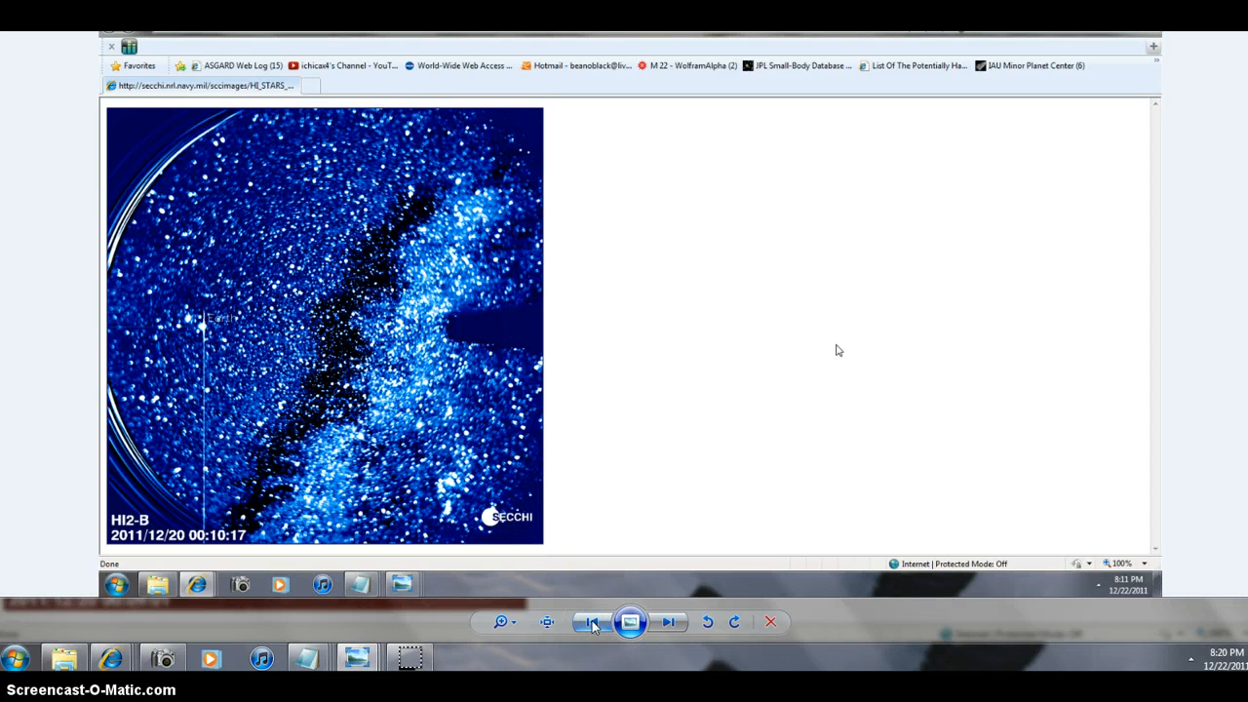
{"action": "left_click", "coordinate": [593, 622]}
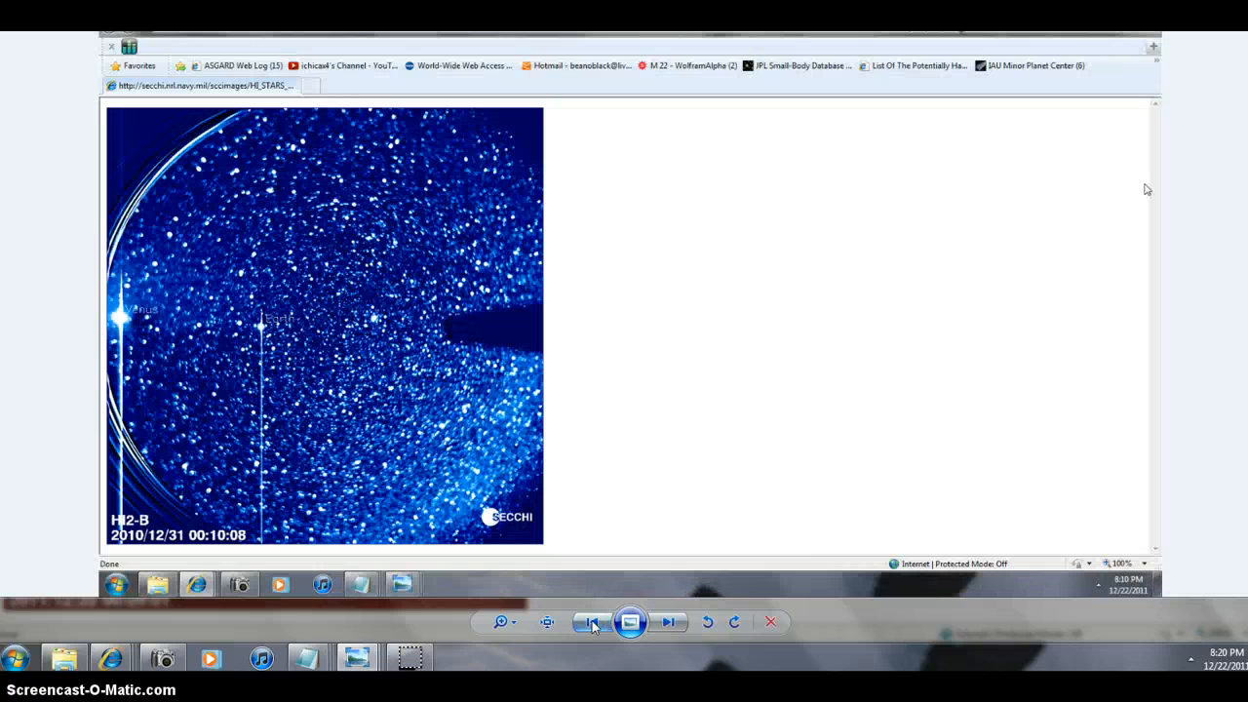
{"action": "left_click", "coordinate": [593, 620]}
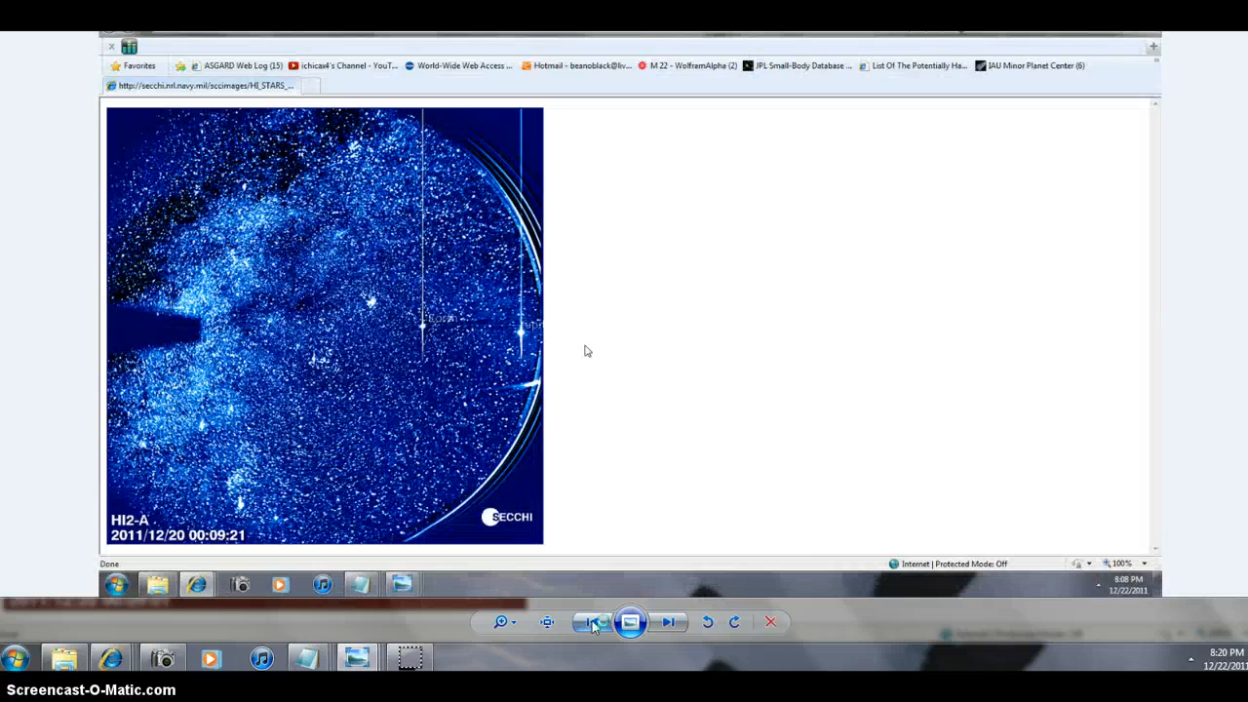
Enlarge the HI2-A image toward the Earth and Jupiter markers.
{"action": "left_click", "coordinate": [593, 620]}
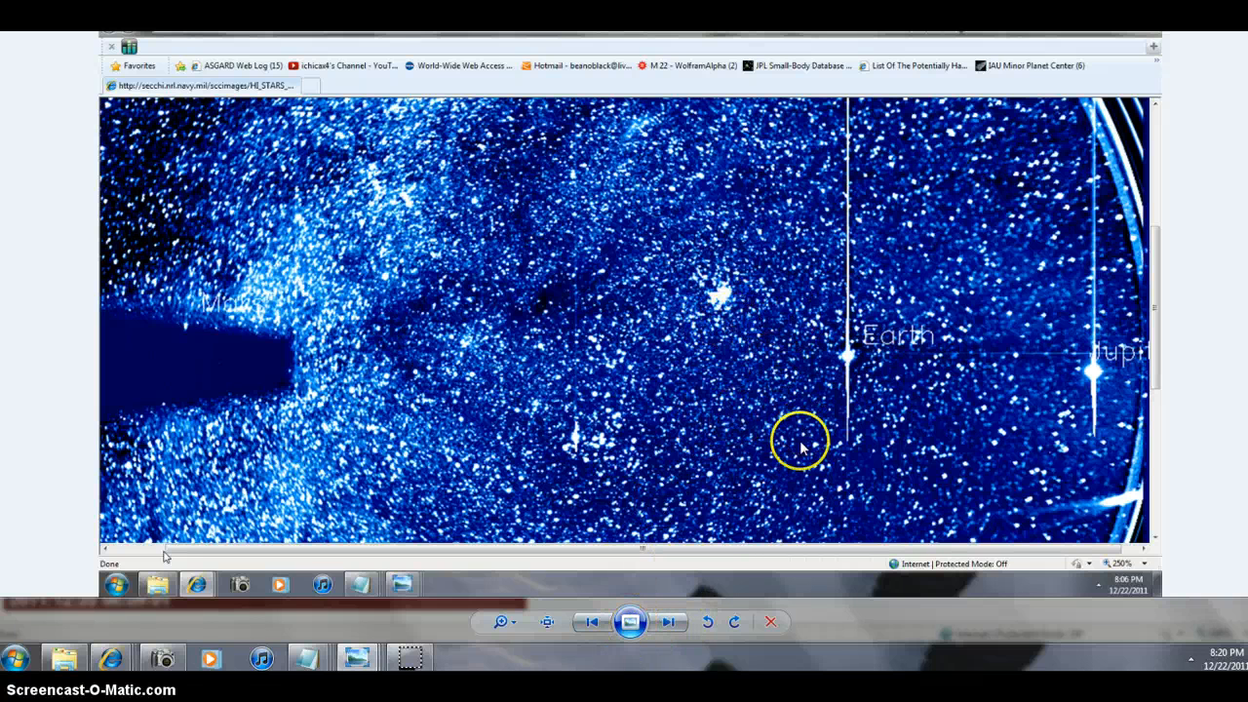
{"action": "mouse_move", "coordinate": [790, 519]}
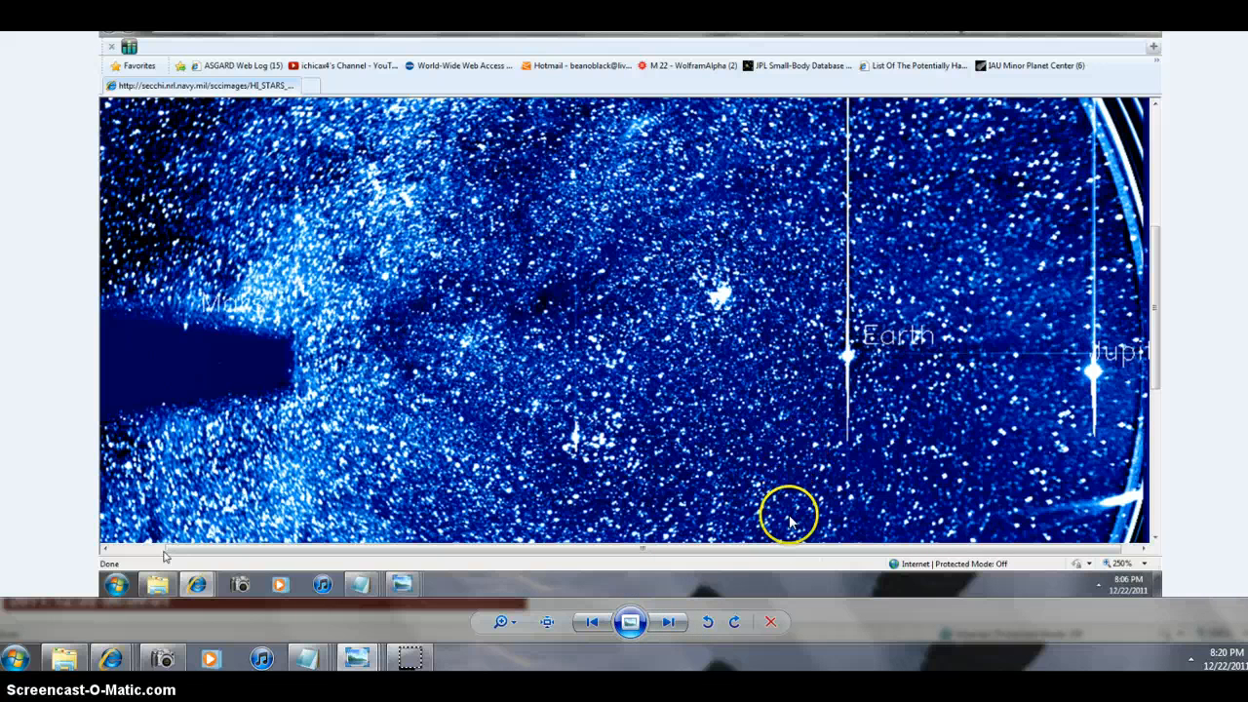
{"action": "mouse_move", "coordinate": [751, 342]}
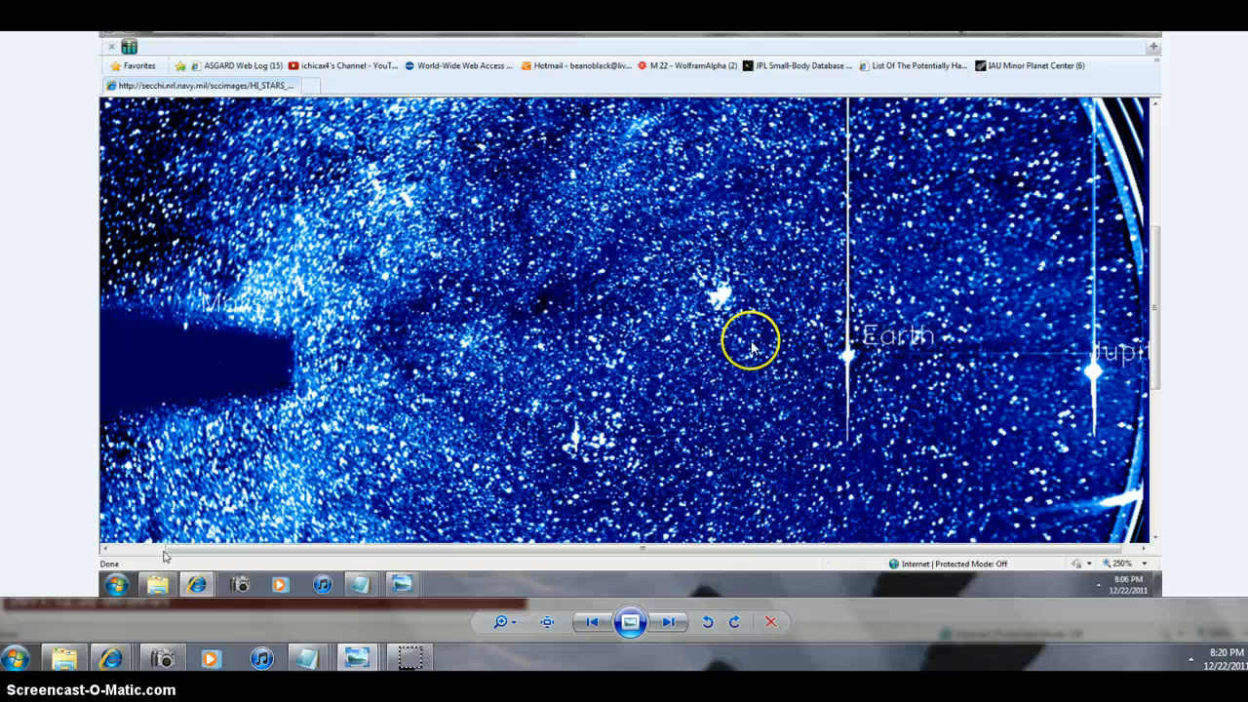
{"action": "mouse_move", "coordinate": [607, 511]}
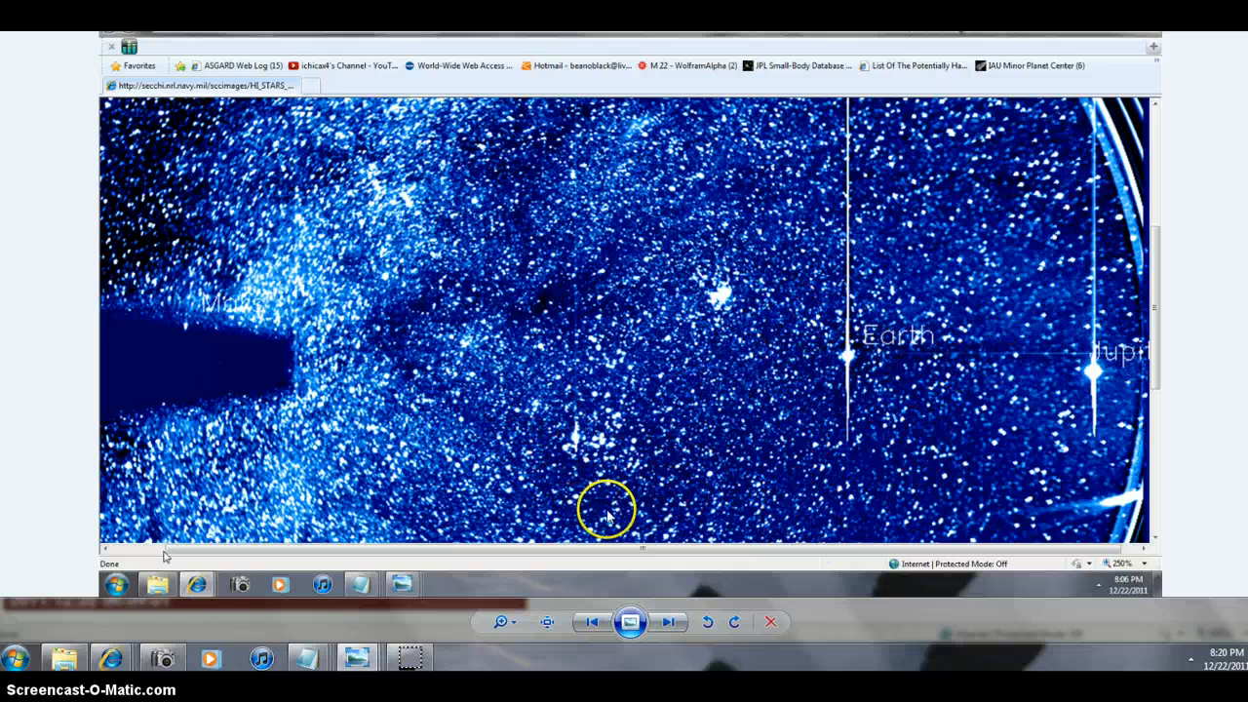
{"action": "mouse_move", "coordinate": [1120, 421]}
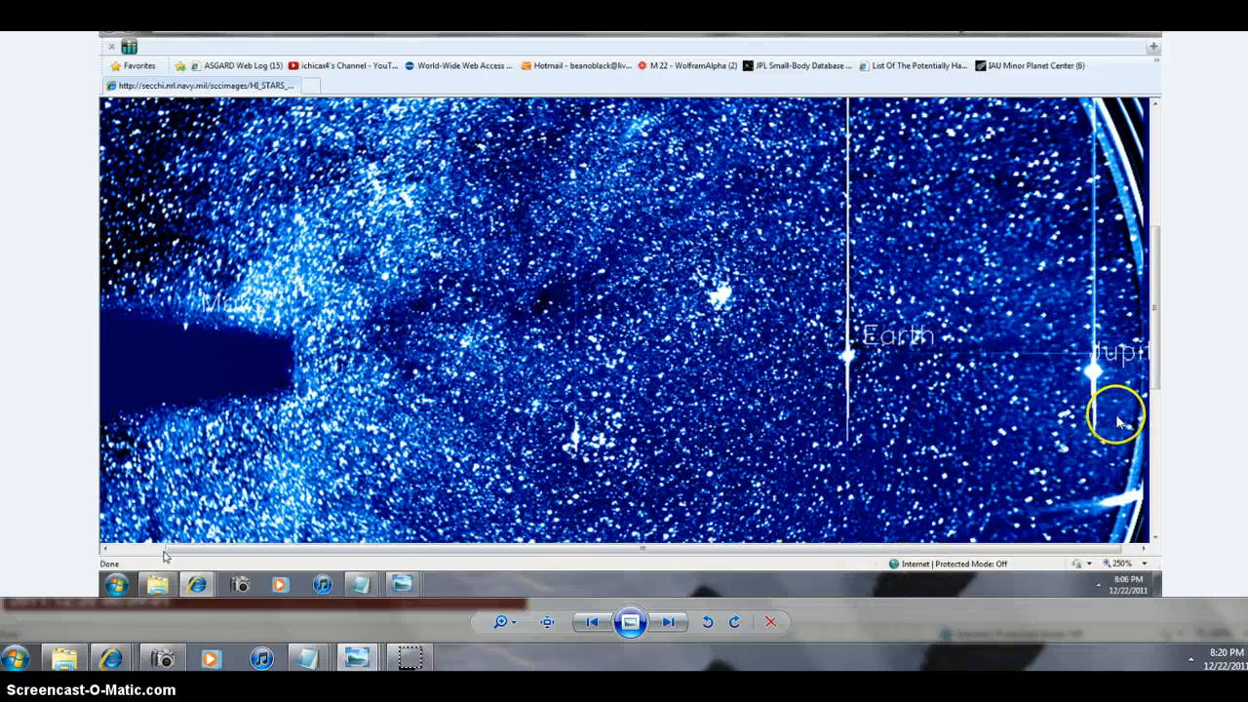
{"action": "mouse_move", "coordinate": [683, 614]}
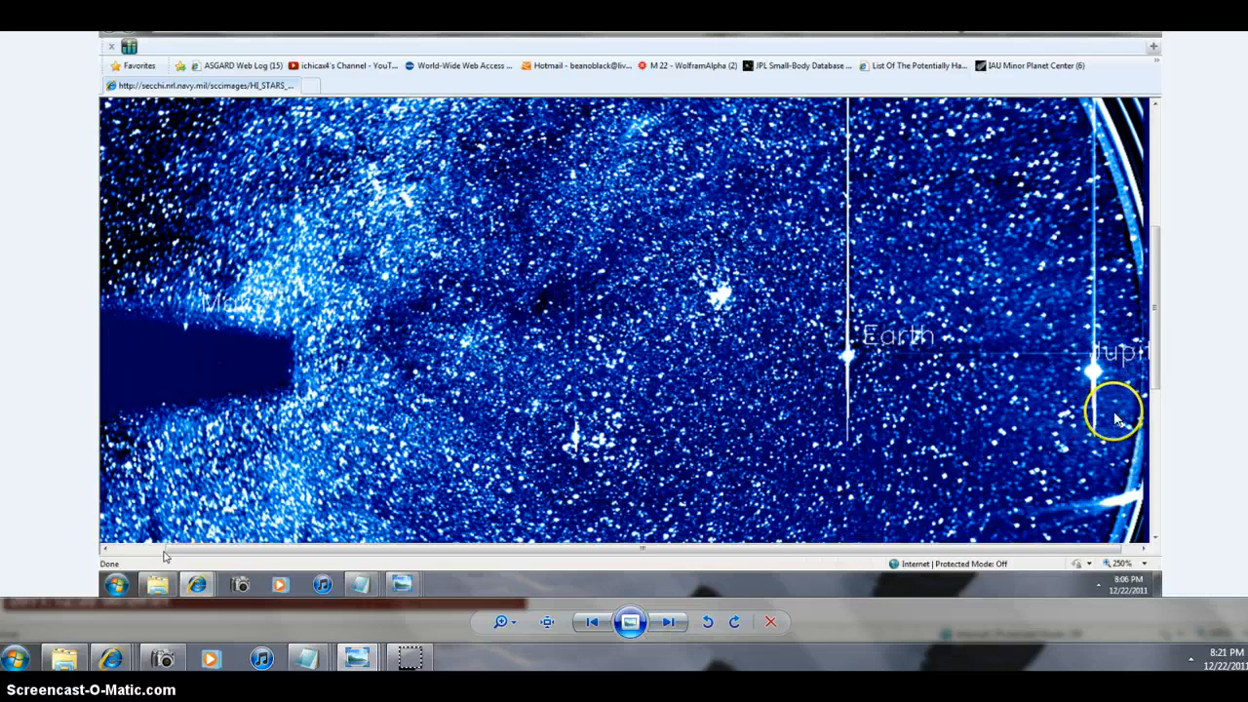
{"action": "mouse_move", "coordinate": [671, 623]}
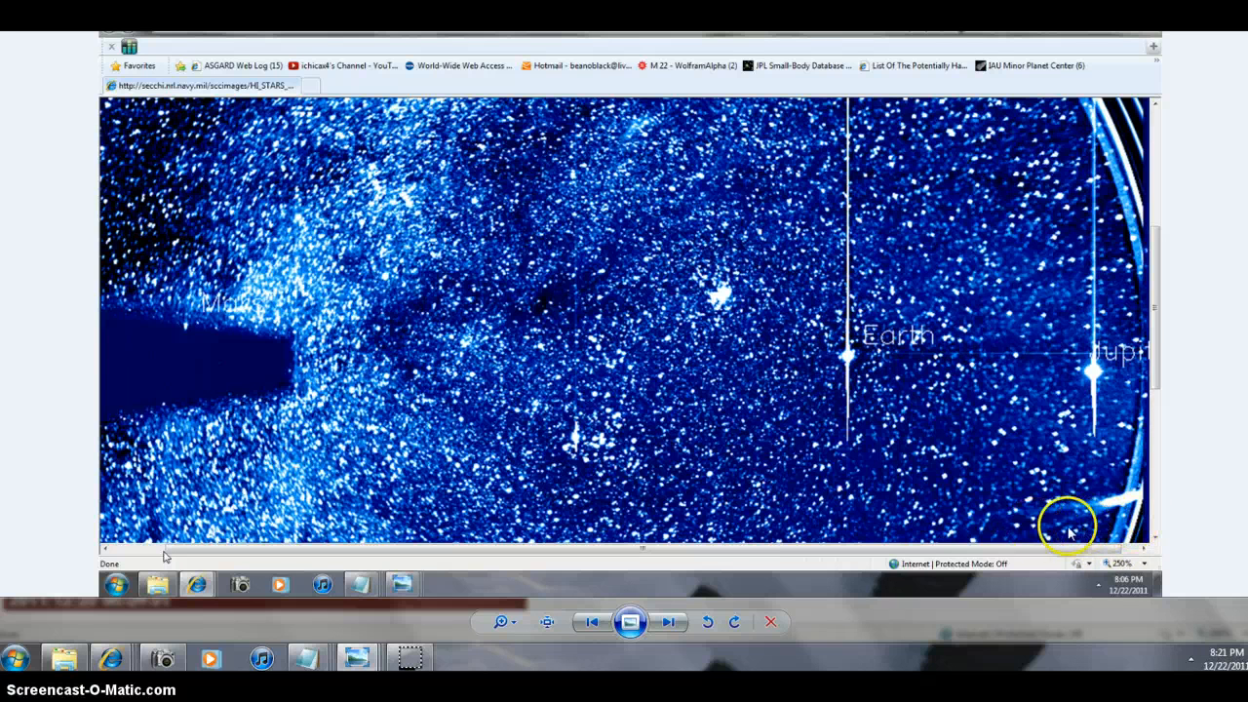
{"action": "mouse_move", "coordinate": [932, 628]}
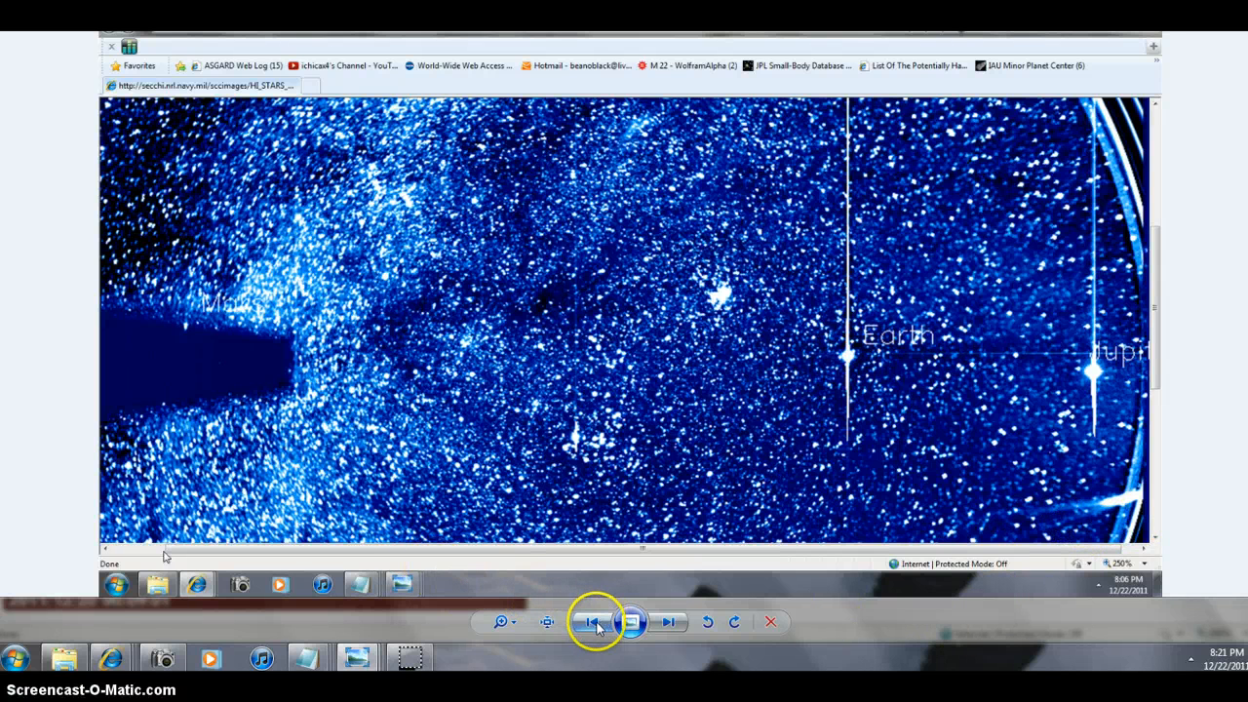
{"action": "mouse_move", "coordinate": [630, 620]}
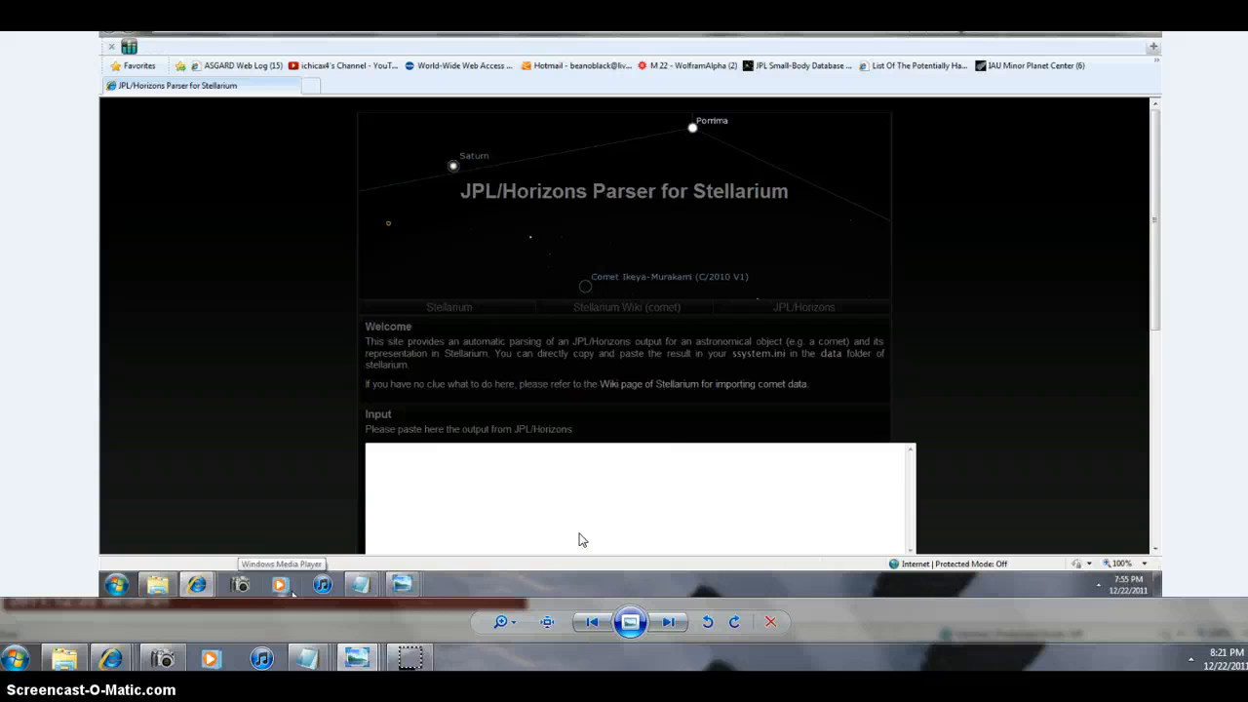
{"action": "mouse_move", "coordinate": [589, 232]}
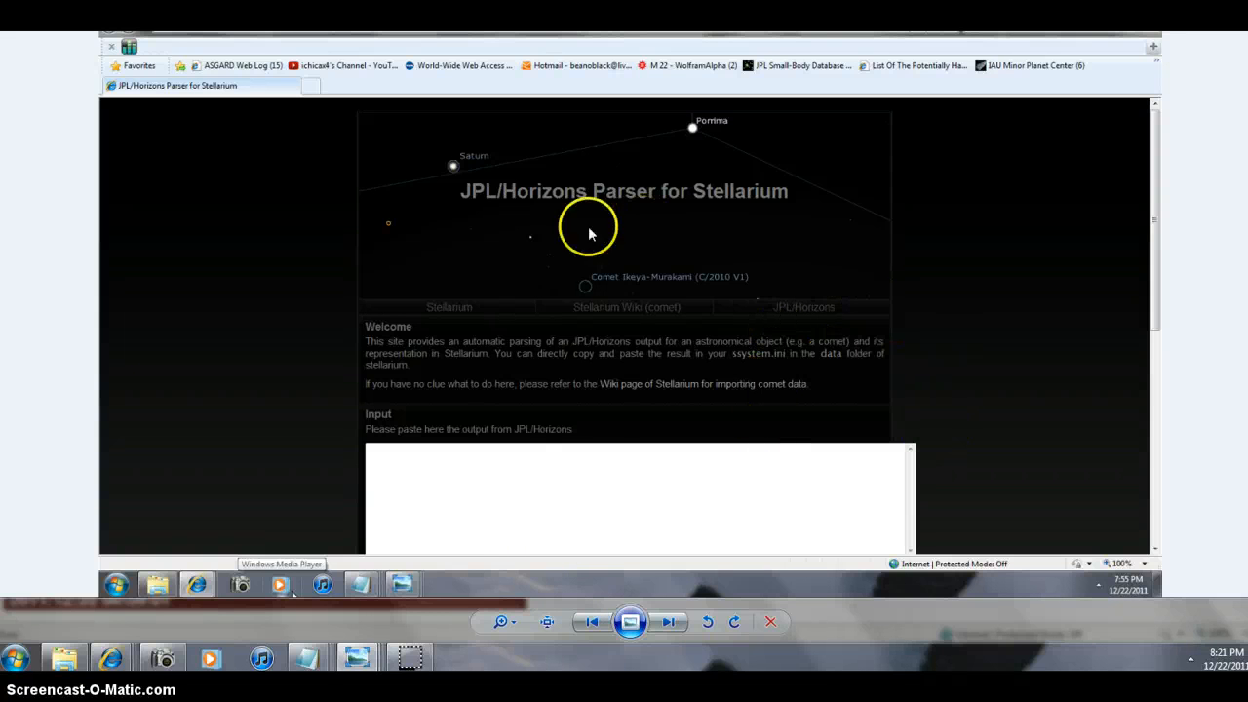
{"action": "mouse_move", "coordinate": [867, 527]}
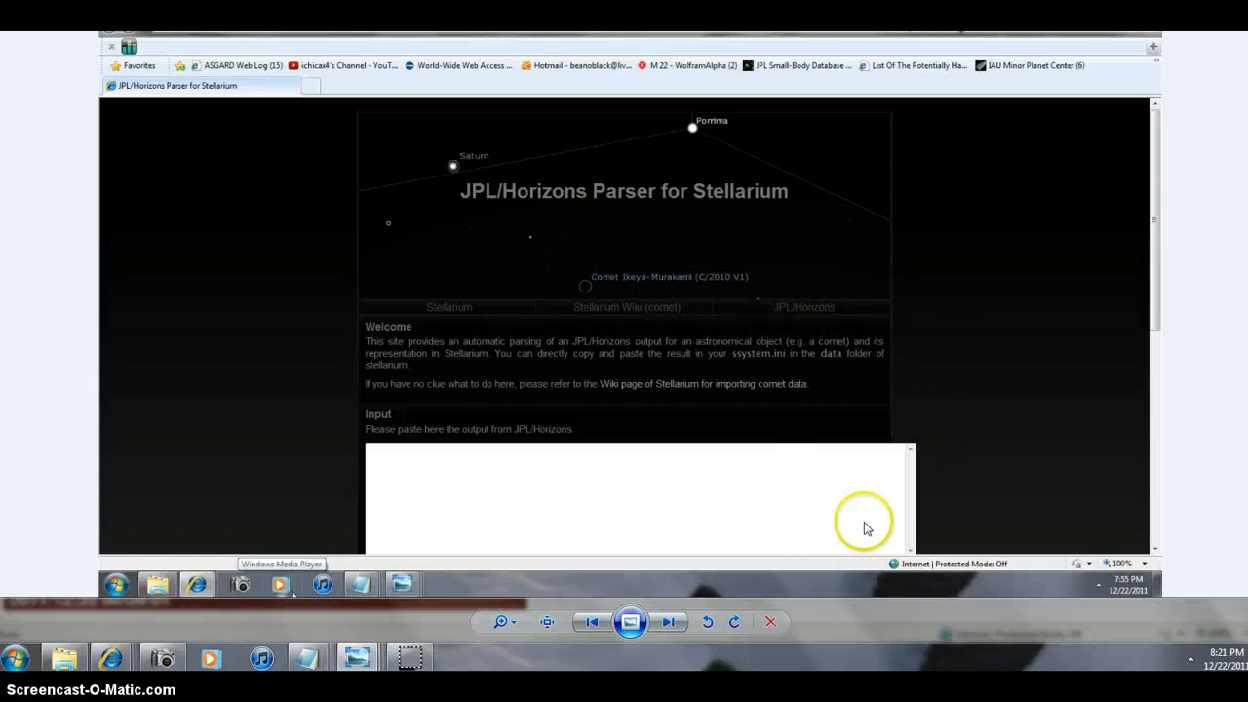
{"action": "mouse_move", "coordinate": [671, 620]}
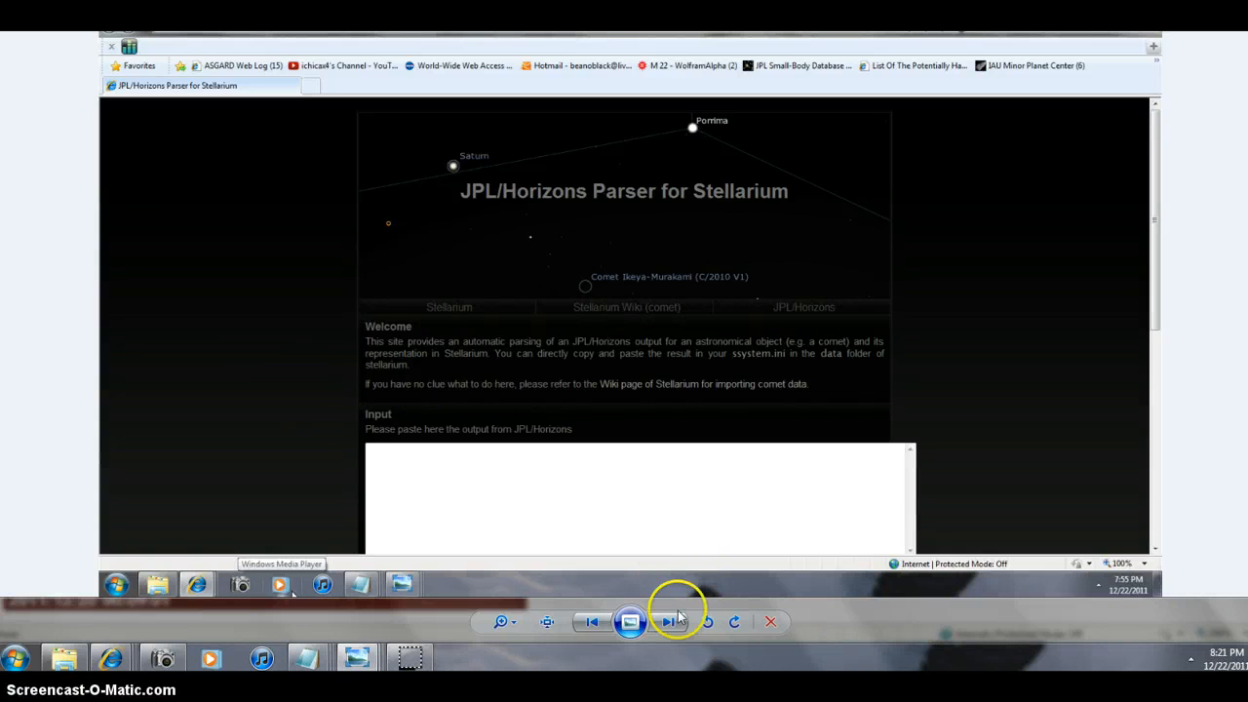
{"action": "mouse_move", "coordinate": [593, 622]}
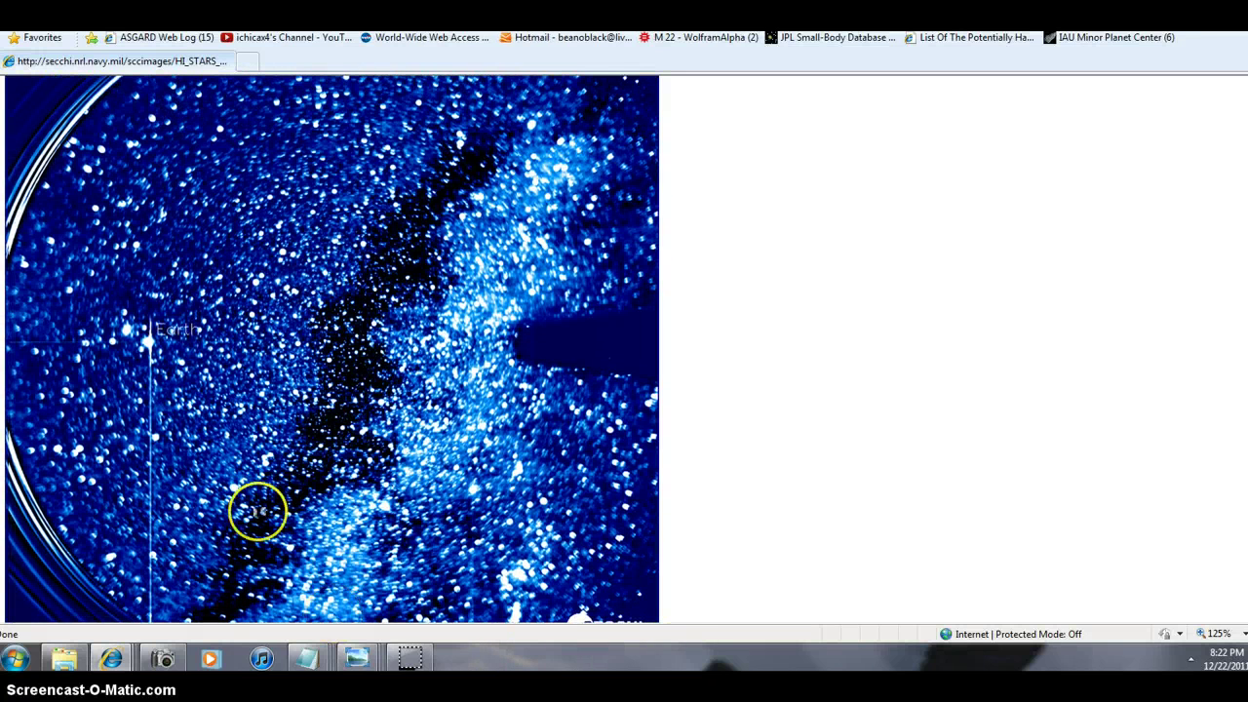
{"action": "mouse_move", "coordinate": [55, 367]}
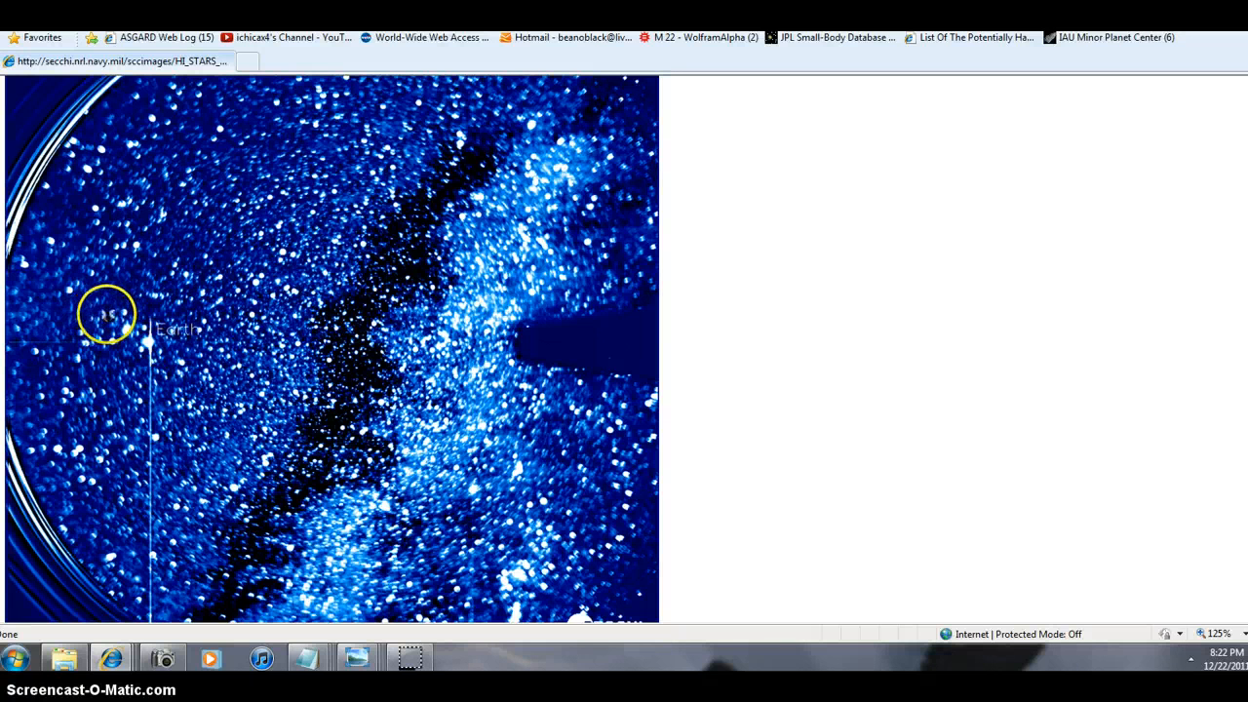
{"action": "mouse_move", "coordinate": [511, 375]}
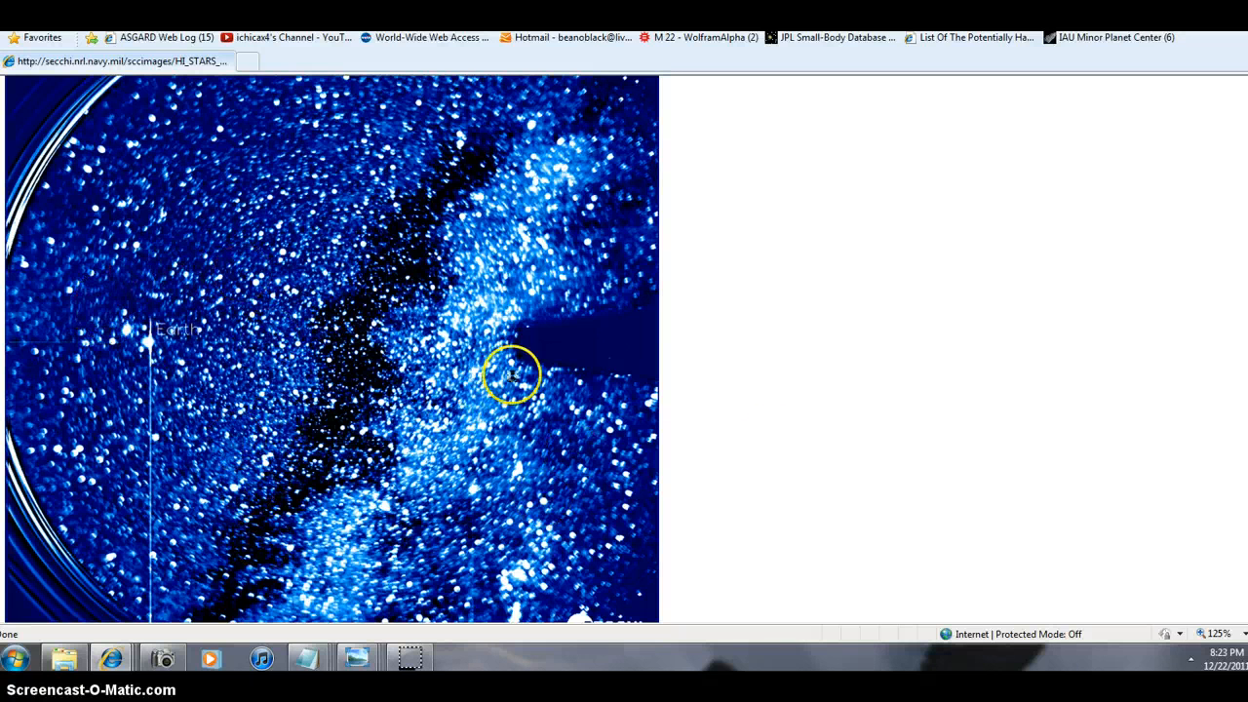
{"action": "mouse_move", "coordinate": [176, 469]}
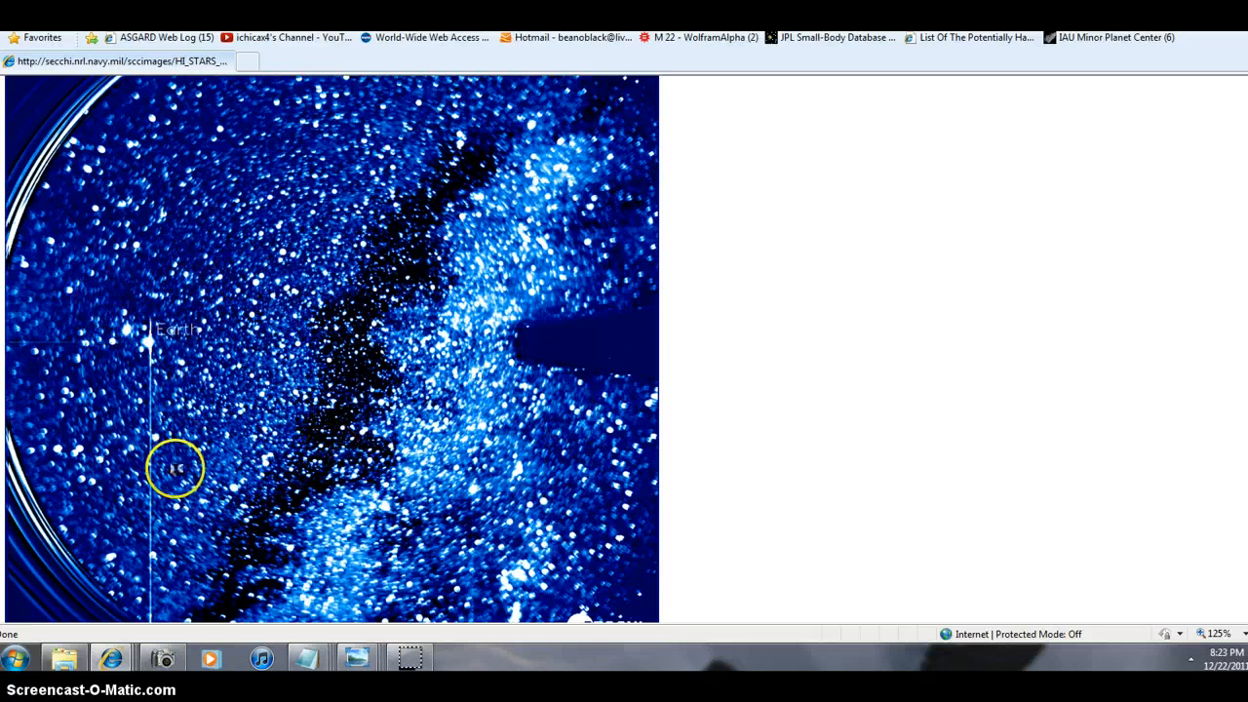
{"action": "mouse_move", "coordinate": [206, 542]}
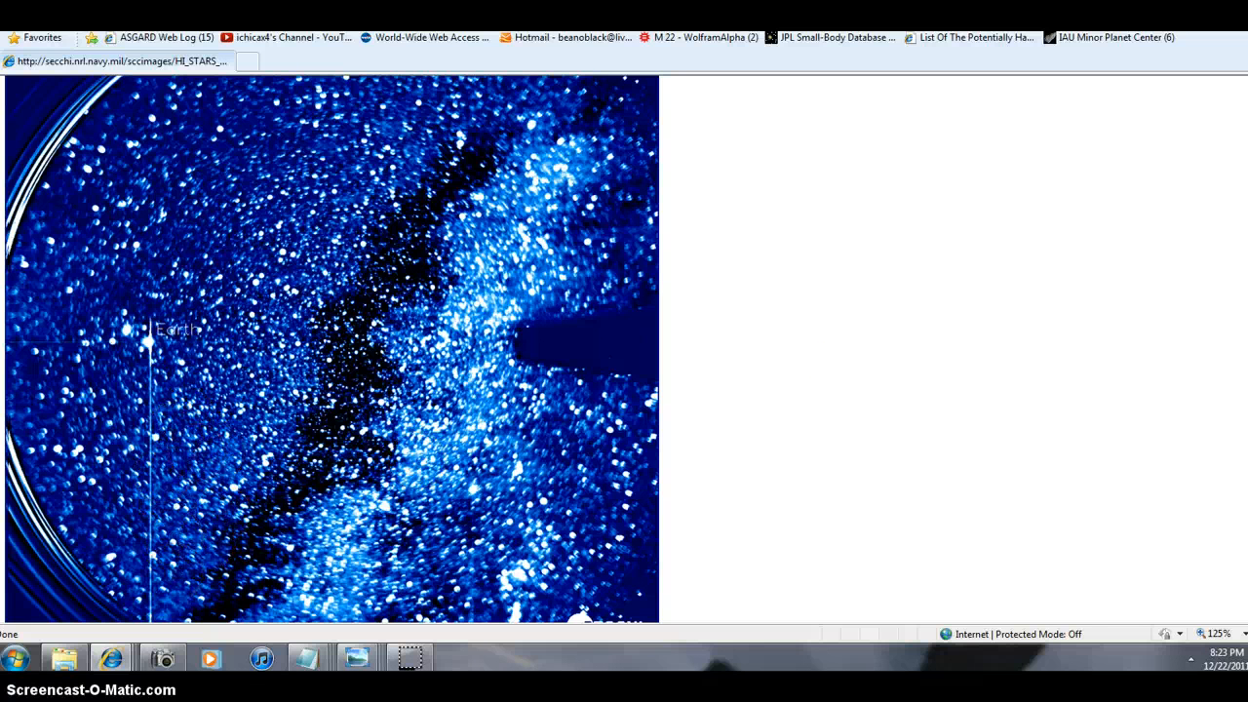
{"action": "mouse_move", "coordinate": [714, 458]}
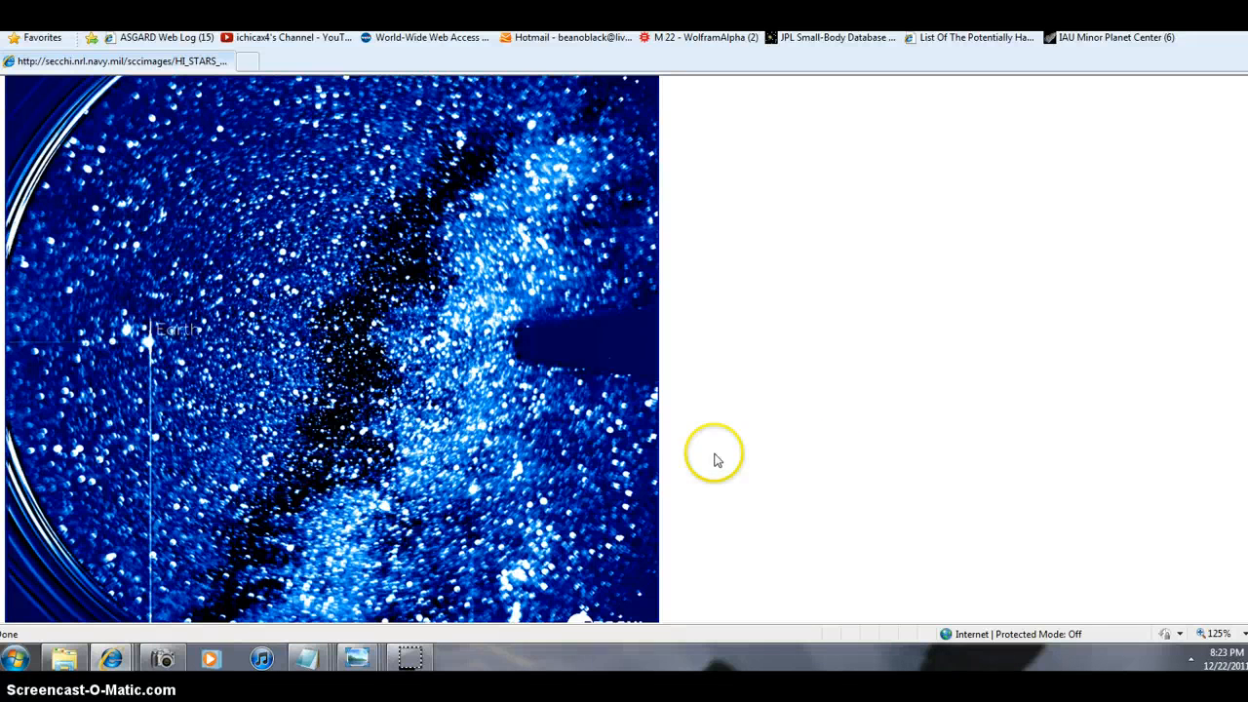
{"action": "mouse_move", "coordinate": [153, 466]}
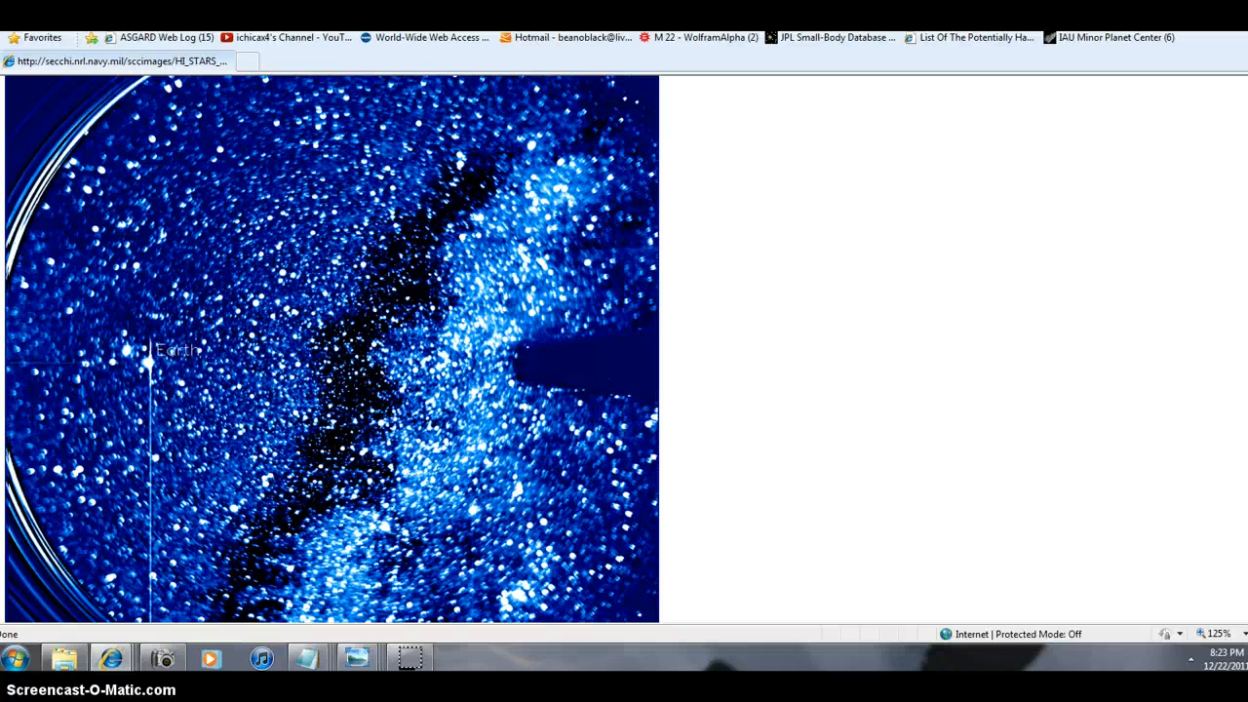
{"action": "mouse_move", "coordinate": [1050, 179]}
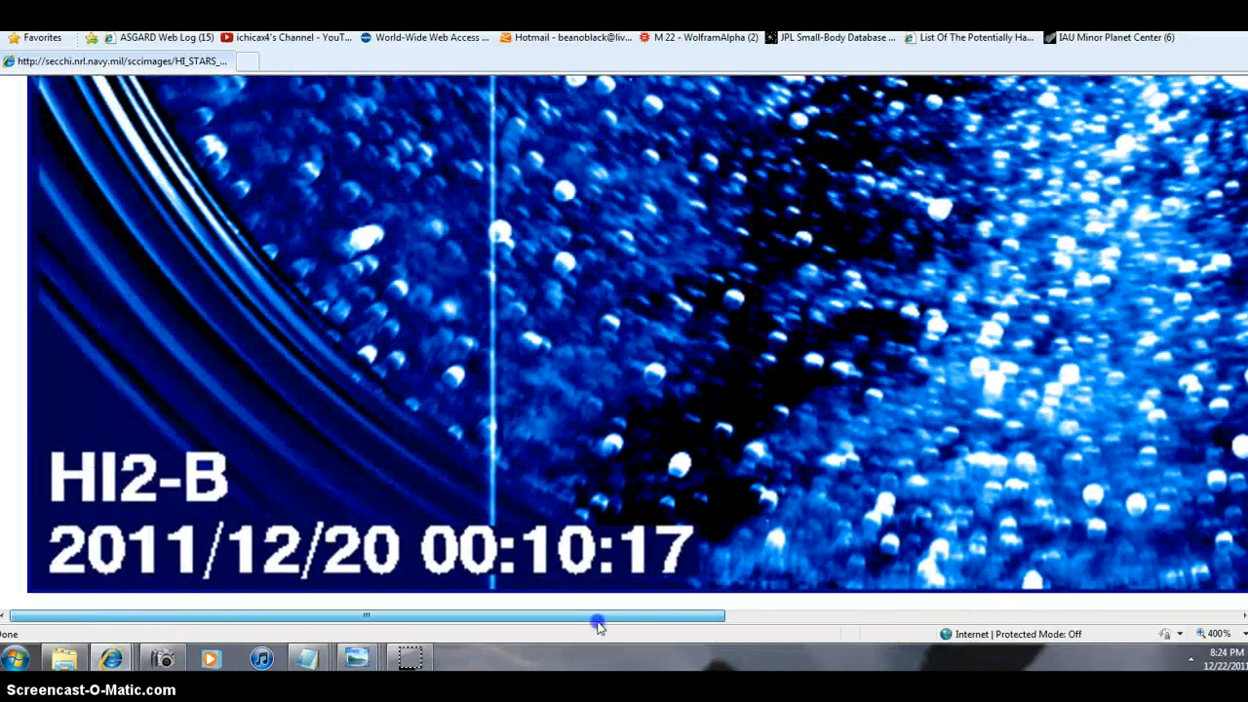
Pan the enlarged HI2-B image to the Earth label and the faint objects around it.
{"action": "left_click_drag", "start_coordinate": [597, 621], "coordinate": [640, 620]}
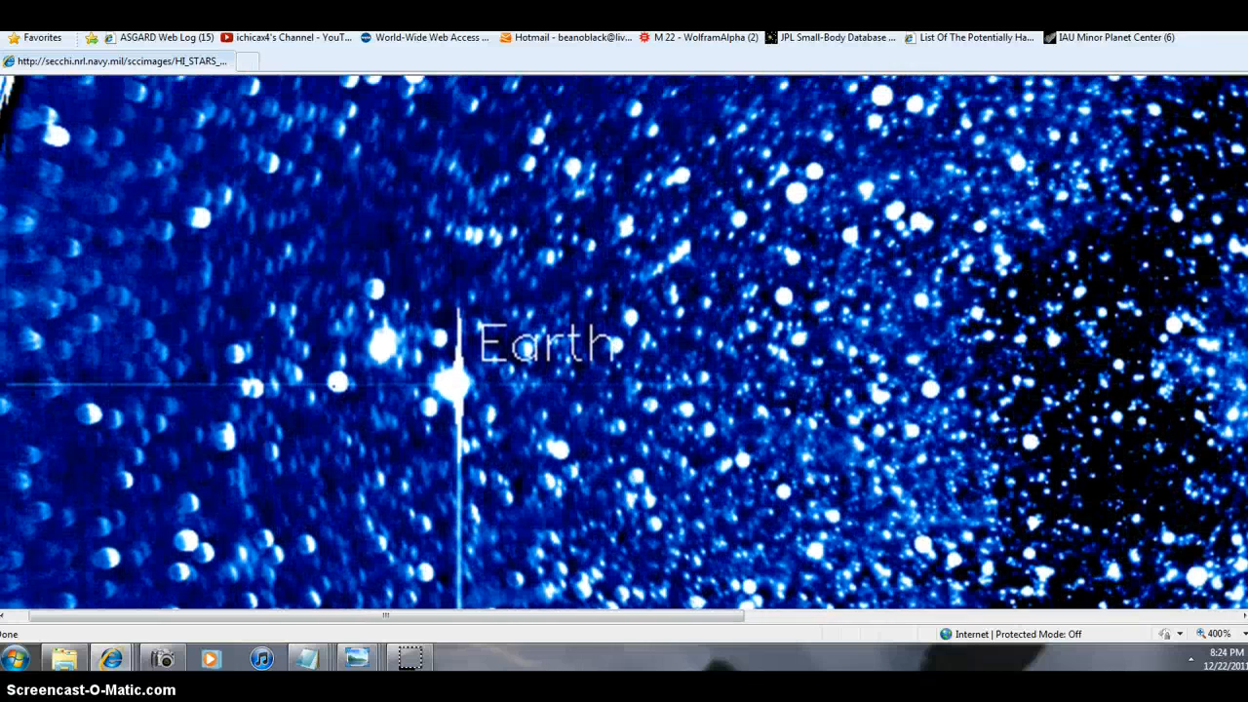
{"action": "scroll", "scroll_direction": "up", "scroll_amount": 3}
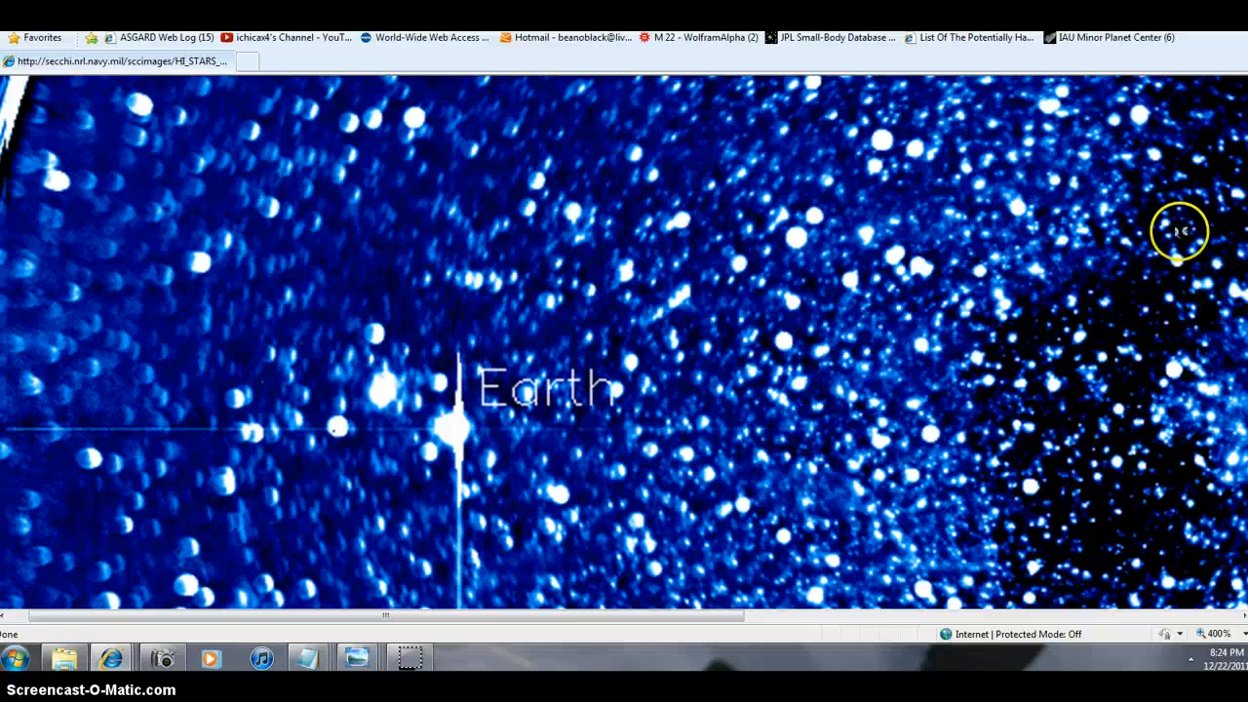
{"action": "mouse_move", "coordinate": [168, 466]}
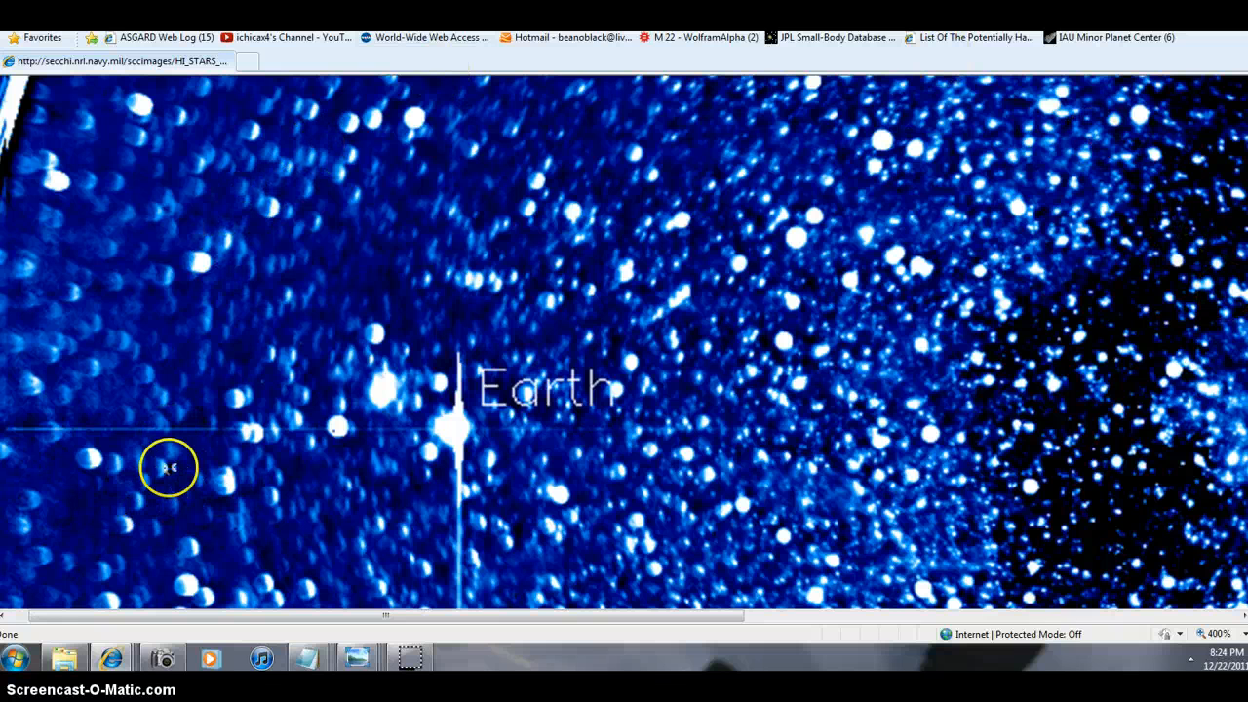
{"action": "mouse_move", "coordinate": [765, 308]}
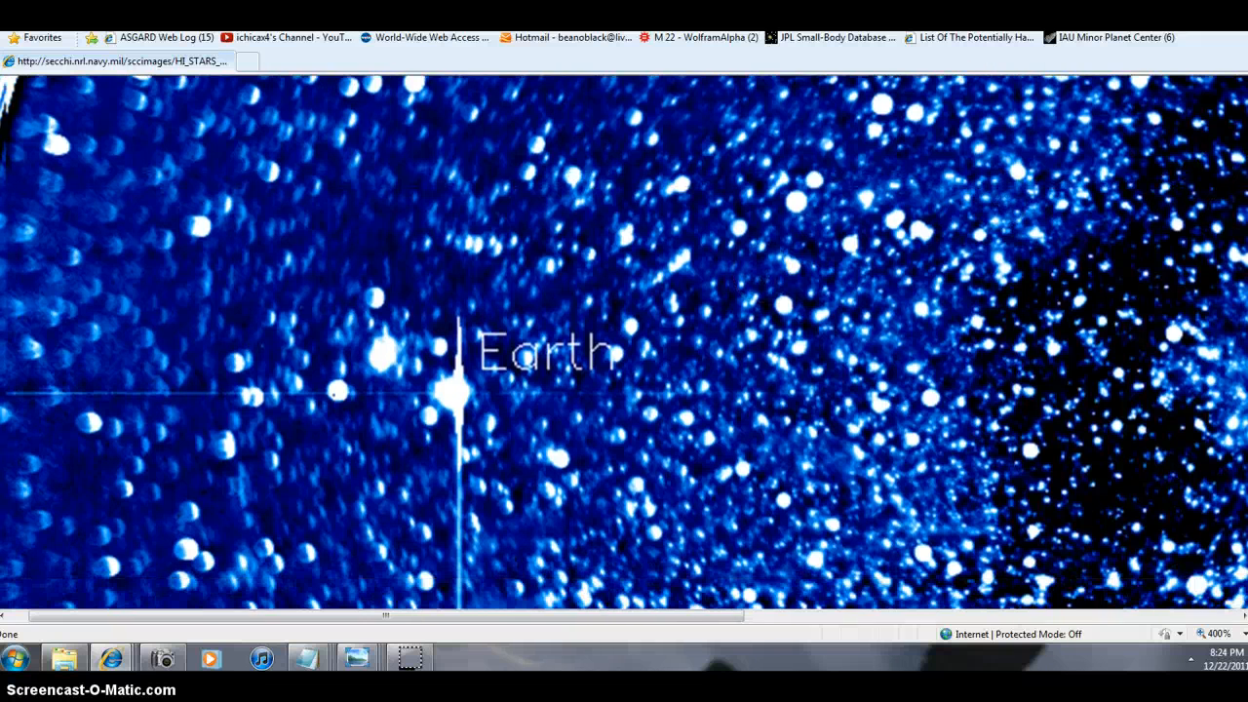
{"action": "scroll", "scroll_direction": "up", "scroll_amount": 3}
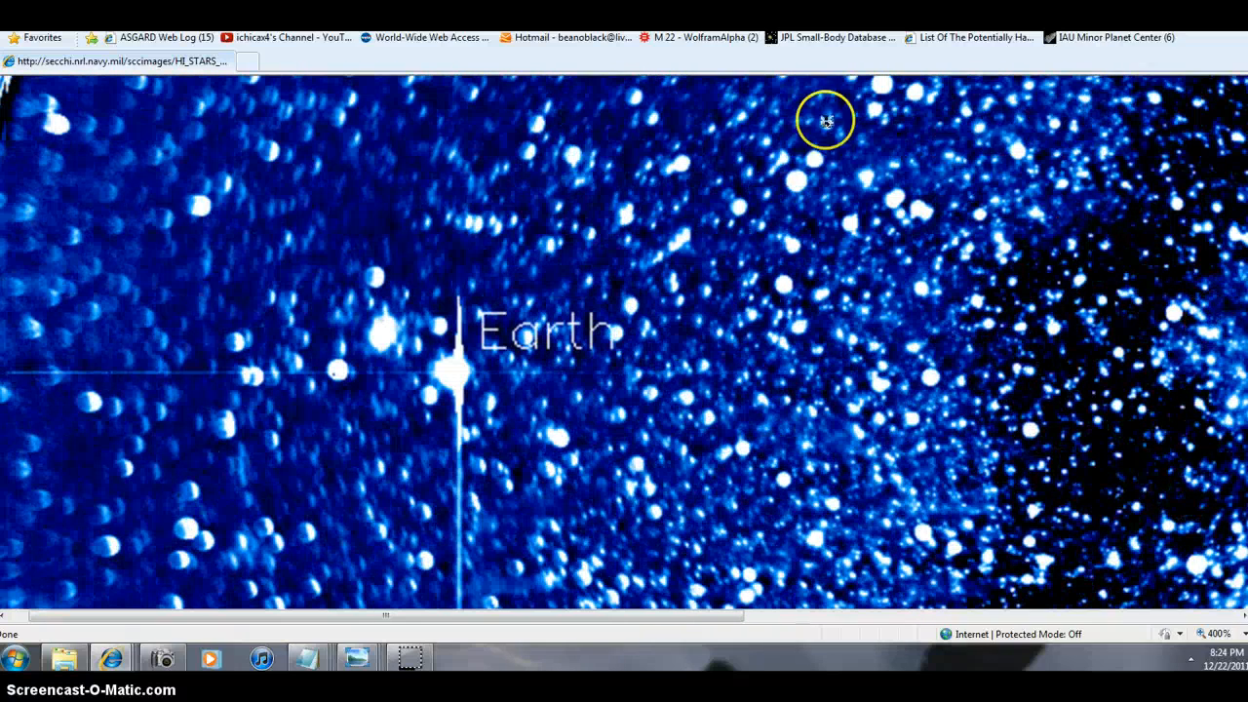
{"action": "mouse_move", "coordinate": [402, 441]}
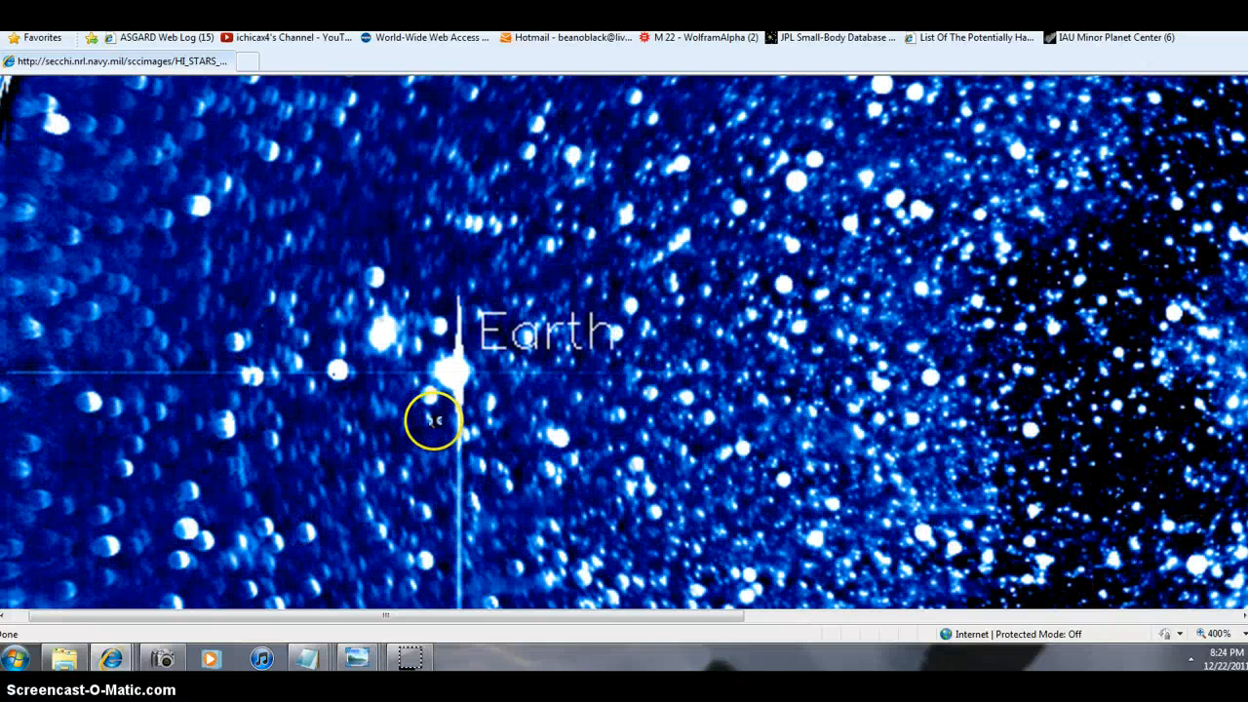
{"action": "mouse_move", "coordinate": [538, 110]}
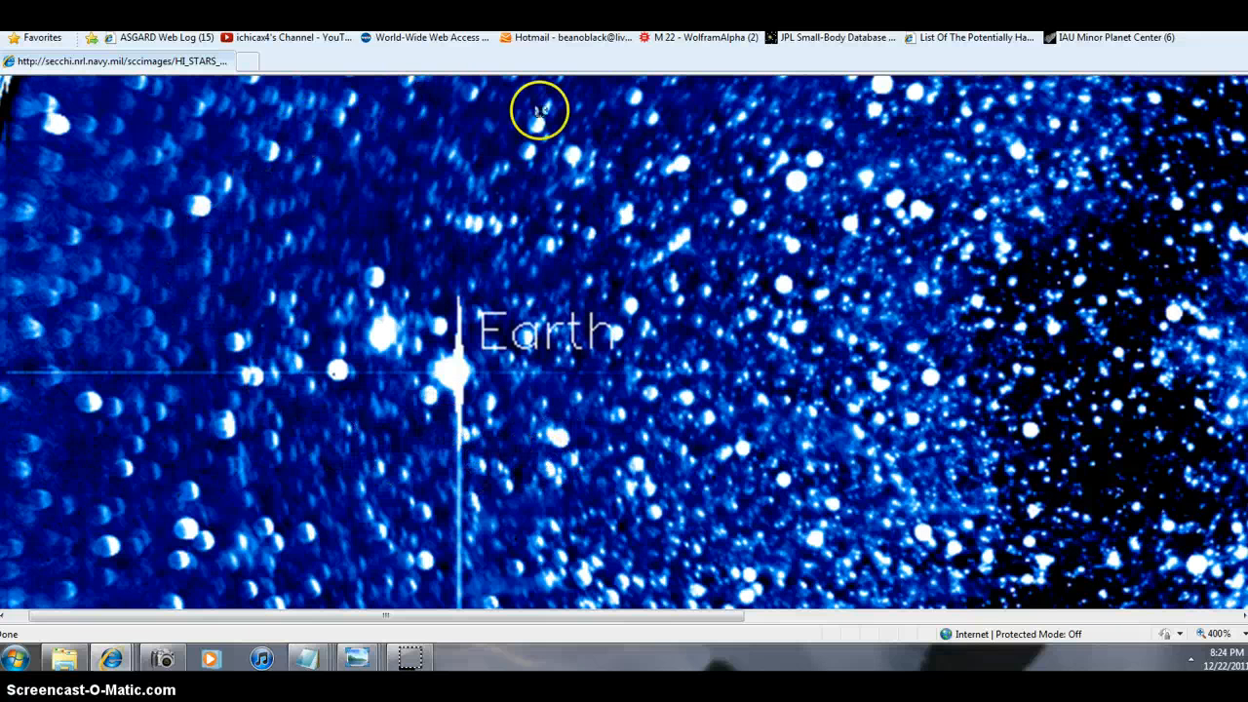
{"action": "mouse_move", "coordinate": [478, 387]}
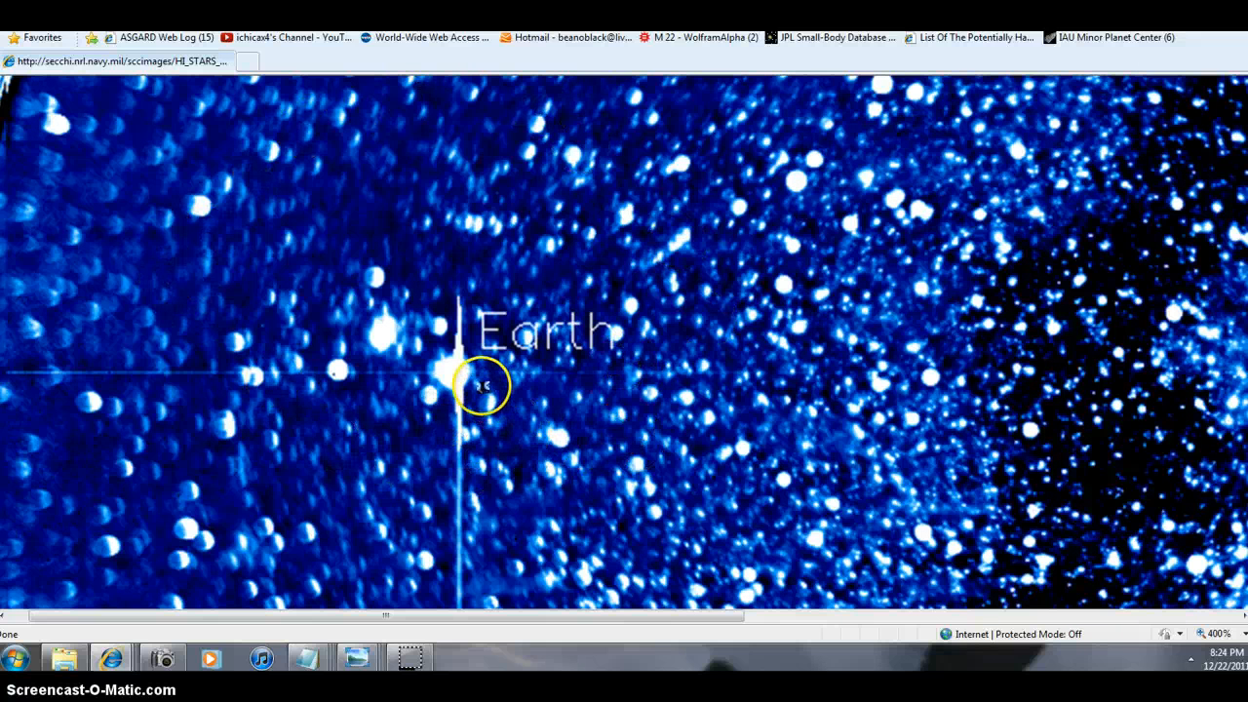
{"action": "mouse_move", "coordinate": [1104, 459]}
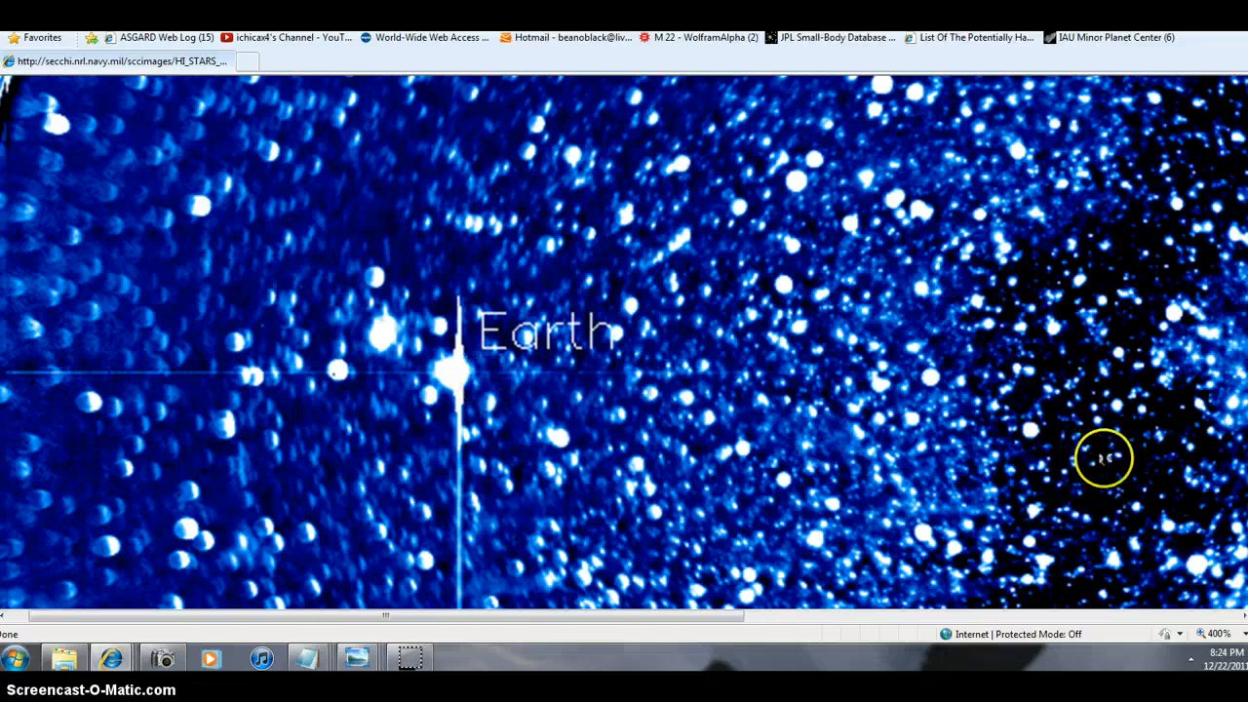
{"action": "mouse_move", "coordinate": [484, 387]}
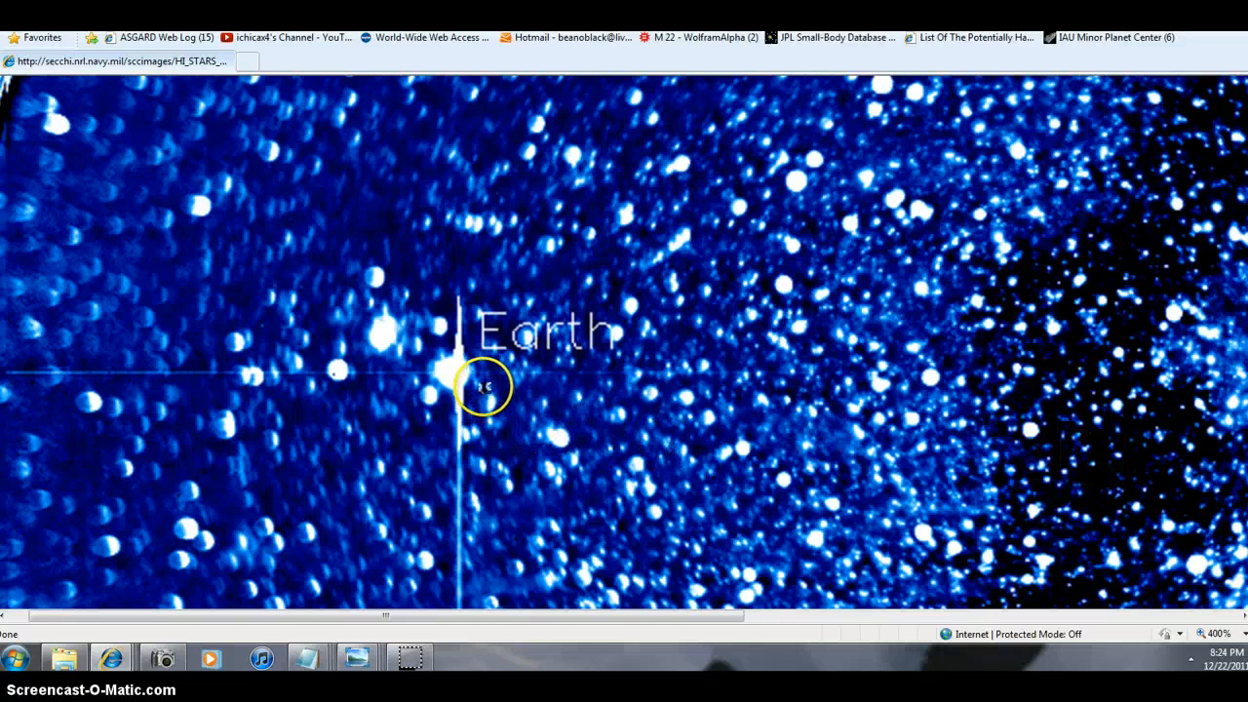
{"action": "mouse_move", "coordinate": [406, 185]}
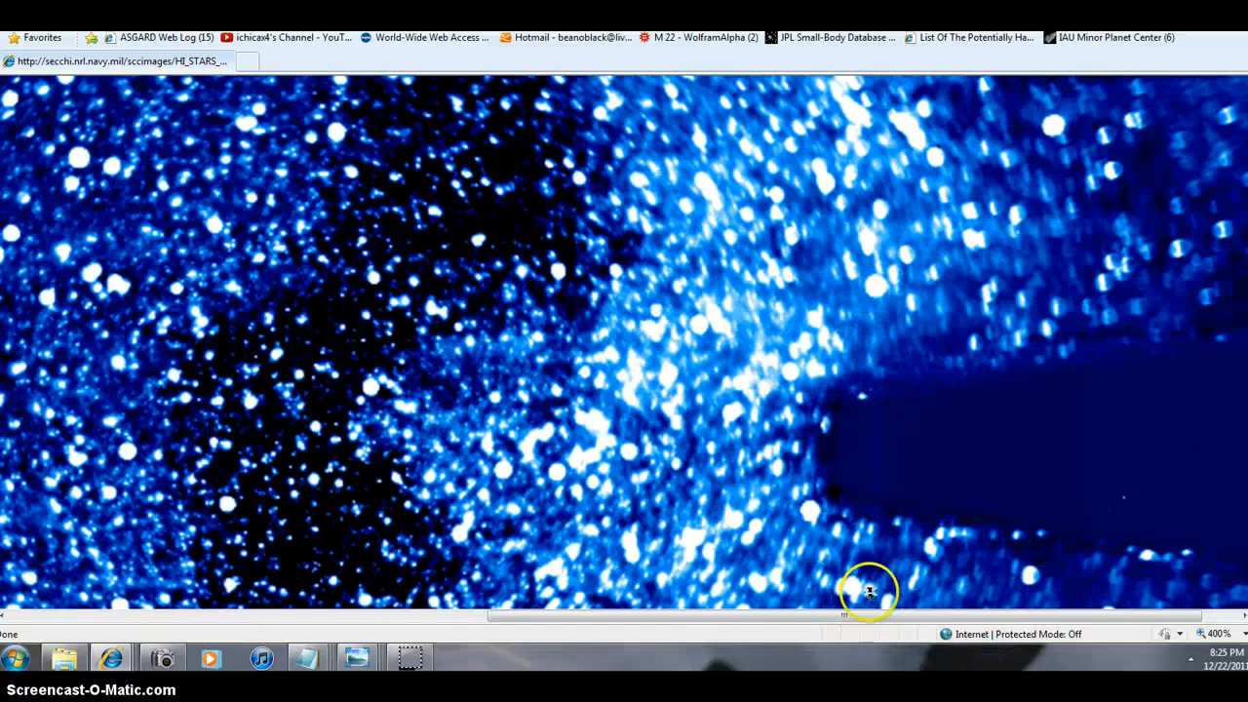
{"action": "mouse_move", "coordinate": [848, 399]}
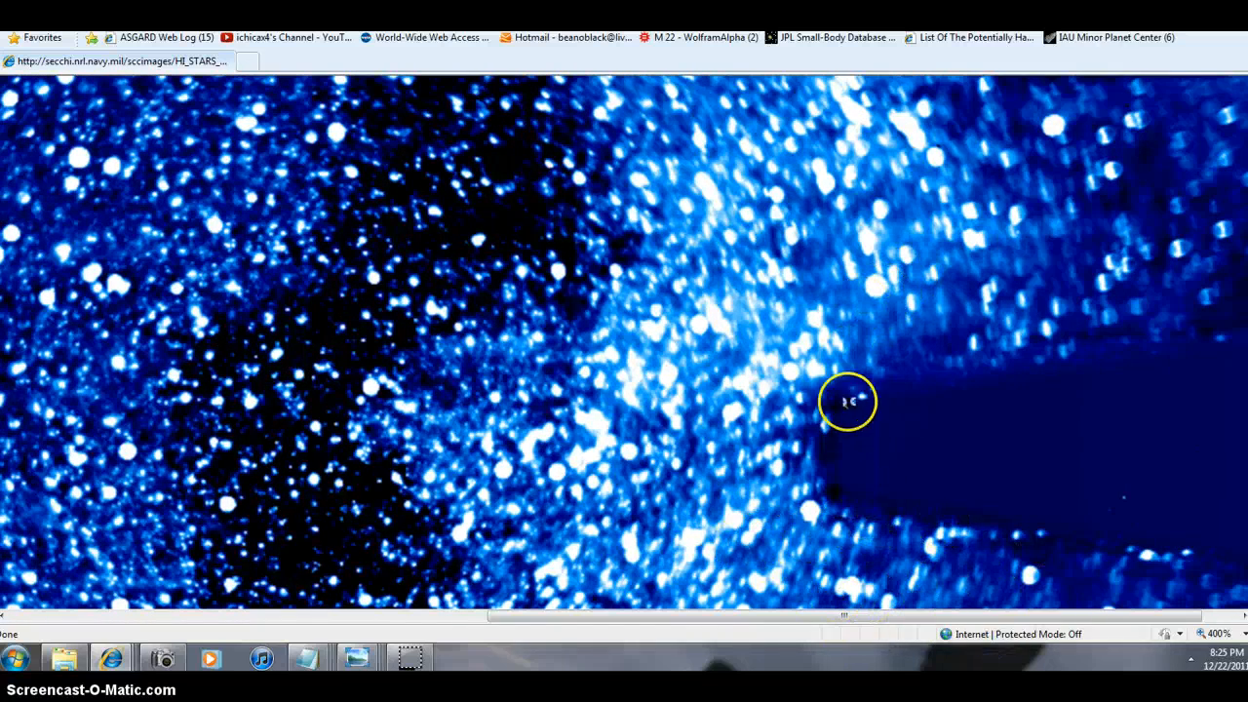
Pan right of Earth across the dark star-sparse band toward the bright region.
{"action": "left_click_drag", "start_coordinate": [843, 616], "coordinate": [628, 617]}
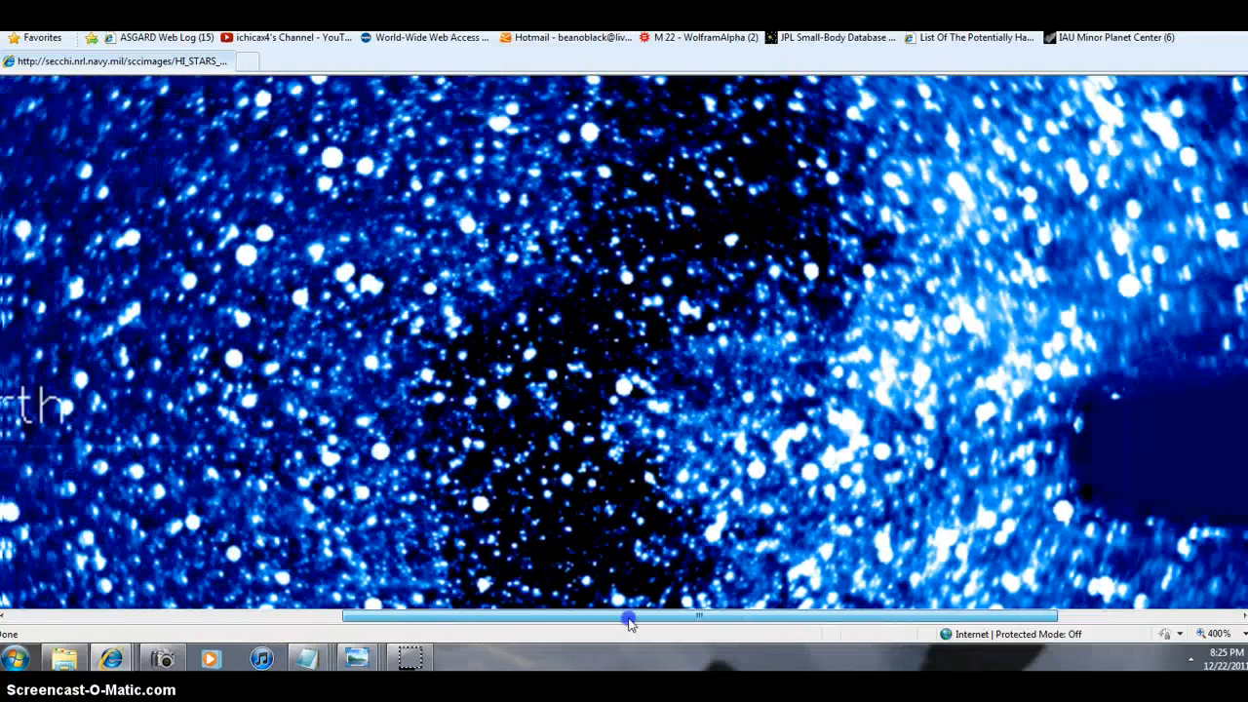
{"action": "left_click_drag", "start_coordinate": [628, 616], "coordinate": [390, 616]}
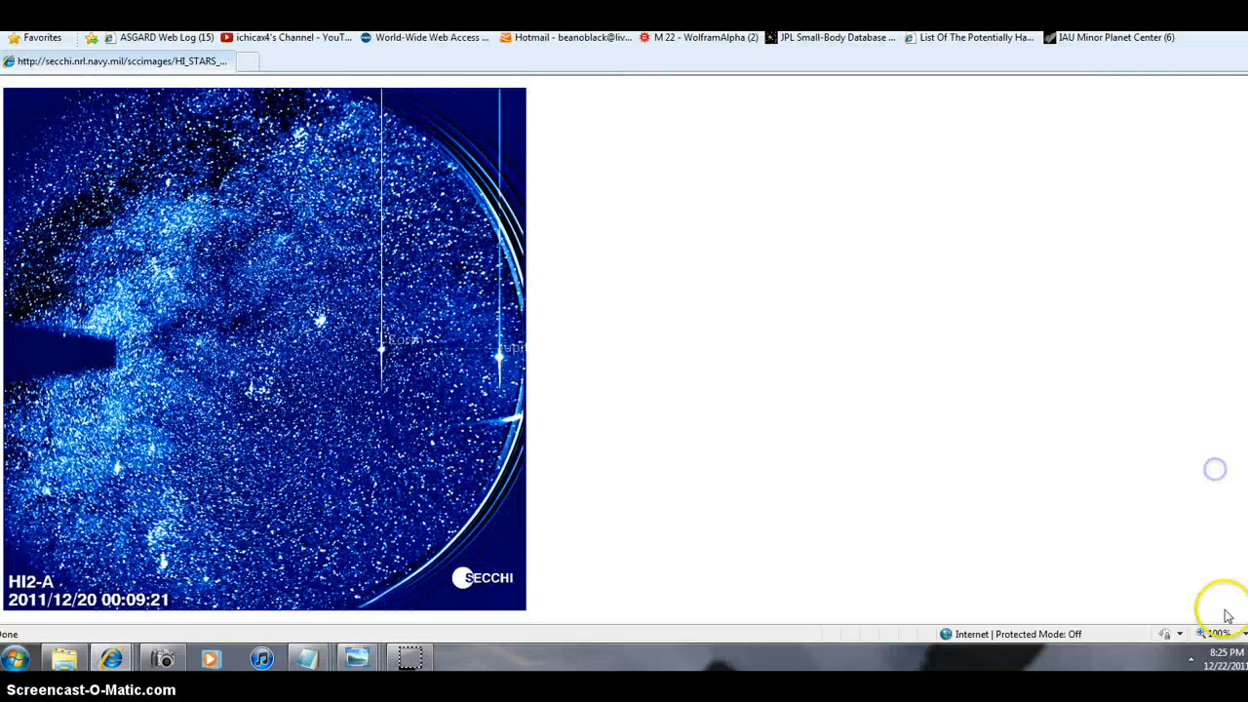
Zoom in on the full HI2-A sky image from the status-bar zoom menu.
{"action": "left_click", "coordinate": [1213, 634]}
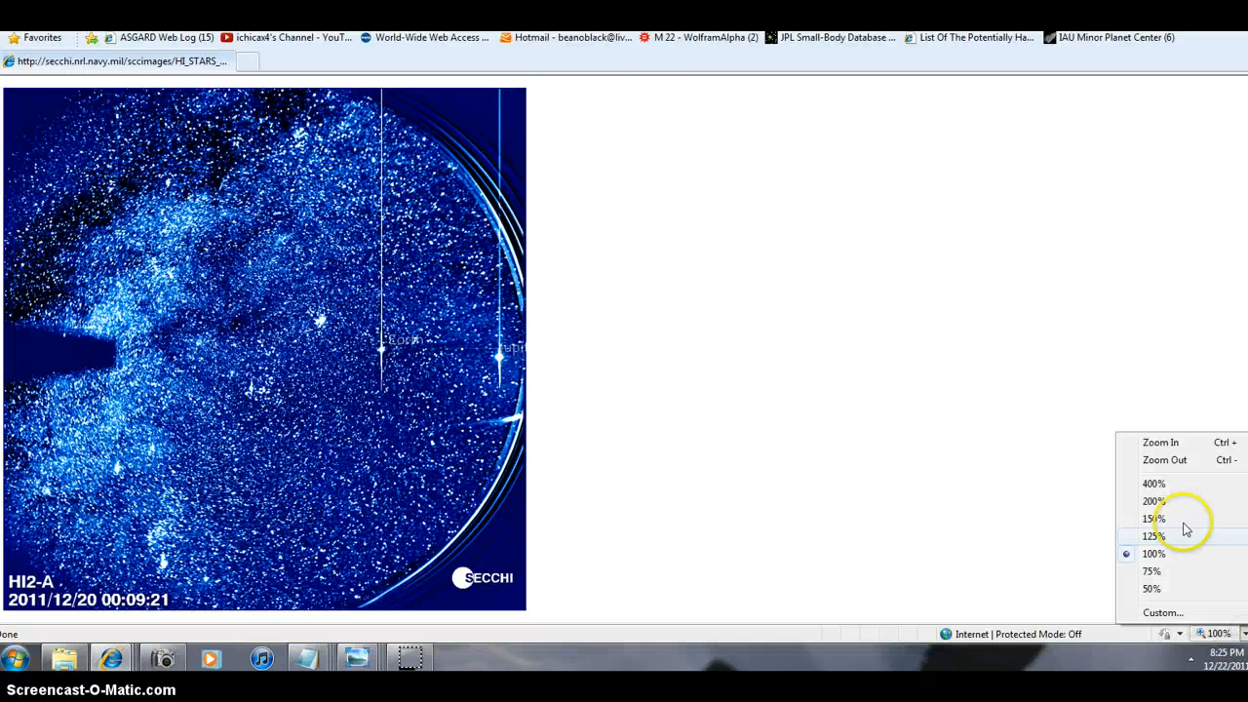
{"action": "mouse_move", "coordinate": [1186, 445]}
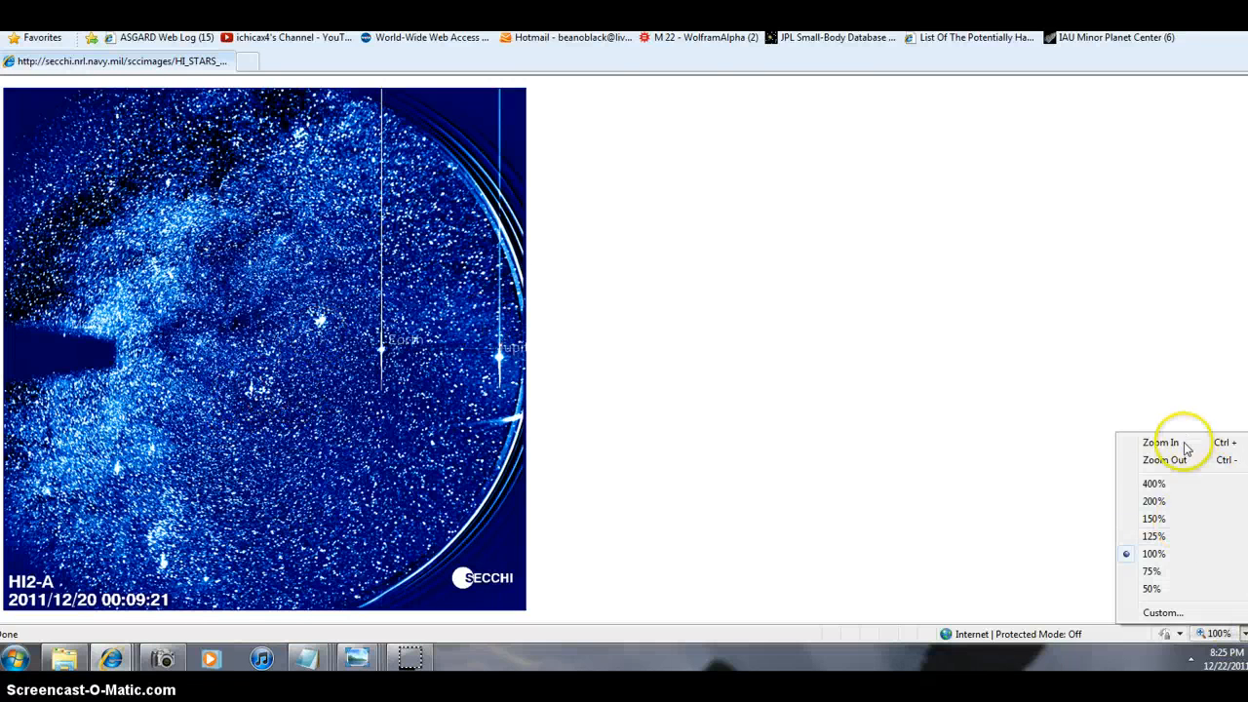
{"action": "left_click", "coordinate": [1155, 484]}
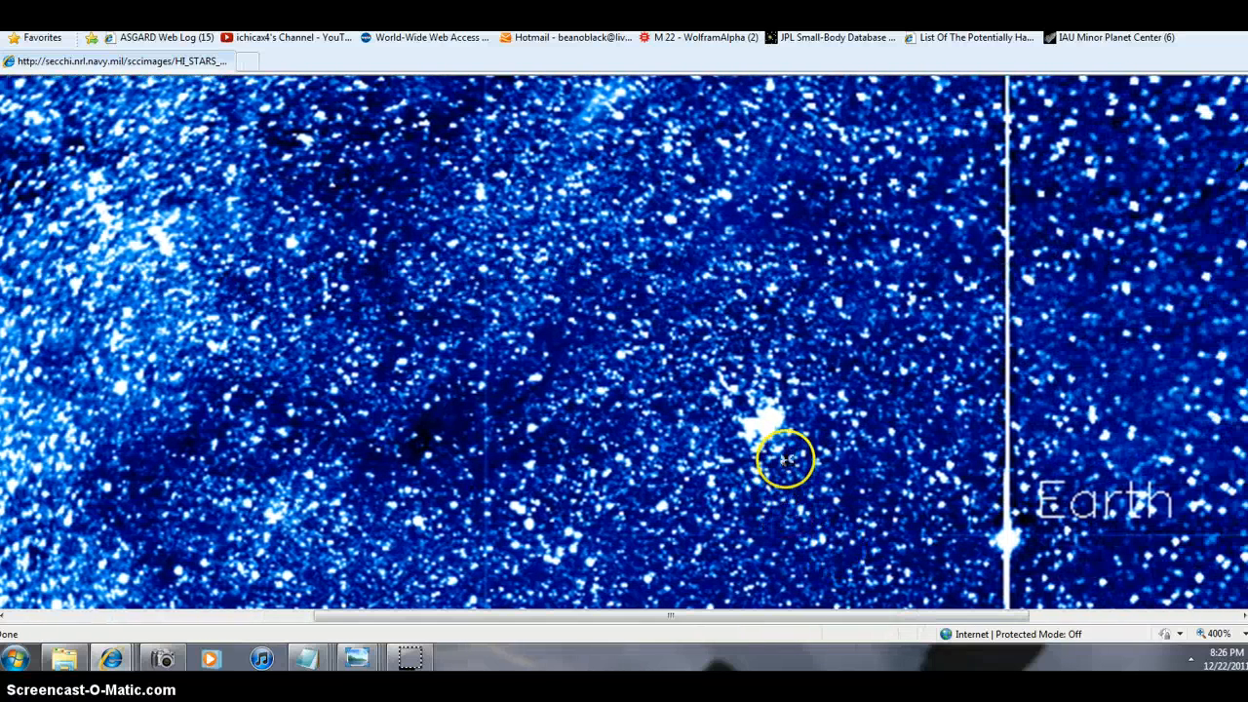
{"action": "mouse_move", "coordinate": [768, 348]}
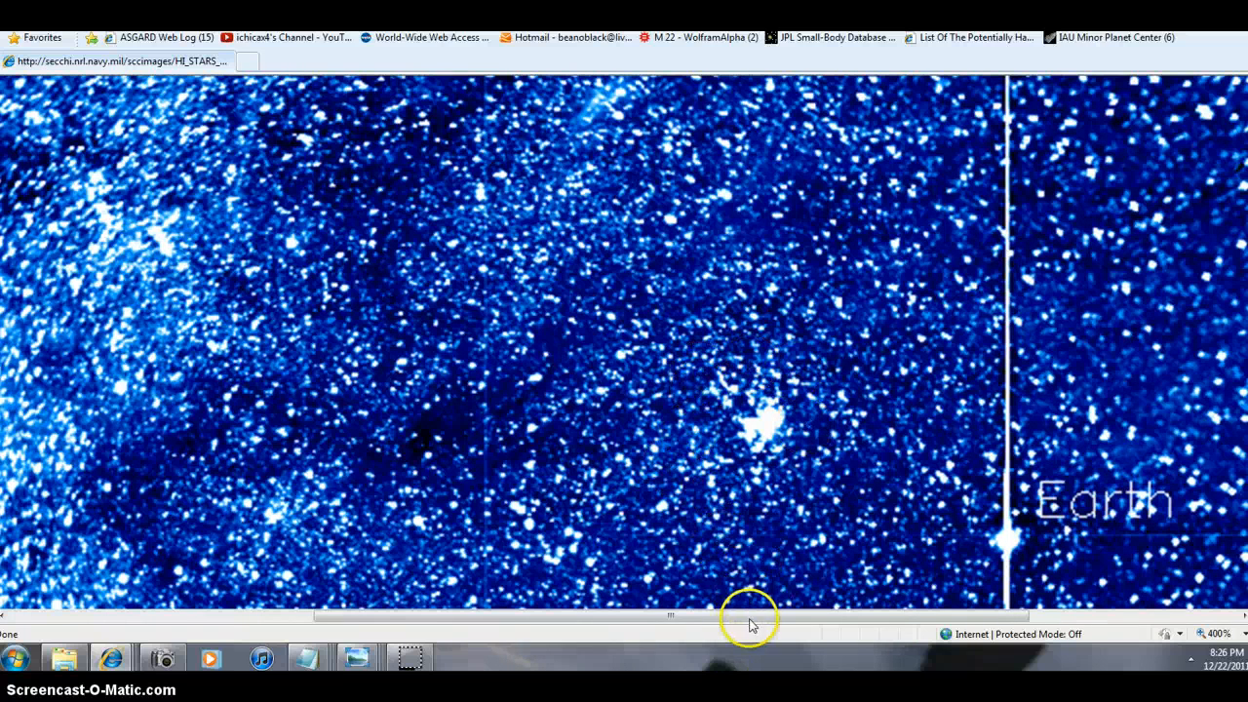
Pan the 400% HI2-A image across the marked objects near the Earth label.
{"action": "left_click_drag", "start_coordinate": [673, 616], "coordinate": [835, 616]}
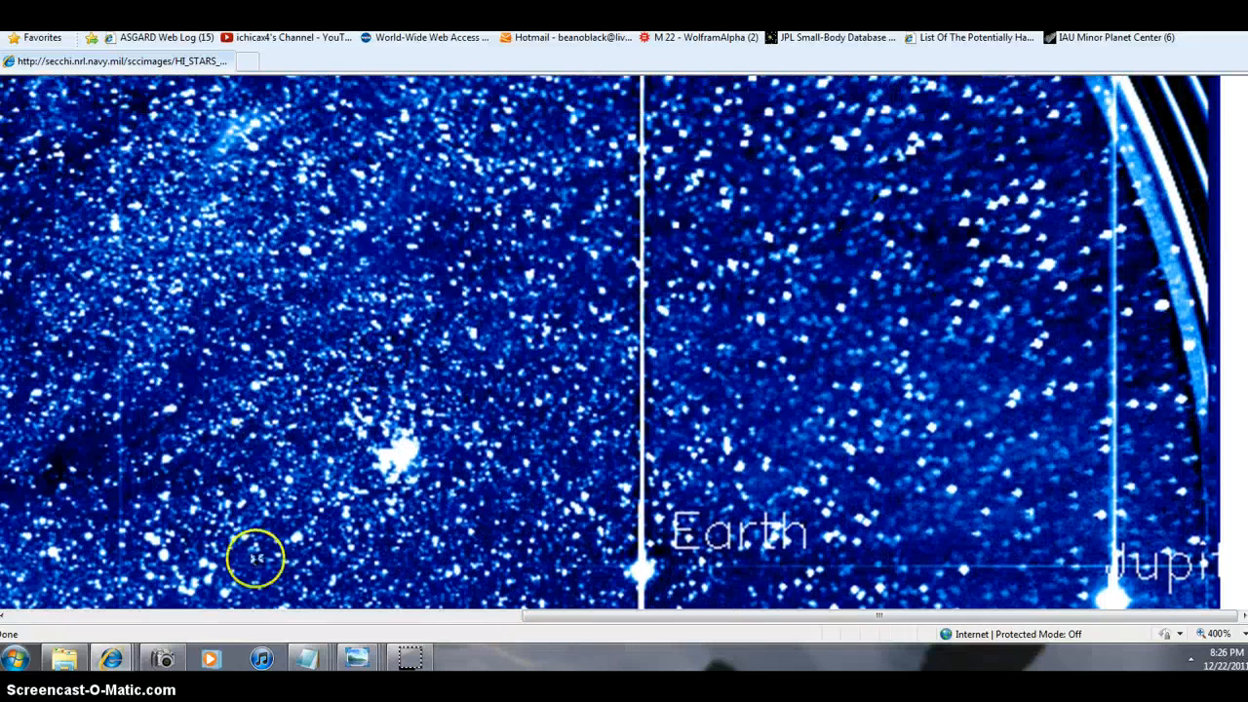
{"action": "mouse_move", "coordinate": [601, 652]}
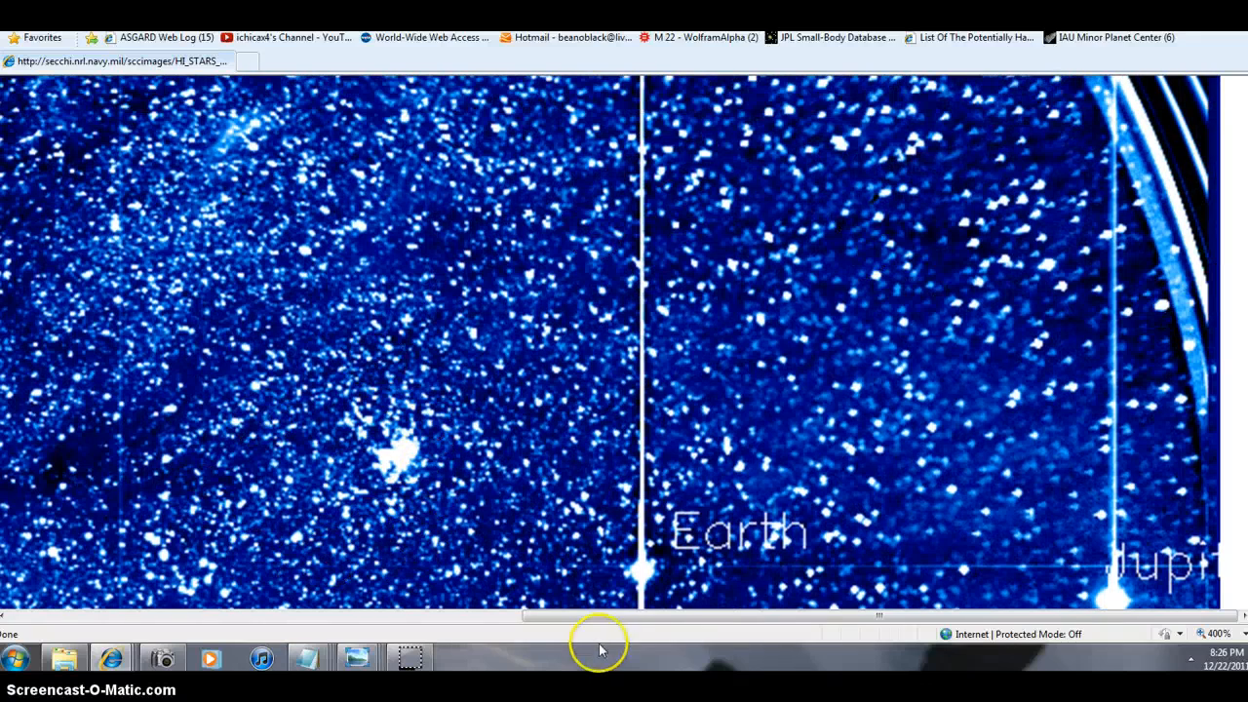
{"action": "left_click_drag", "start_coordinate": [601, 616], "coordinate": [491, 616]}
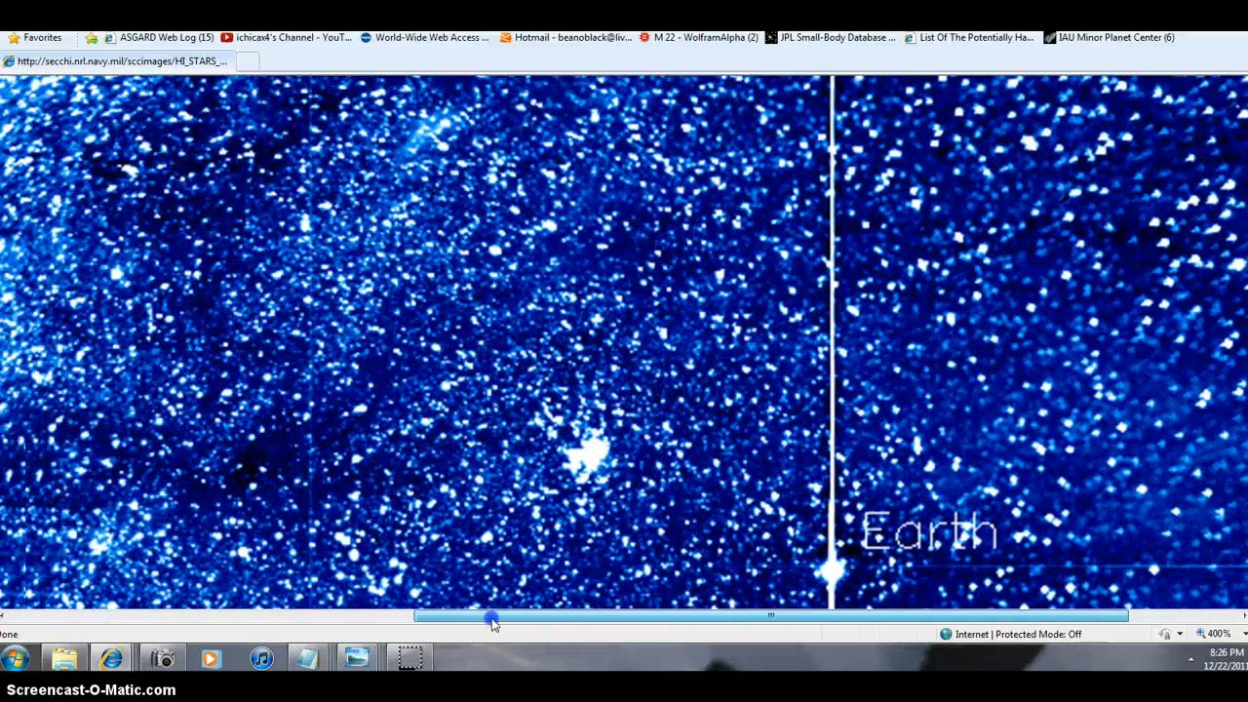
{"action": "left_click_drag", "start_coordinate": [492, 616], "coordinate": [195, 617]}
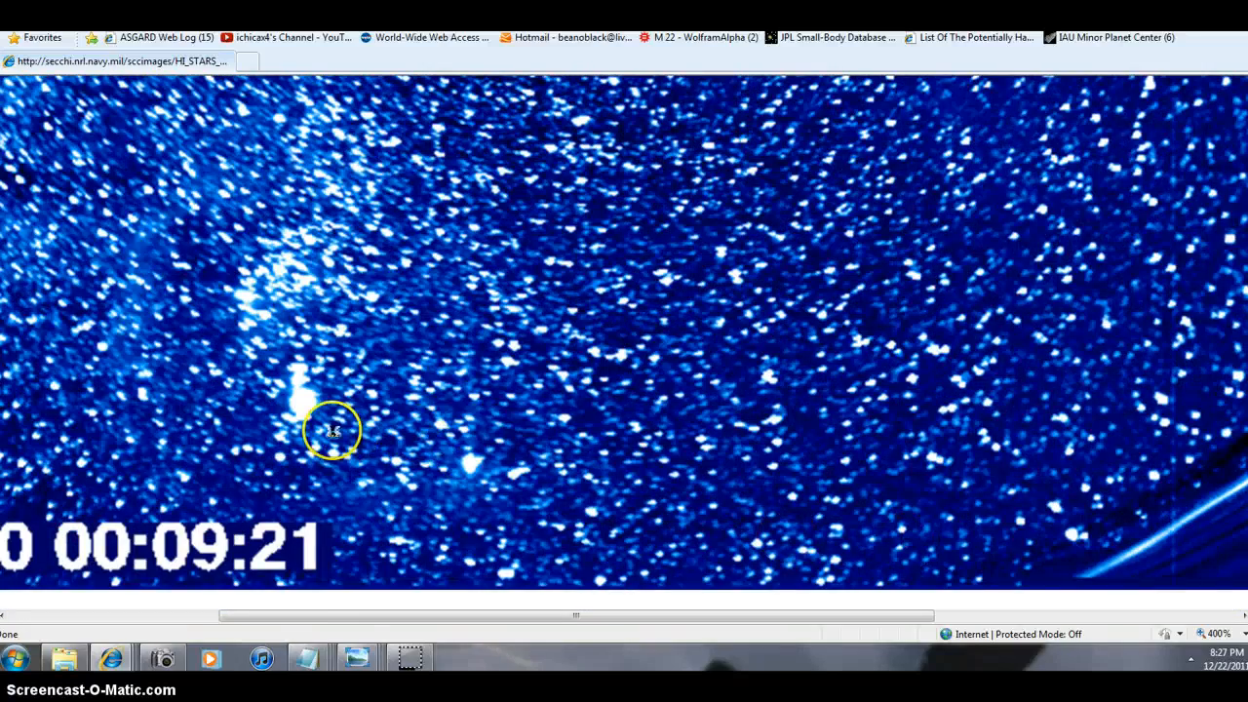
Pan from the circled object to the Earth and Jupiter markers and back toward Earth.
{"action": "left_click_drag", "start_coordinate": [576, 616], "coordinate": [511, 622]}
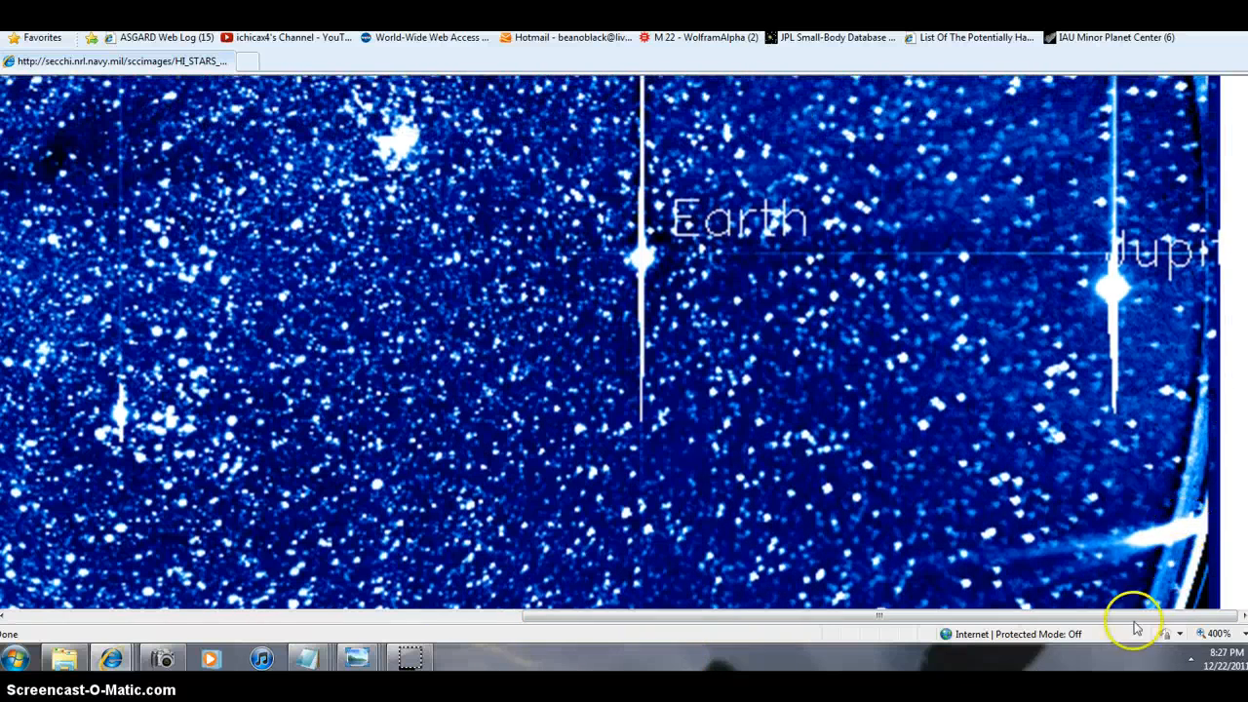
{"action": "mouse_move", "coordinate": [1178, 561]}
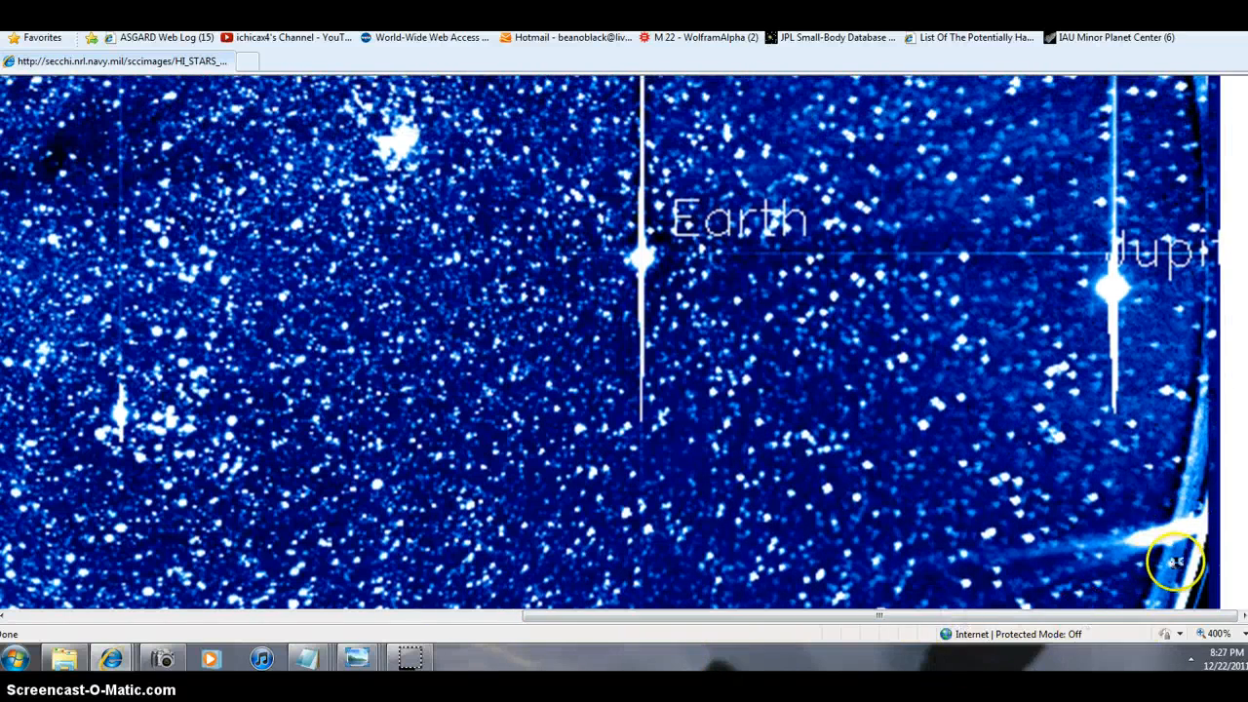
{"action": "mouse_move", "coordinate": [1112, 328]}
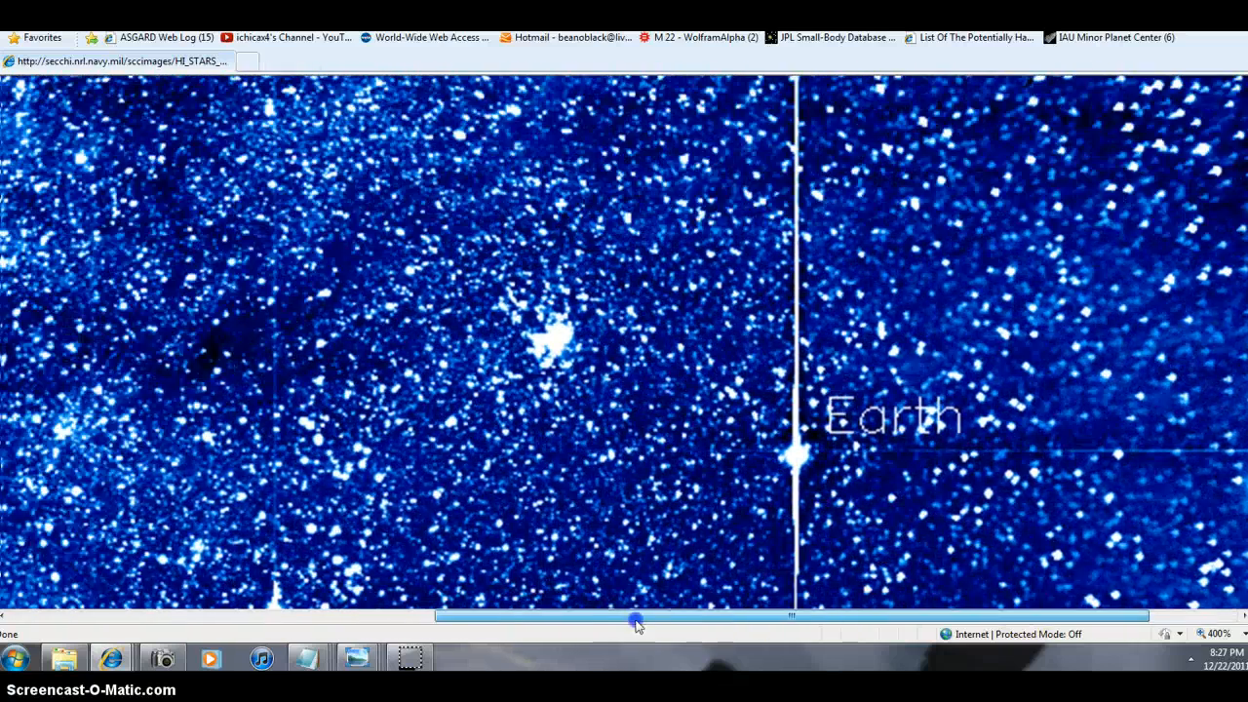
{"action": "left_click_drag", "start_coordinate": [634, 617], "coordinate": [405, 622]}
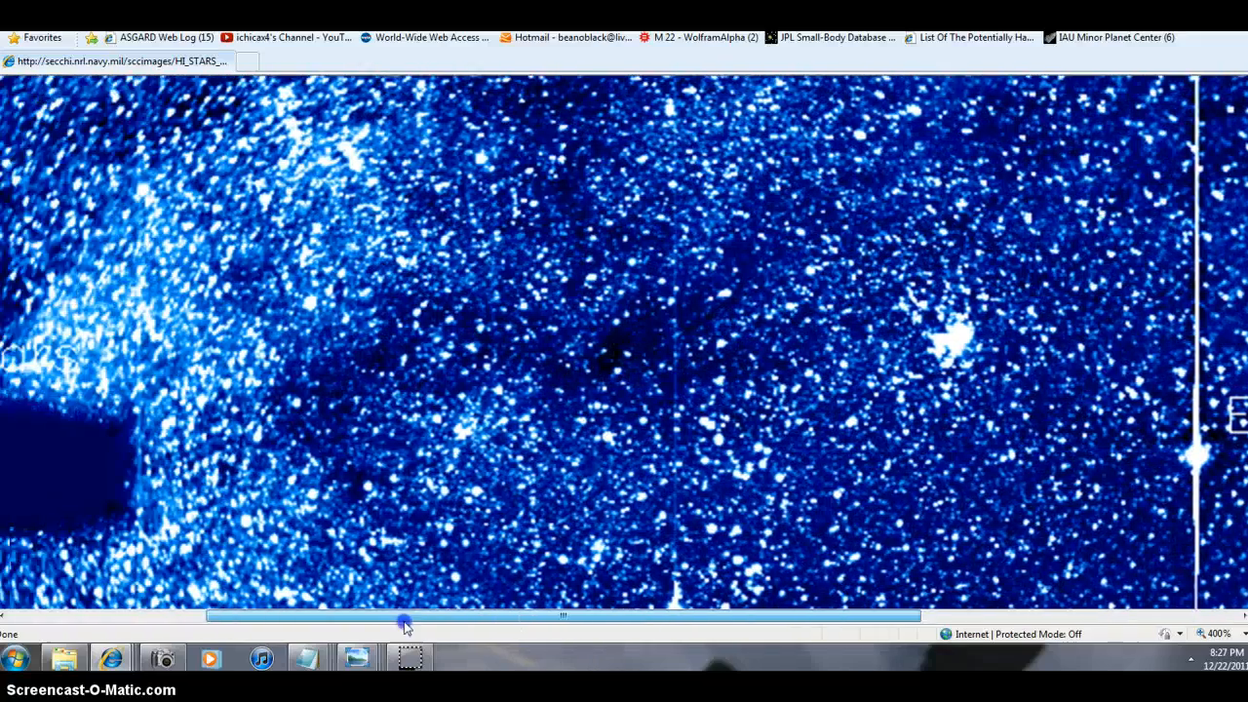
{"action": "left_click_drag", "start_coordinate": [406, 616], "coordinate": [242, 623]}
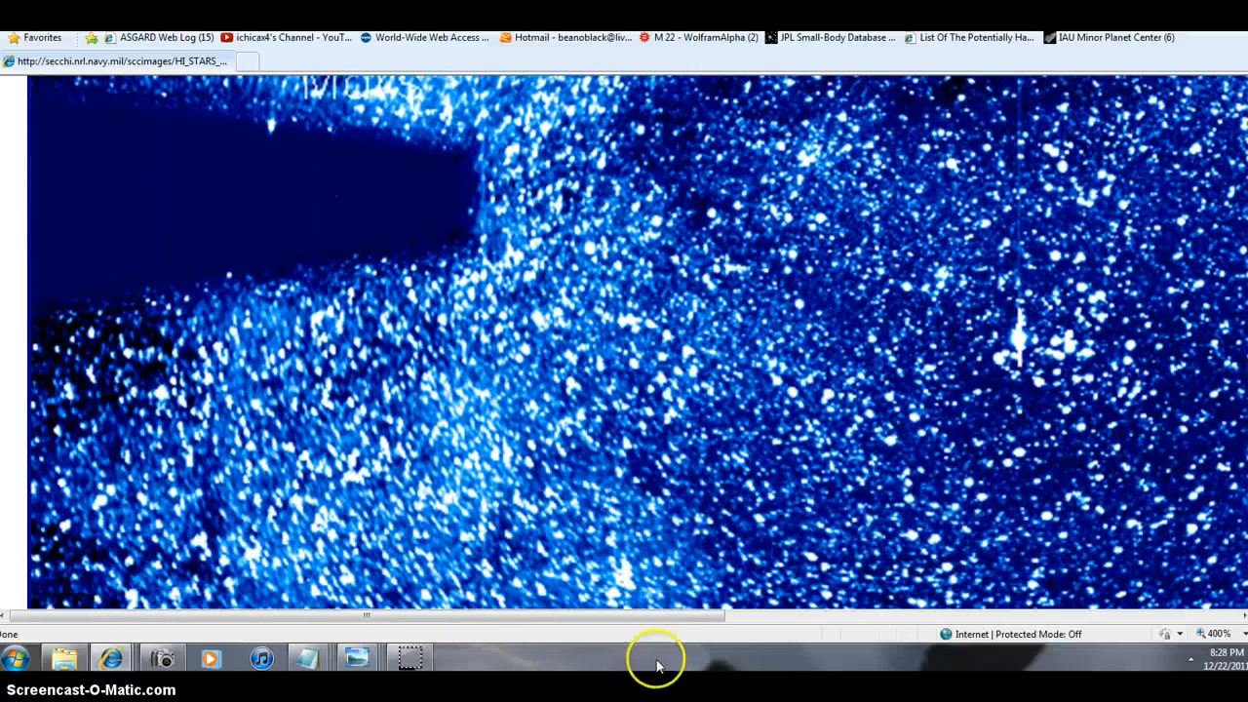
{"action": "scroll", "scroll_direction": "right", "scroll_amount": 3}
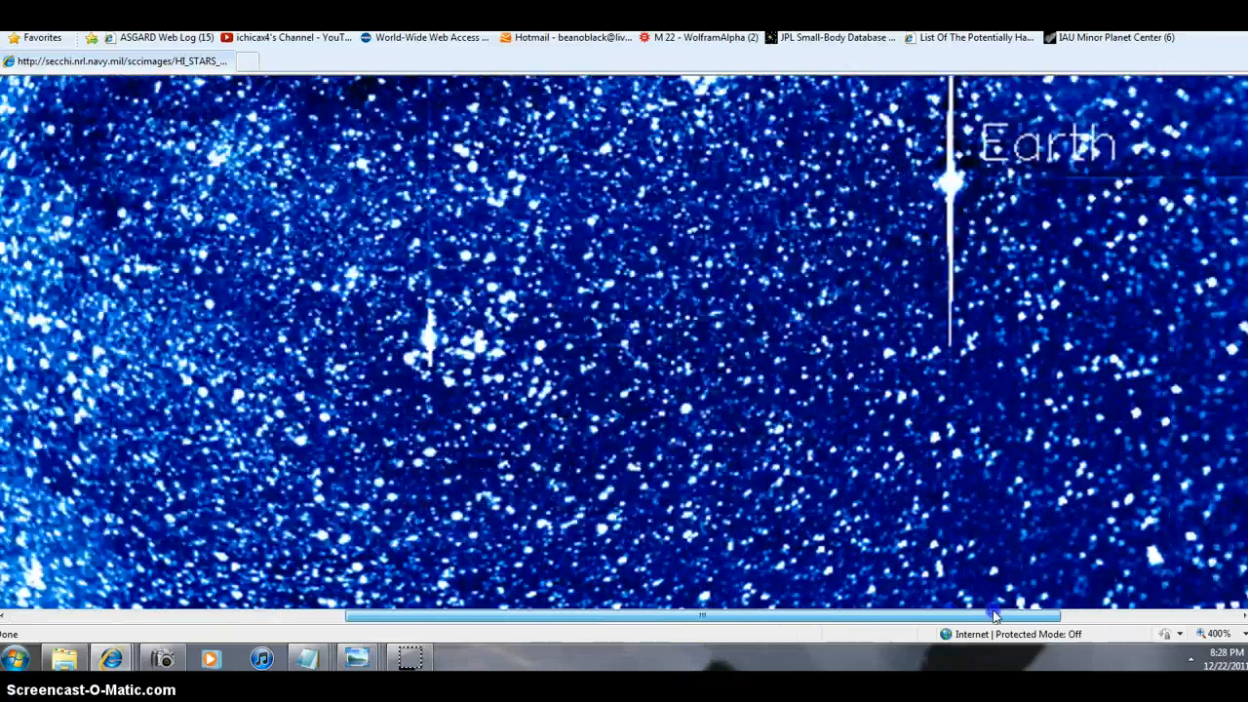
{"action": "scroll", "scroll_direction": "down", "scroll_amount": 3}
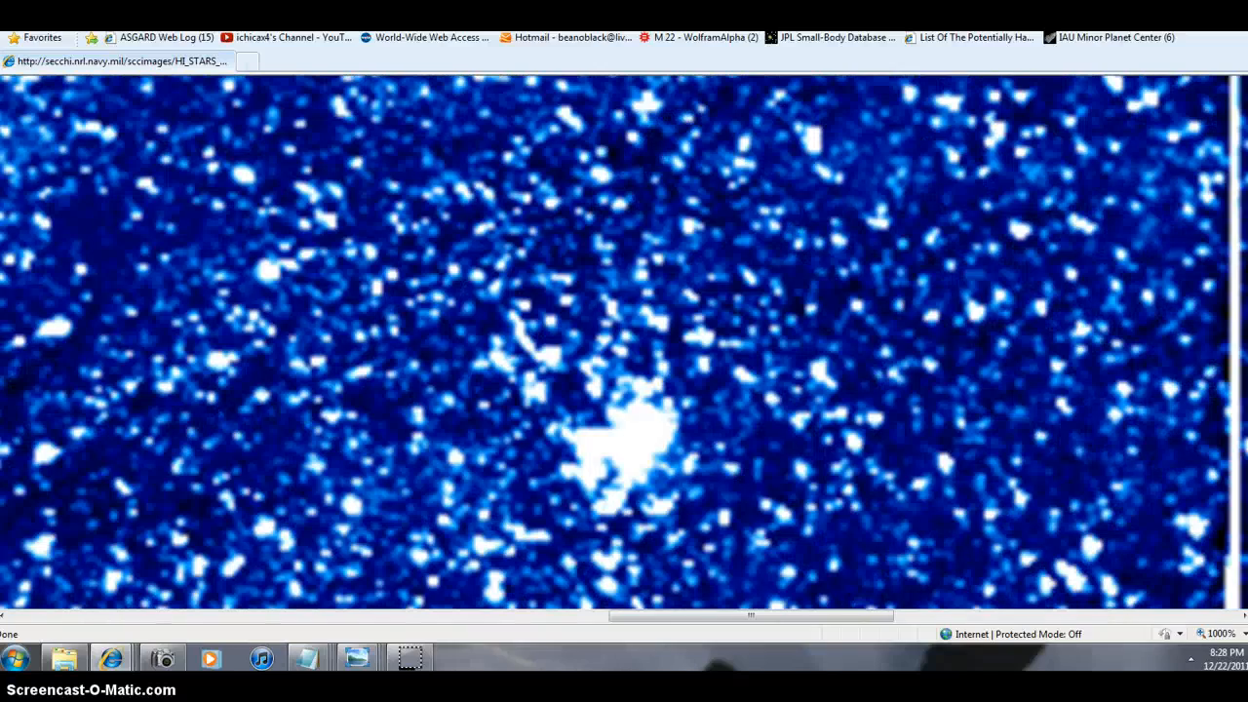
Magnify to 1000% and centre the bright blob beside the Earth line.
{"action": "scroll", "scroll_direction": "down", "scroll_amount": 3}
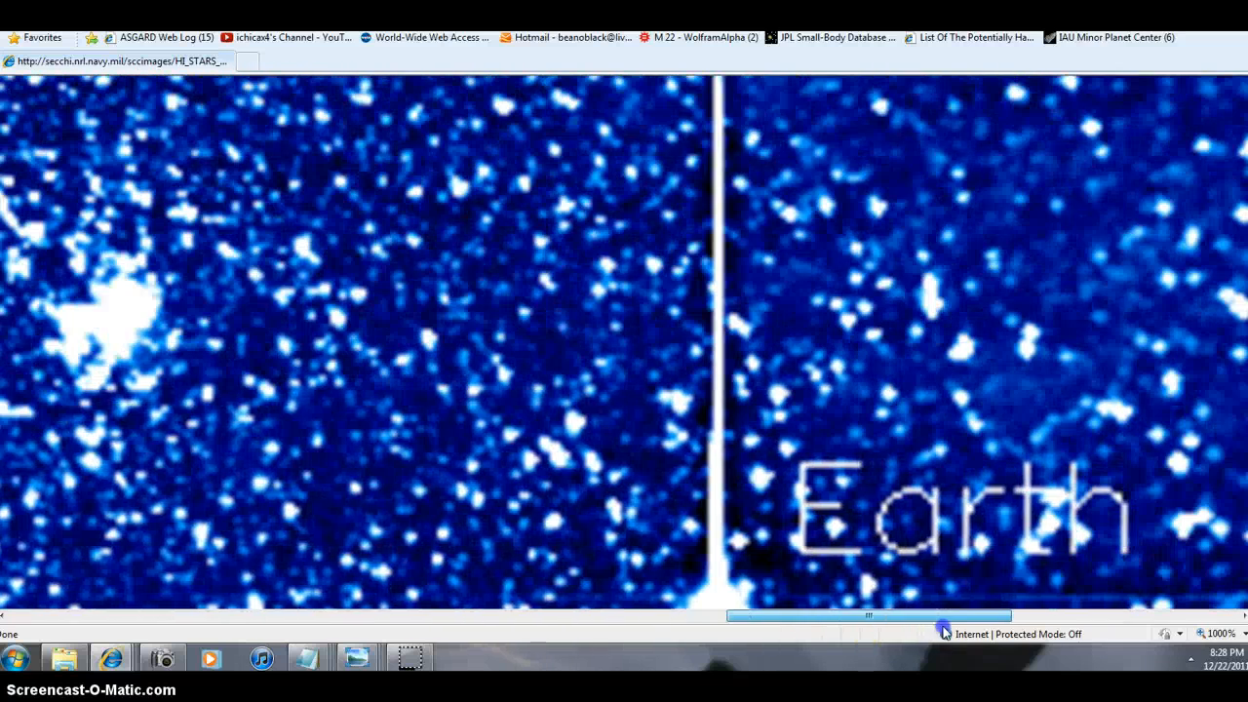
{"action": "scroll", "scroll_direction": "up", "scroll_amount": 3}
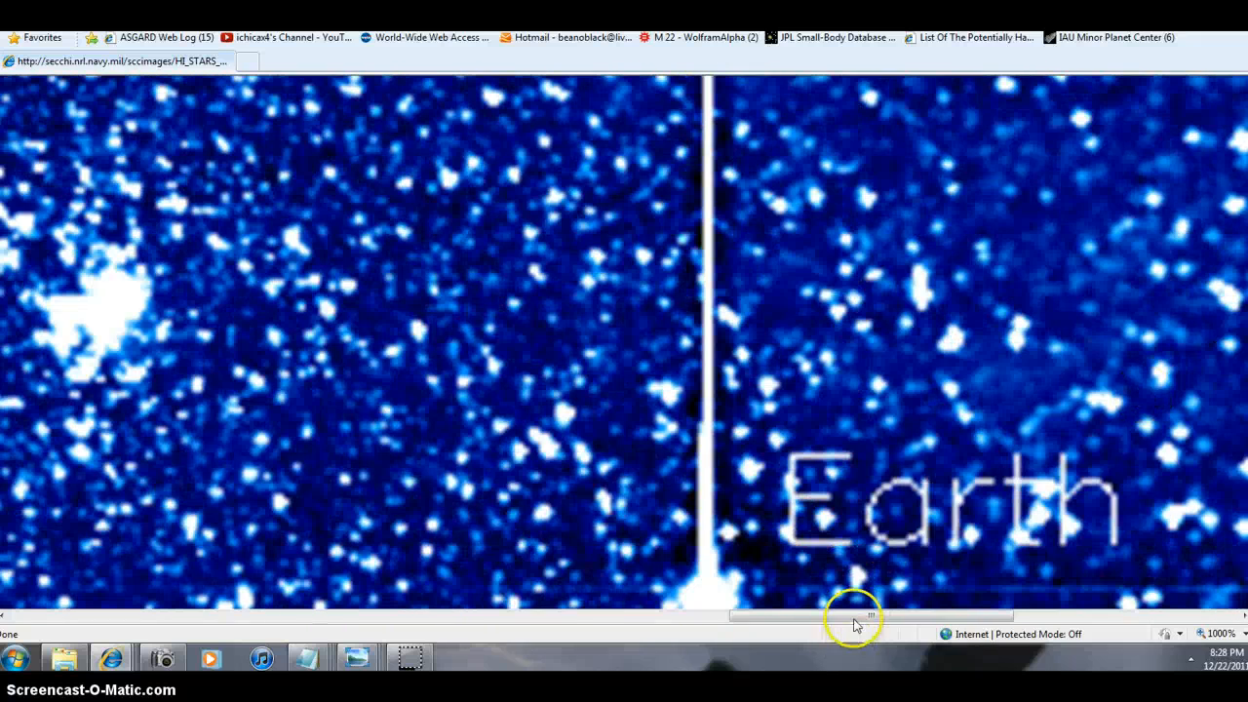
{"action": "left_click_drag", "start_coordinate": [854, 615], "coordinate": [746, 616]}
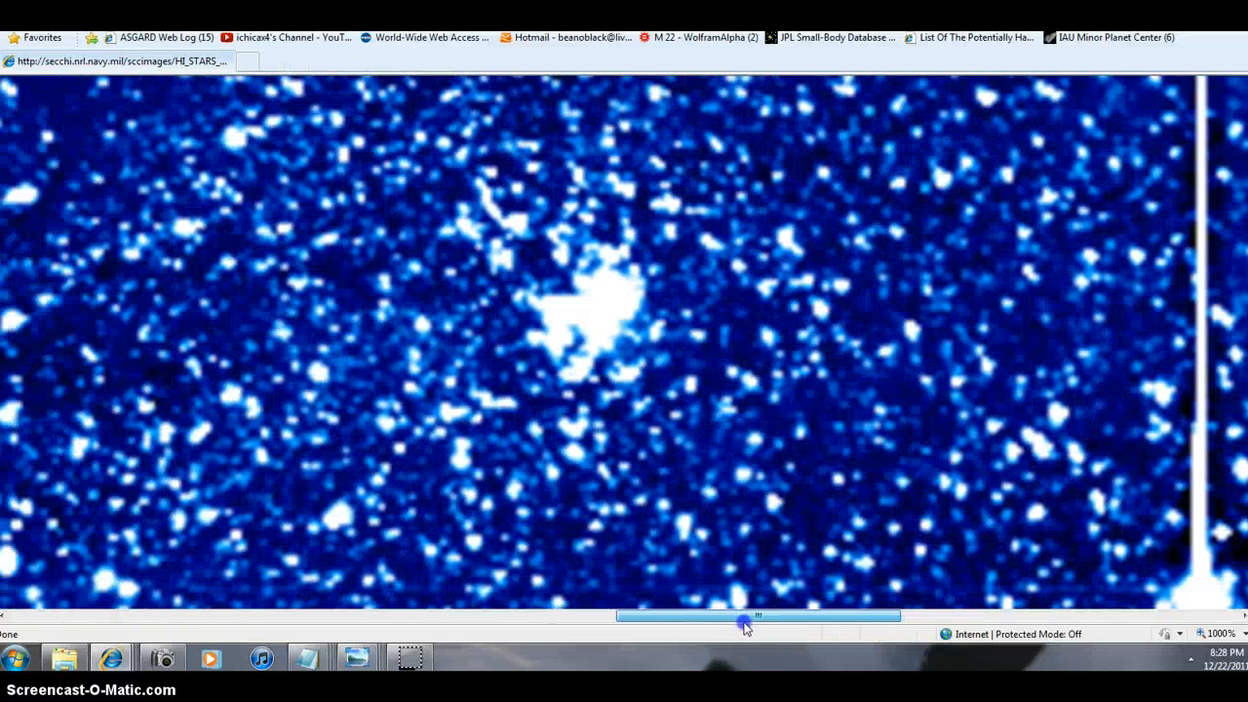
{"action": "left_click_drag", "start_coordinate": [751, 620], "coordinate": [643, 620]}
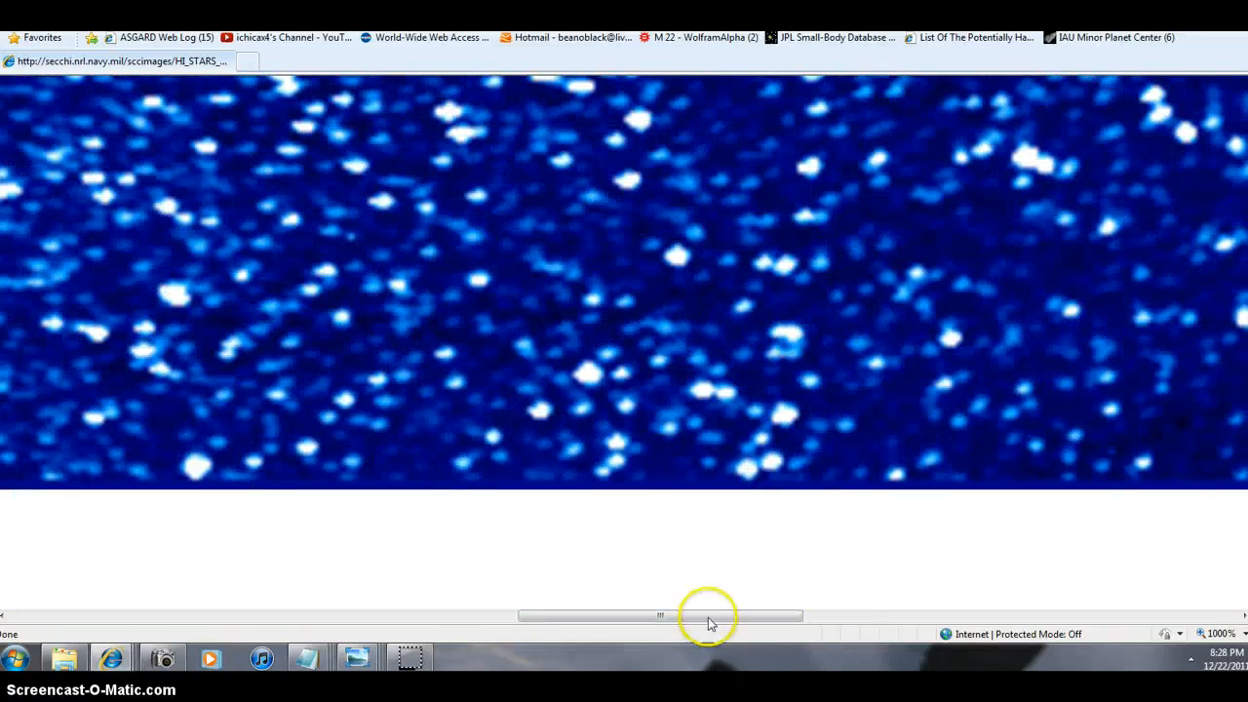
Pan the magnified image left to the date stamp, then right to the SECCHI logo and Earth.
{"action": "left_click_drag", "start_coordinate": [659, 614], "coordinate": [312, 615]}
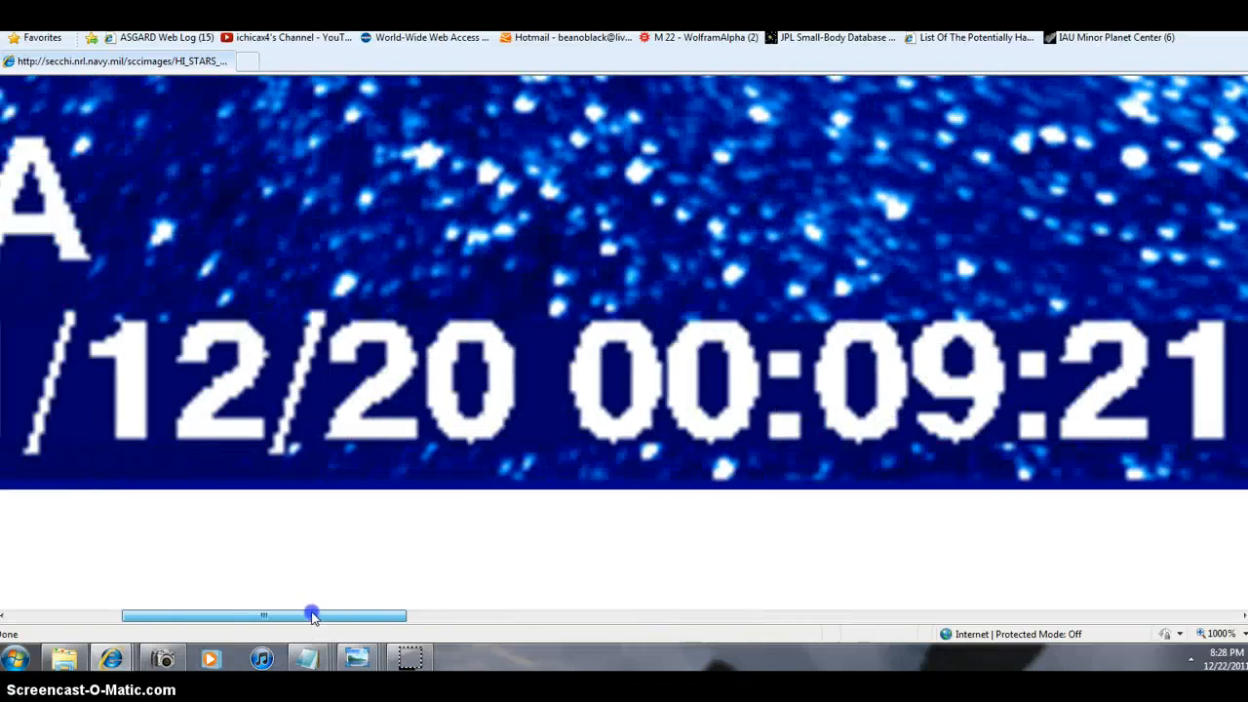
{"action": "left_click_drag", "start_coordinate": [312, 616], "coordinate": [458, 617]}
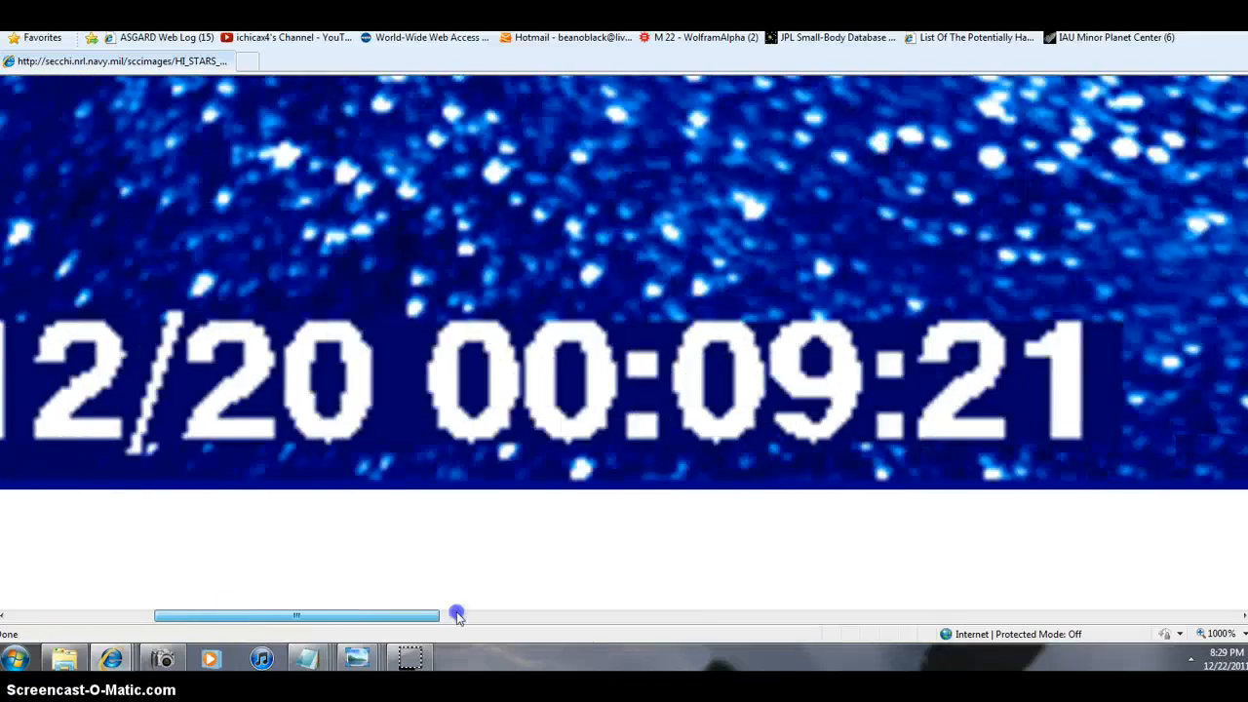
{"action": "left_click_drag", "start_coordinate": [458, 616], "coordinate": [1131, 617]}
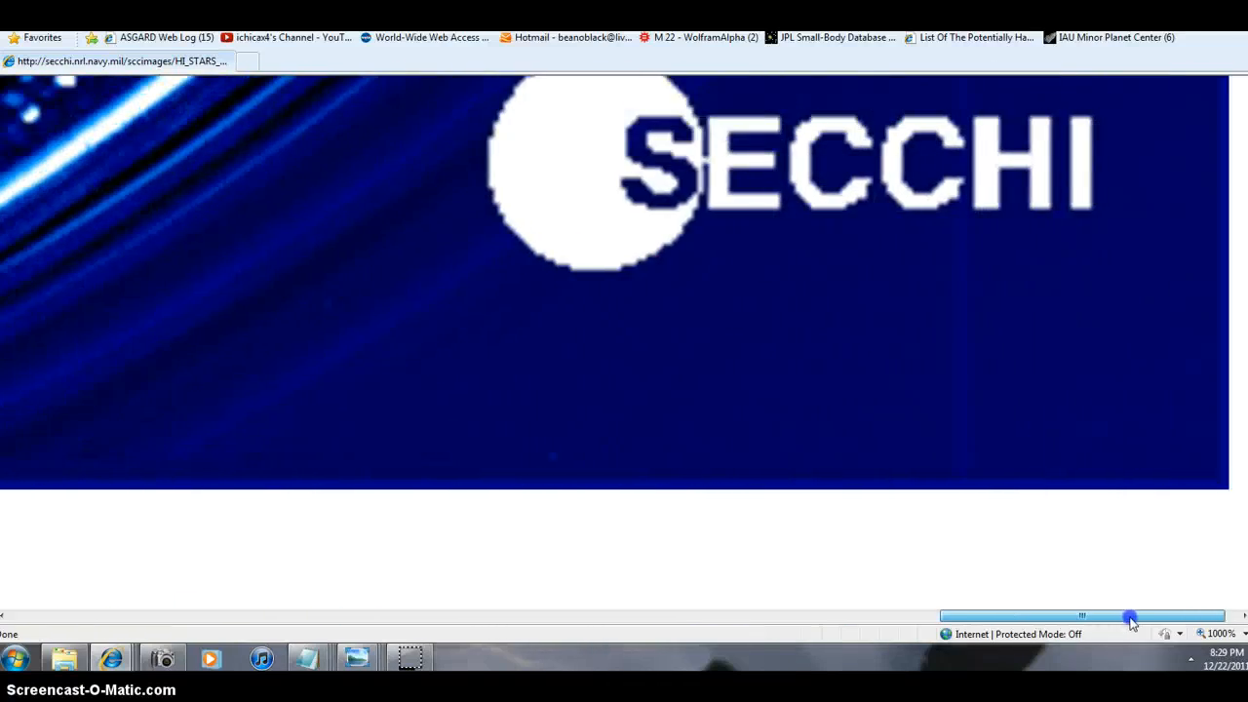
Pan back so the bright fuzzy blob sits beside the partly visible Earth label.
{"action": "left_click_drag", "start_coordinate": [1132, 616], "coordinate": [1014, 616]}
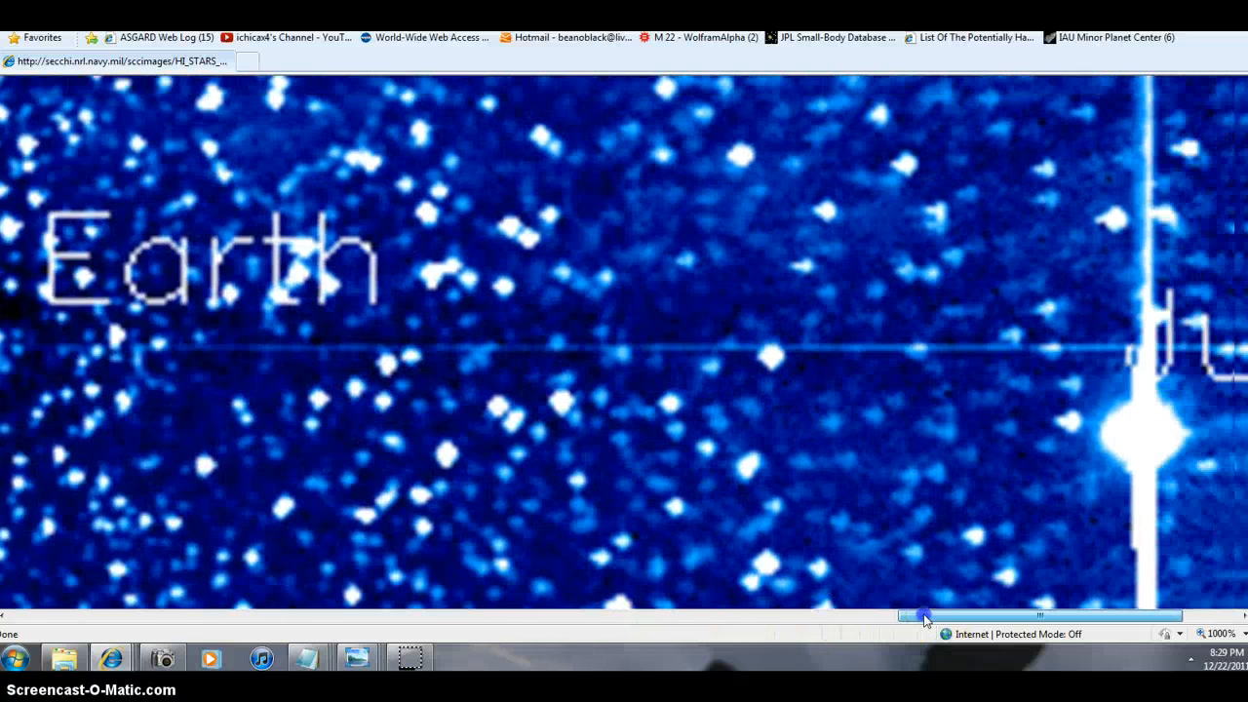
{"action": "left_click_drag", "start_coordinate": [925, 616], "coordinate": [971, 616]}
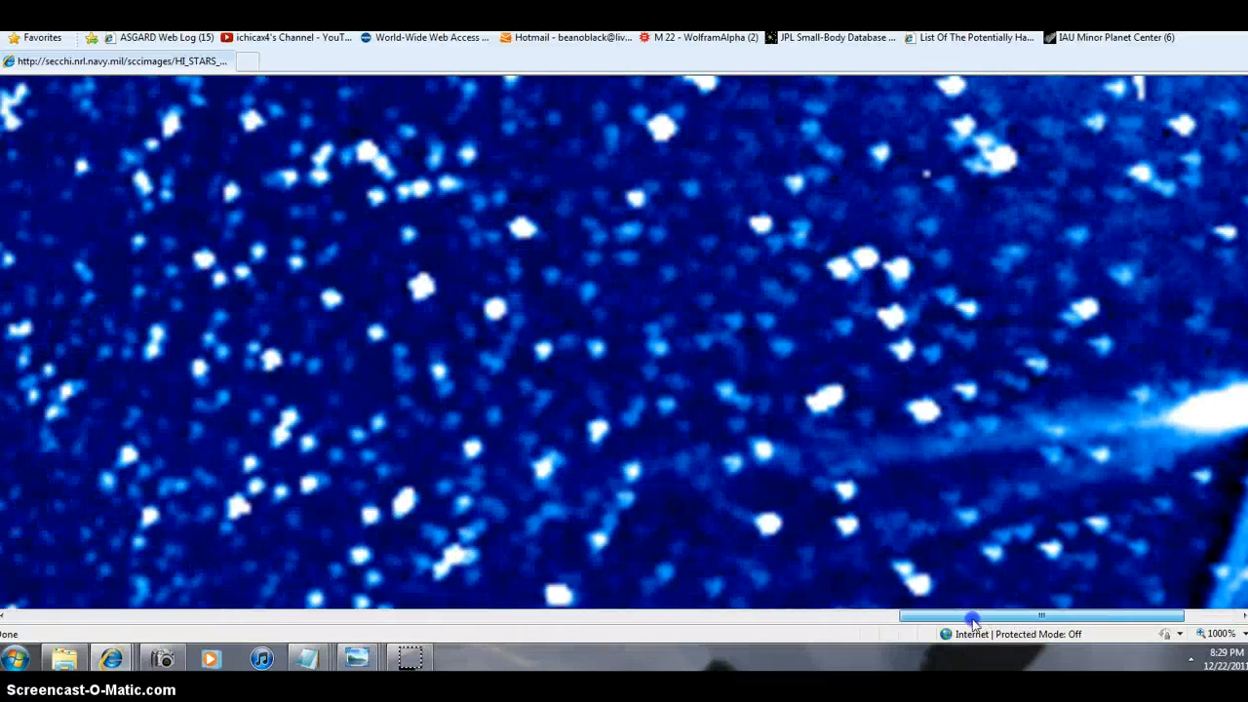
{"action": "left_click_drag", "start_coordinate": [972, 617], "coordinate": [745, 617]}
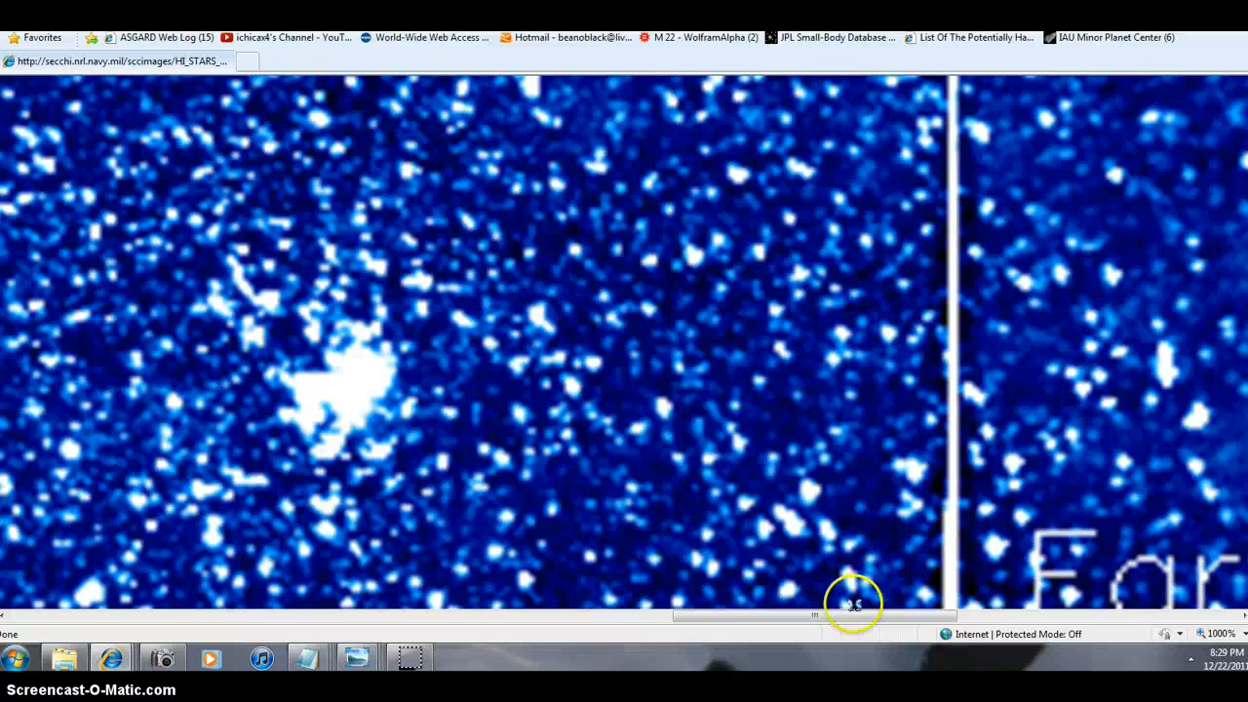
{"action": "mouse_move", "coordinate": [850, 625]}
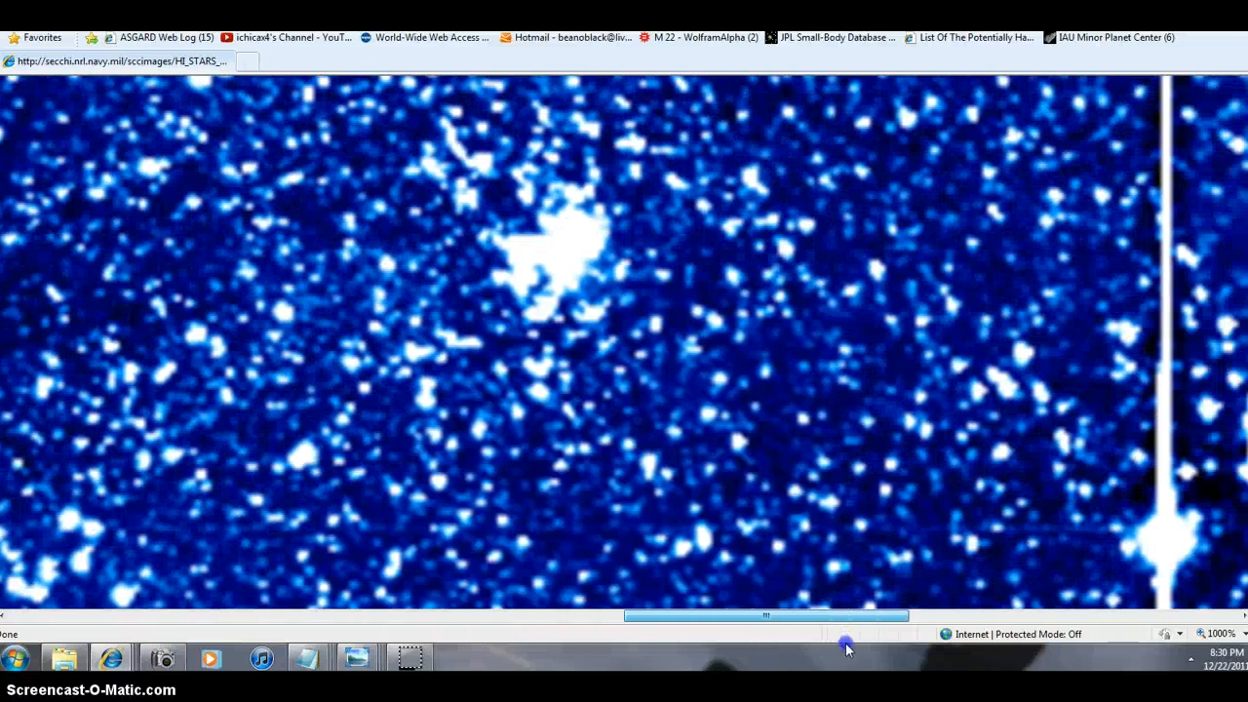
{"action": "scroll", "scroll_direction": "right", "scroll_amount": 3}
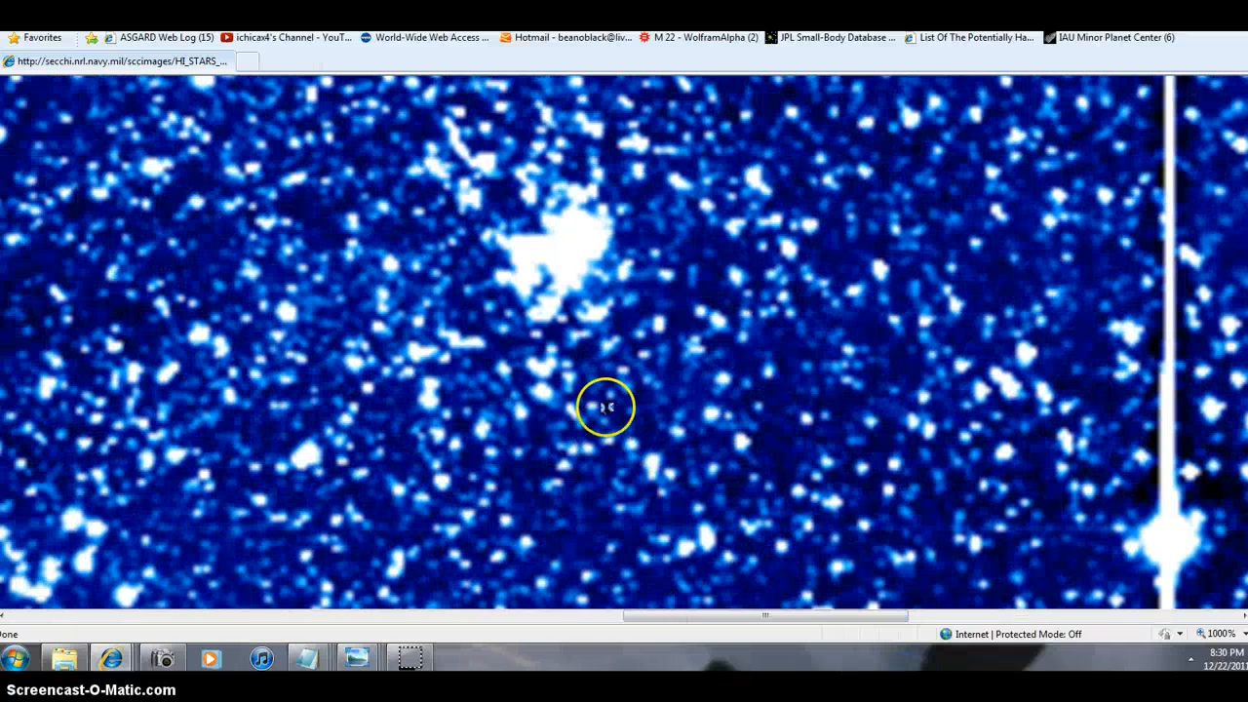
{"action": "mouse_move", "coordinate": [497, 310]}
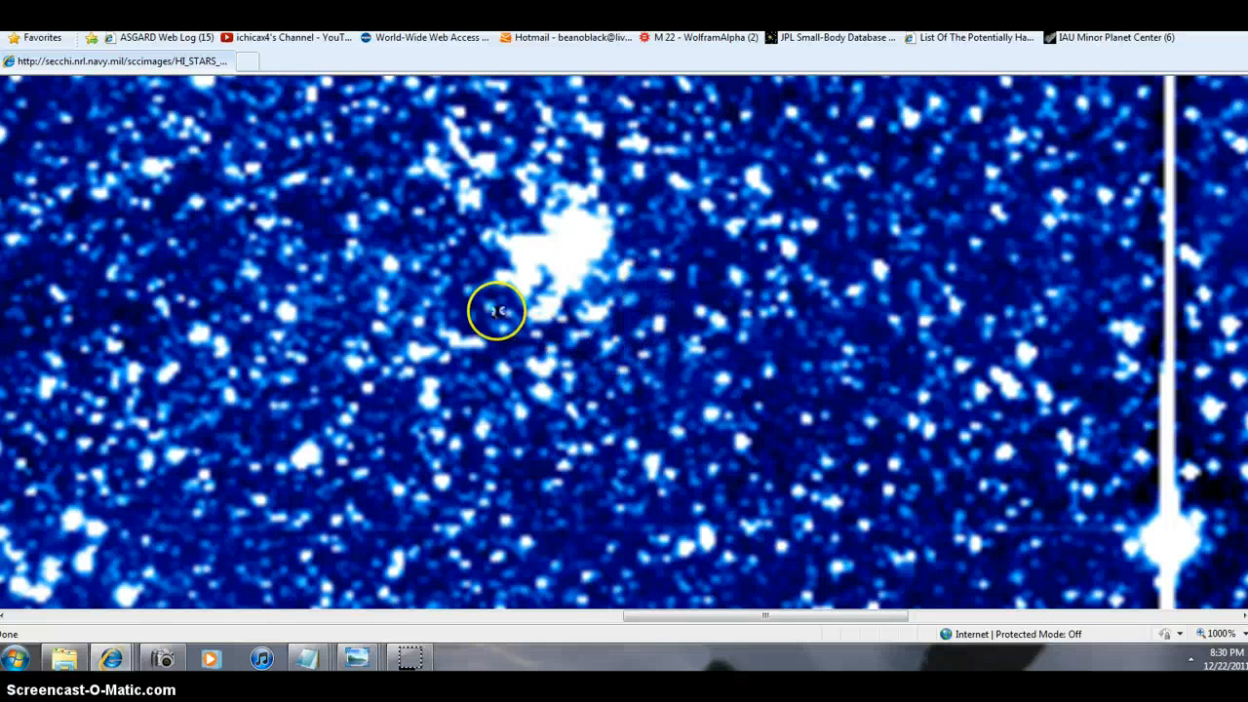
{"action": "mouse_move", "coordinate": [402, 362]}
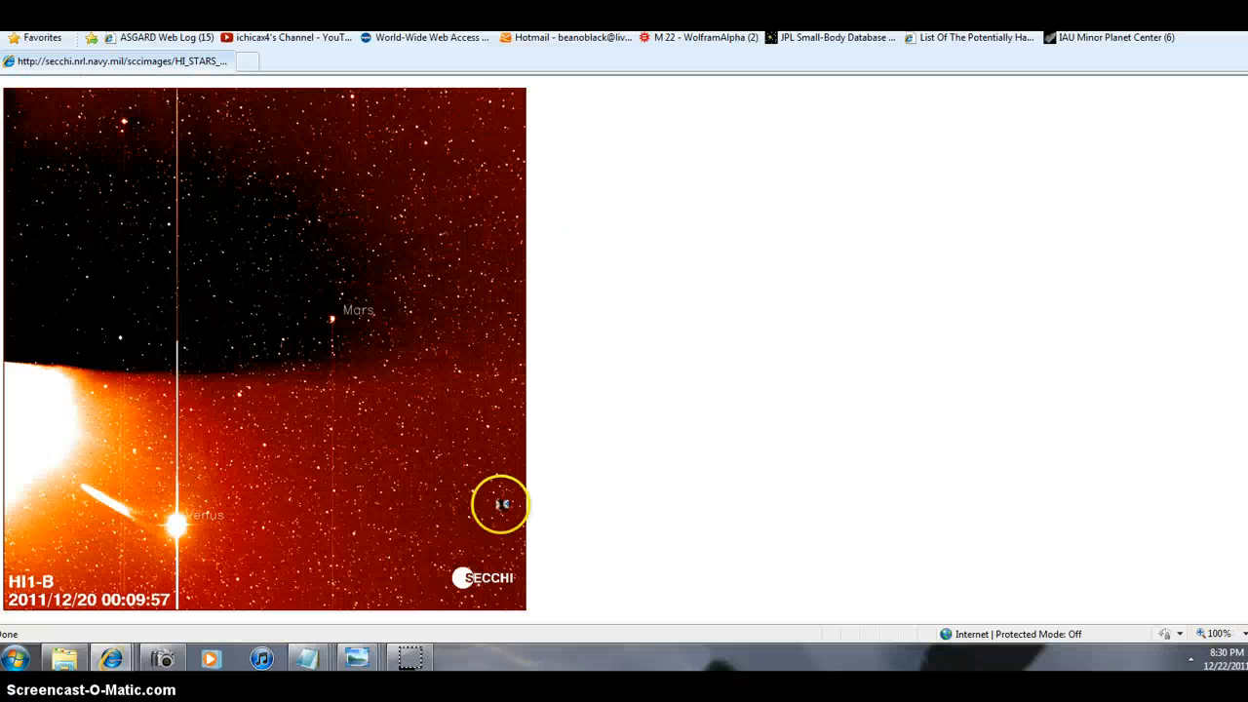
{"action": "mouse_move", "coordinate": [667, 575]}
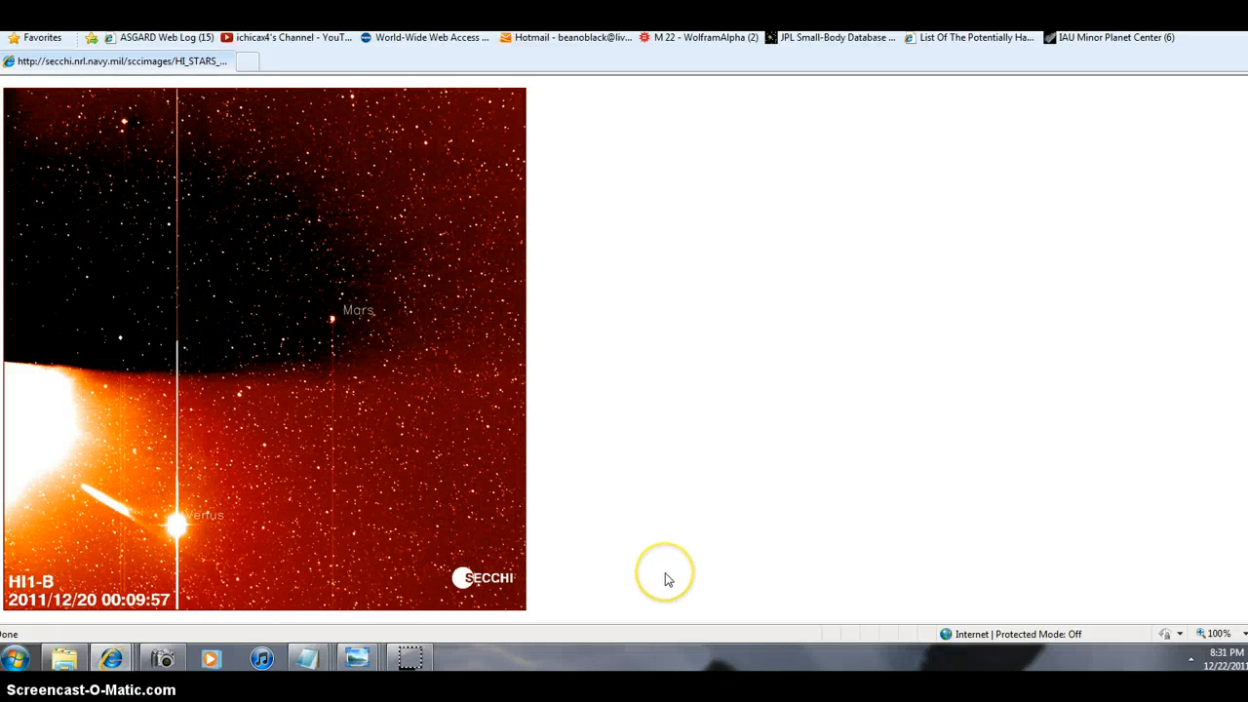
{"action": "mouse_move", "coordinate": [663, 581]}
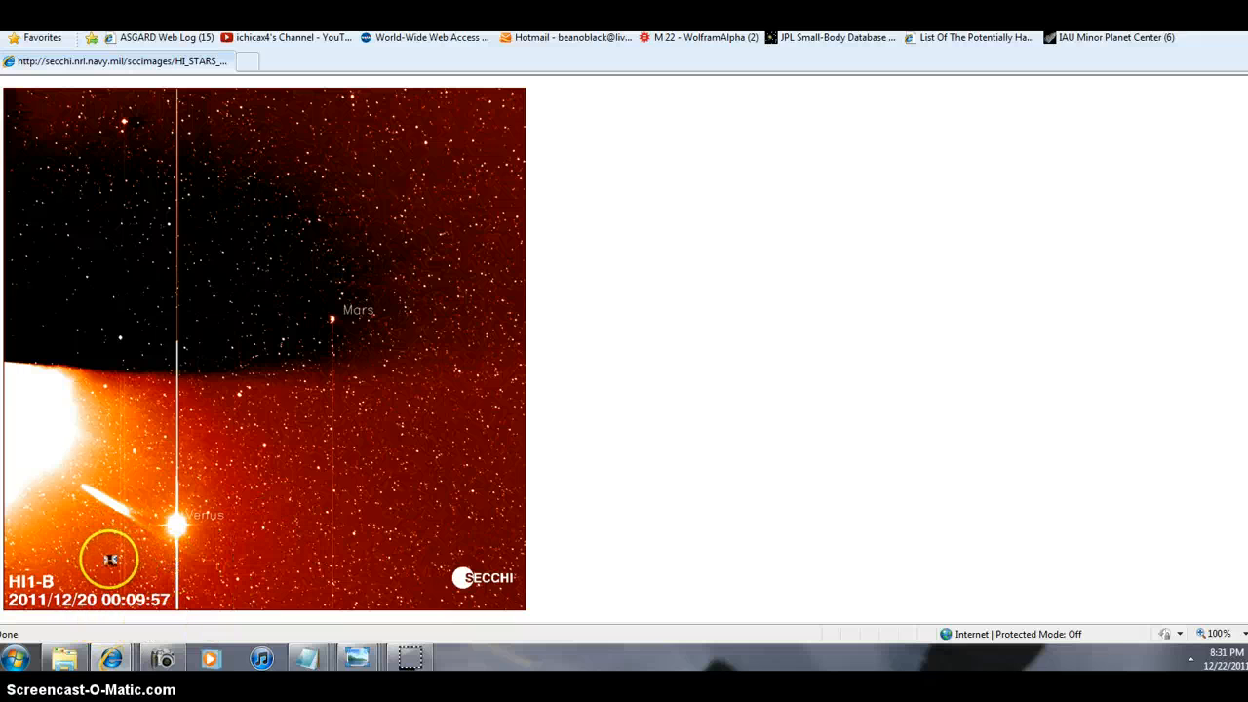
{"action": "mouse_move", "coordinate": [823, 595]}
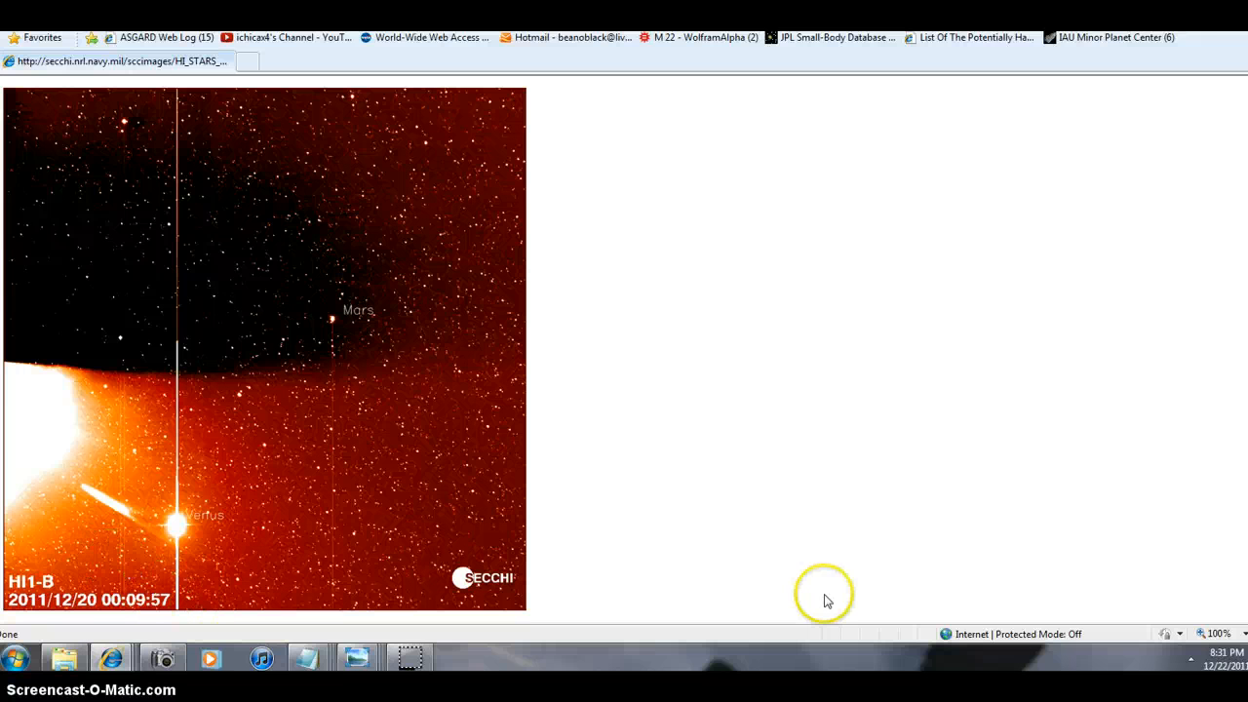
{"action": "mouse_move", "coordinate": [751, 639]}
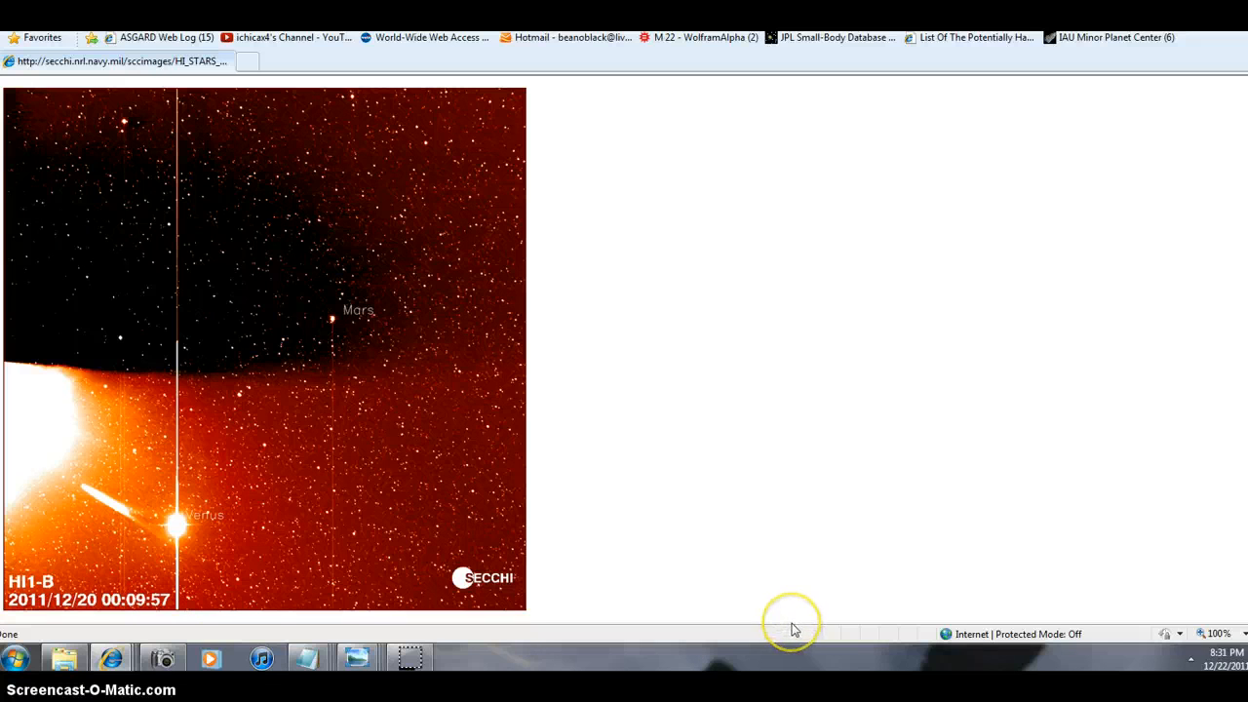
{"action": "mouse_move", "coordinate": [737, 628]}
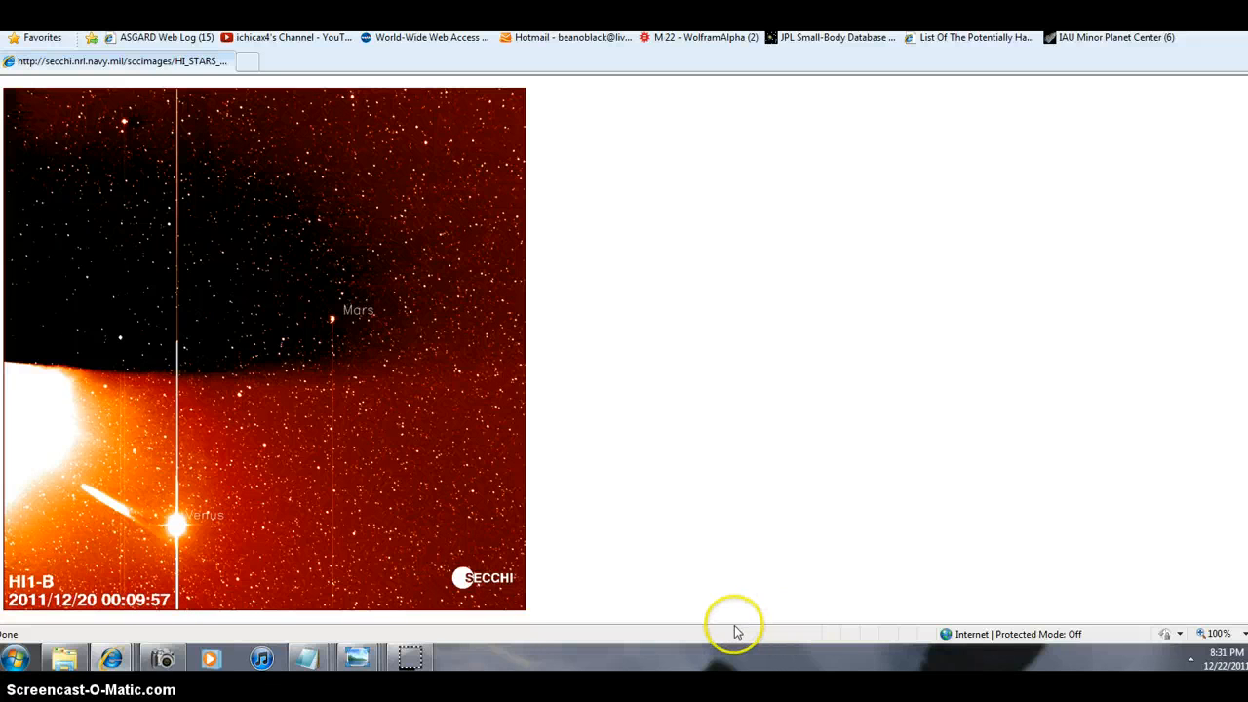
{"action": "mouse_move", "coordinate": [743, 626]}
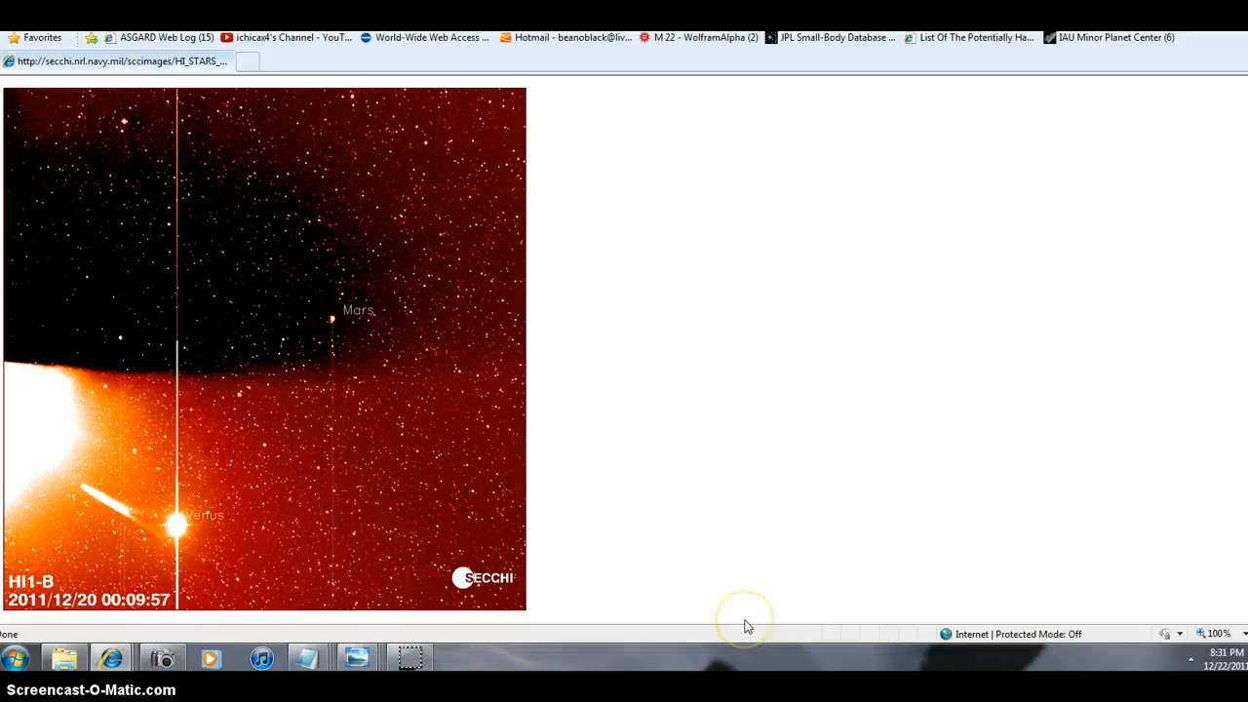
{"action": "mouse_move", "coordinate": [556, 468]}
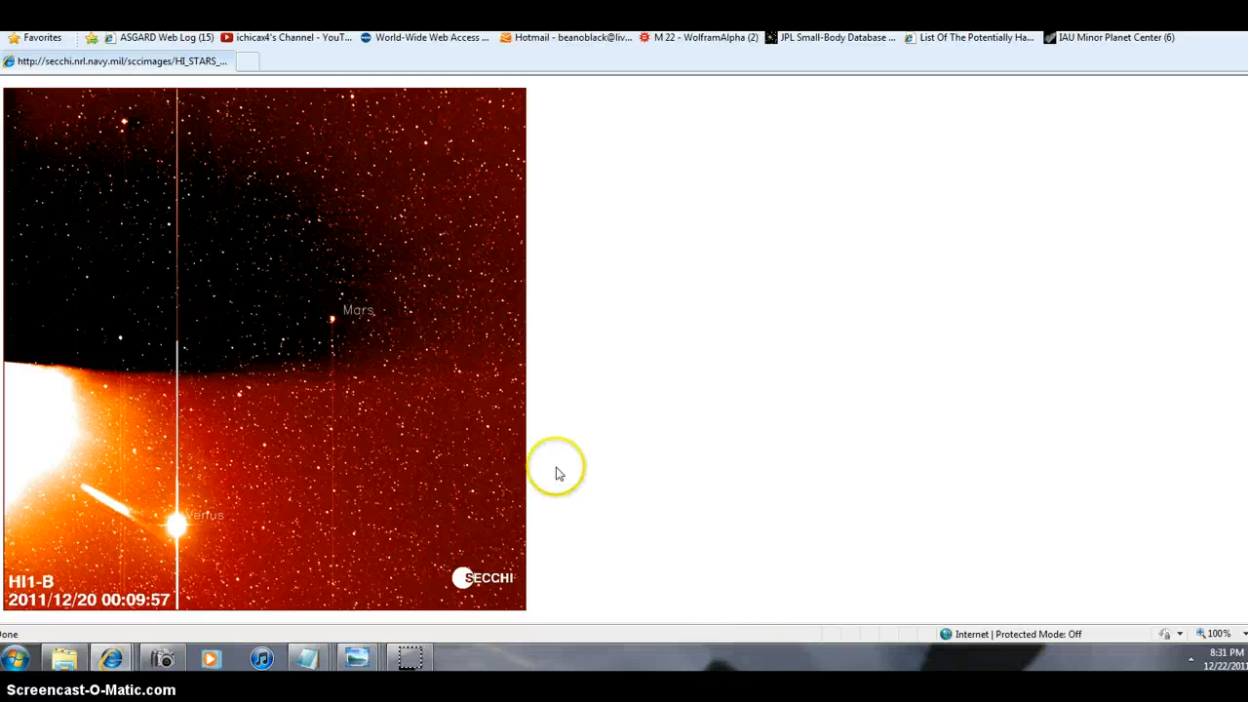
{"action": "mouse_move", "coordinate": [575, 544]}
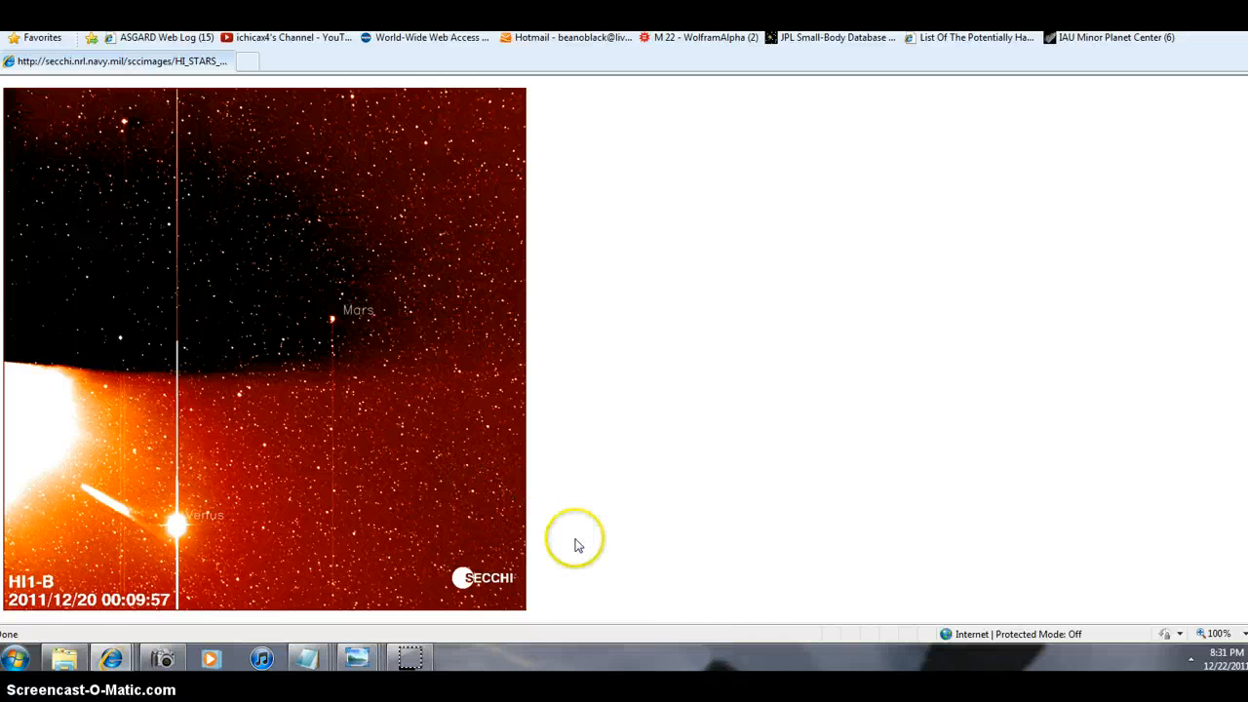
{"action": "mouse_move", "coordinate": [578, 546]}
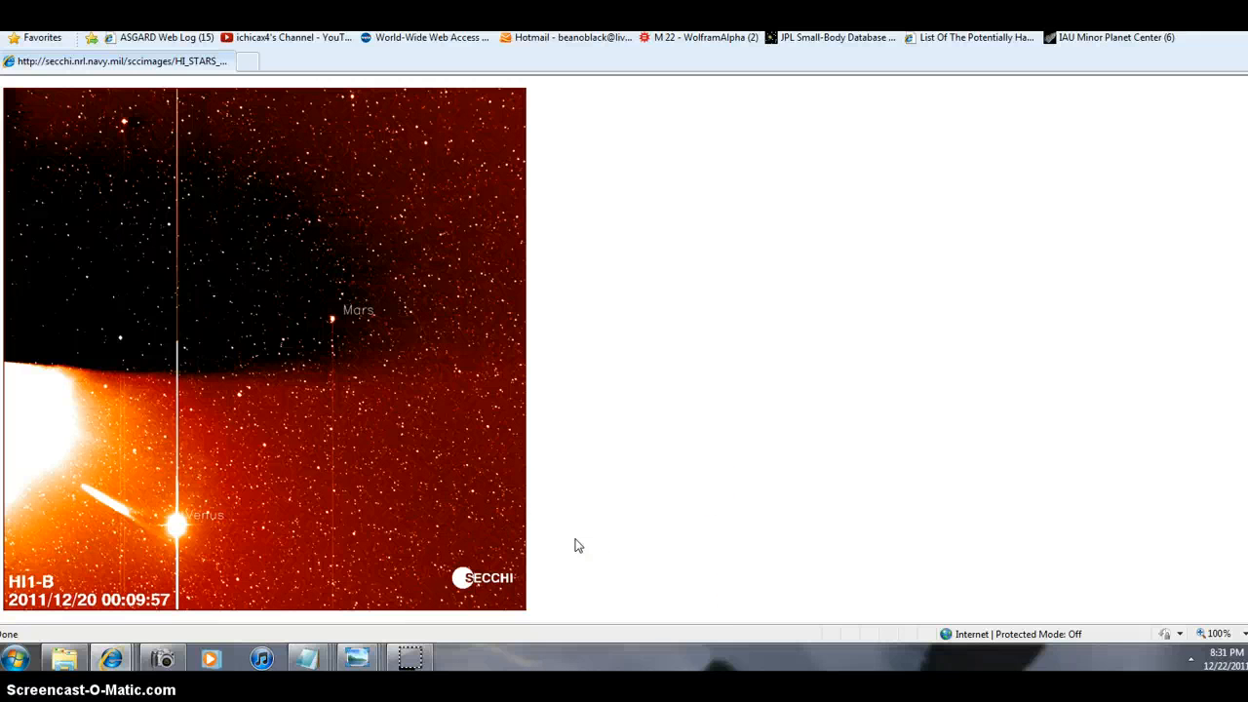
{"action": "mouse_move", "coordinate": [601, 534]}
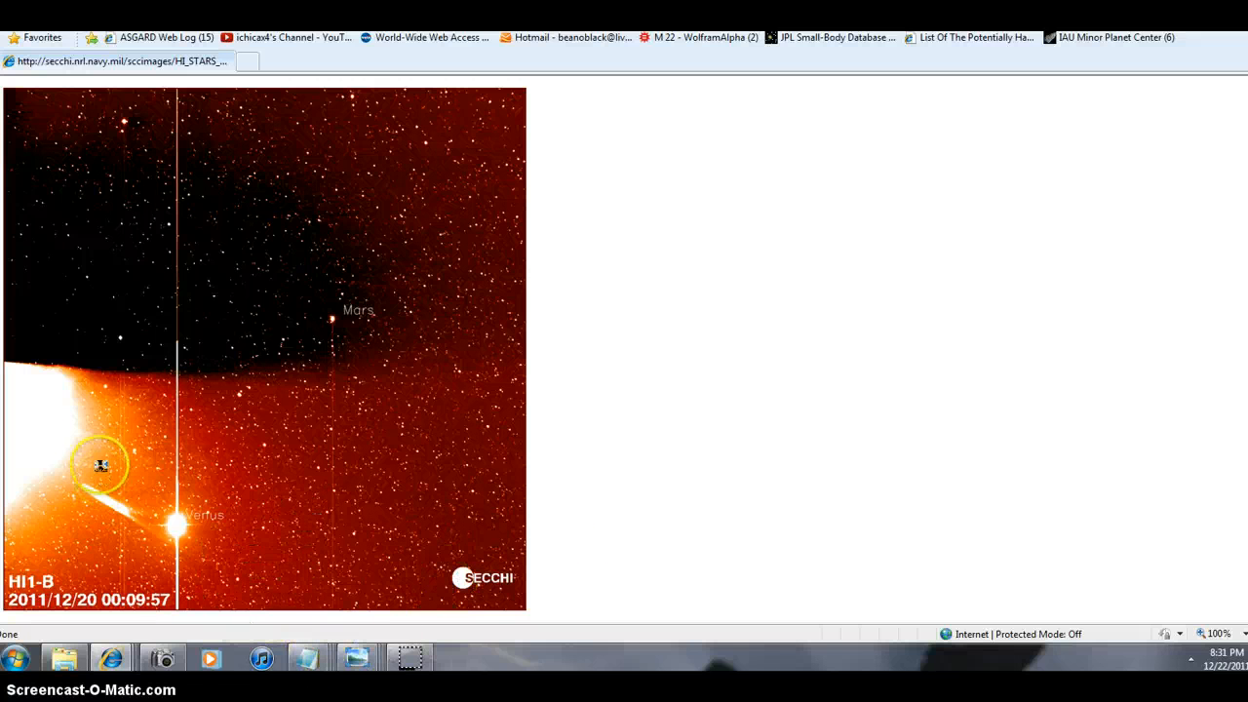
{"action": "mouse_move", "coordinate": [43, 343]}
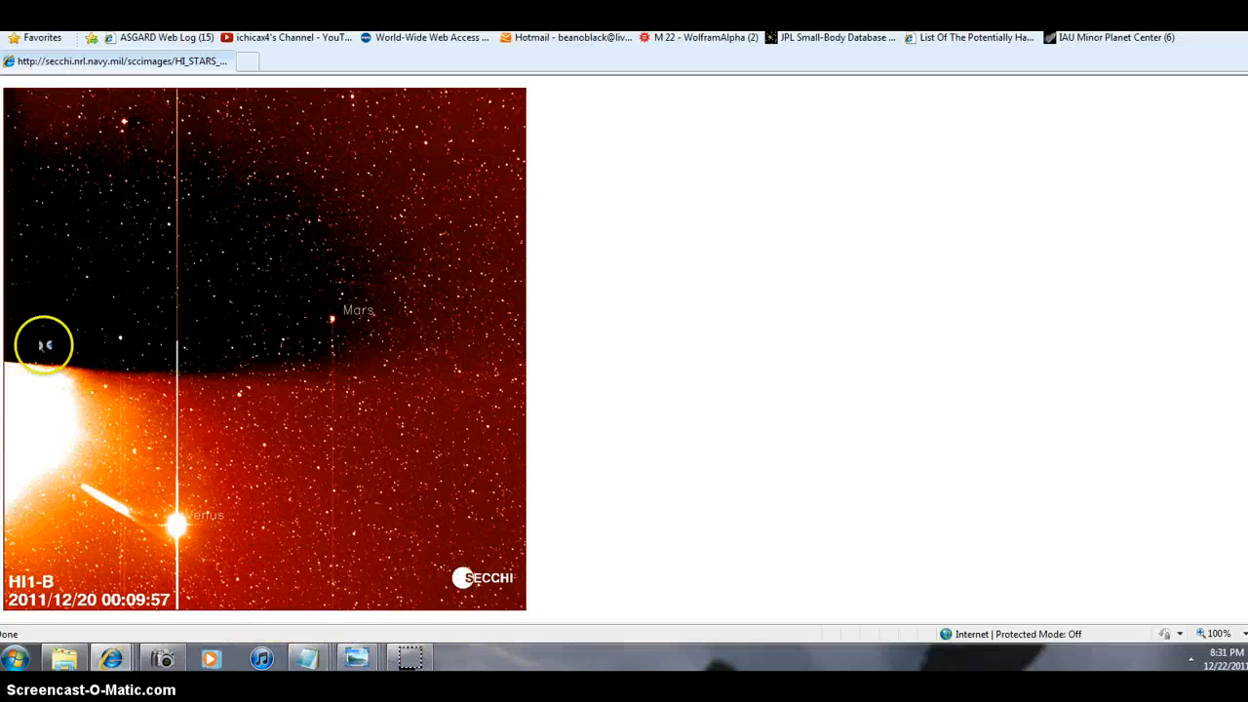
{"action": "mouse_move", "coordinate": [86, 400]}
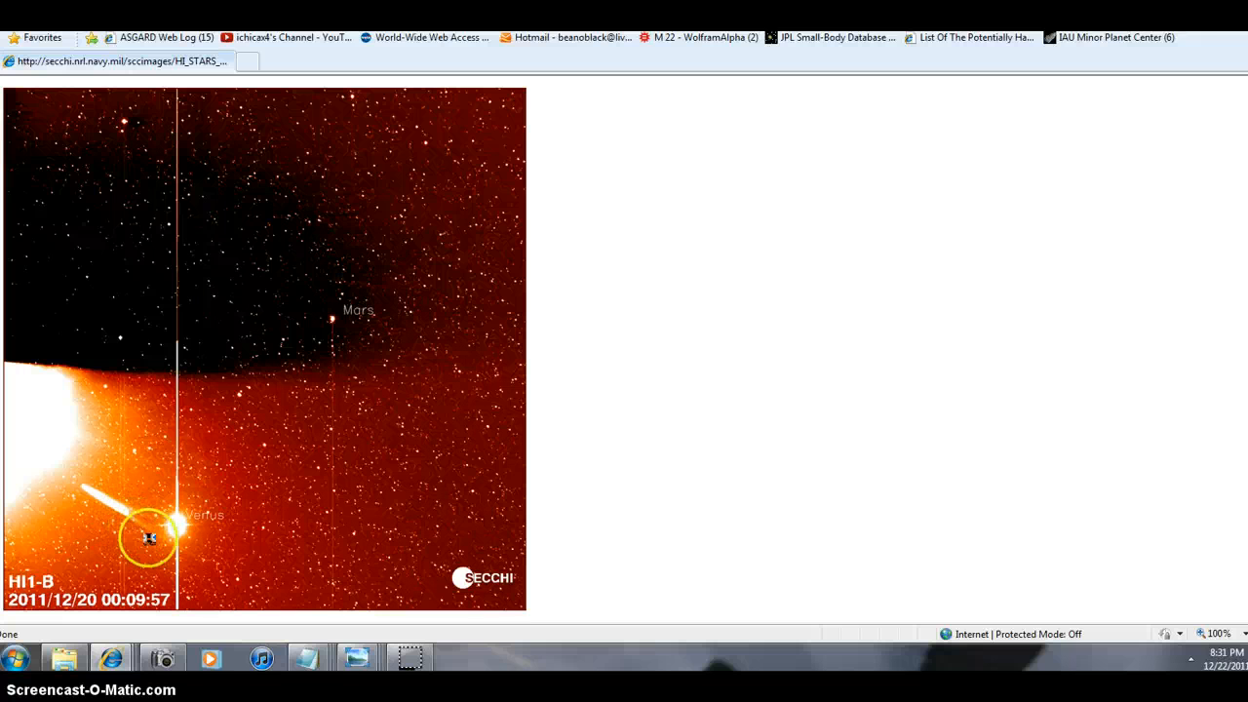
{"action": "mouse_move", "coordinate": [522, 620]}
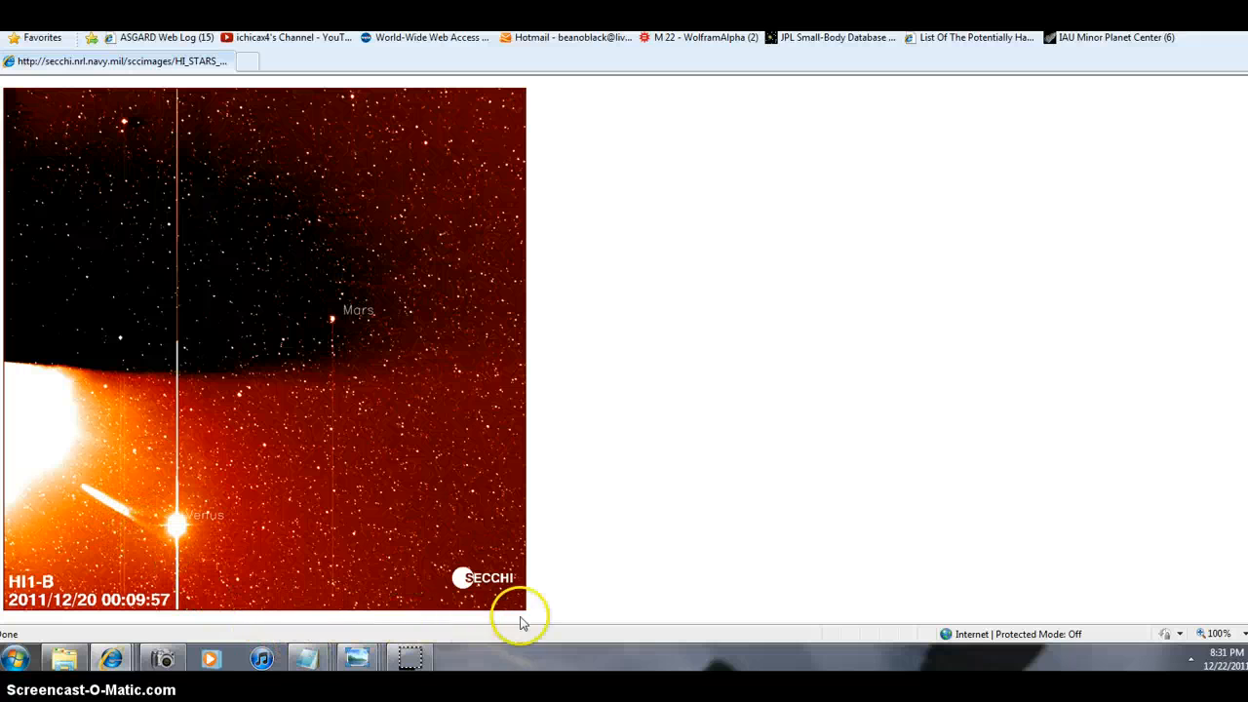
{"action": "mouse_move", "coordinate": [438, 659]}
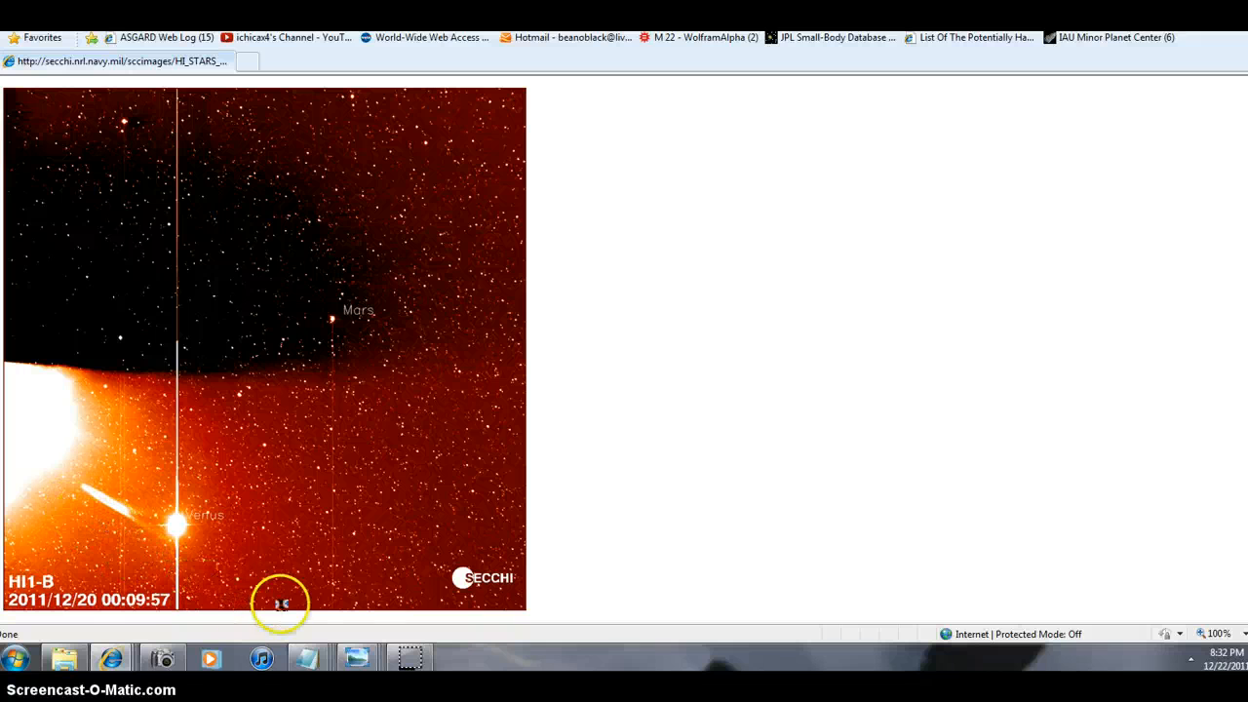
{"action": "mouse_move", "coordinate": [140, 480]}
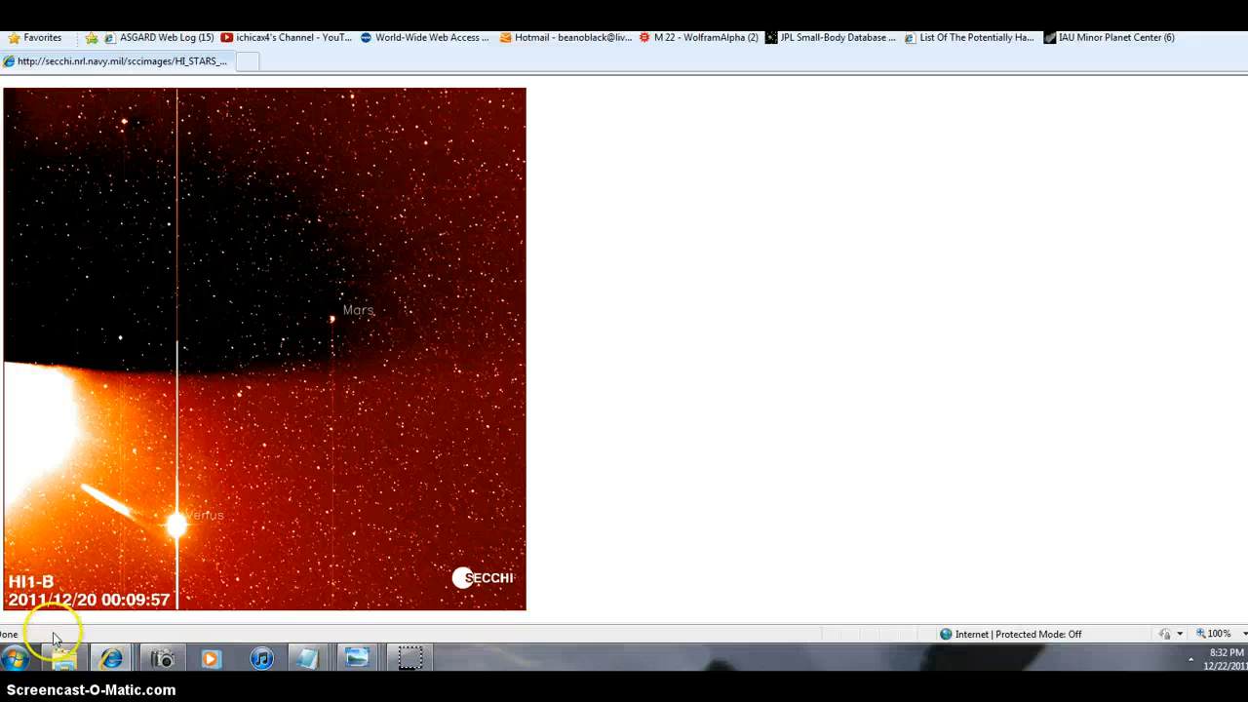
{"action": "mouse_move", "coordinate": [433, 355]}
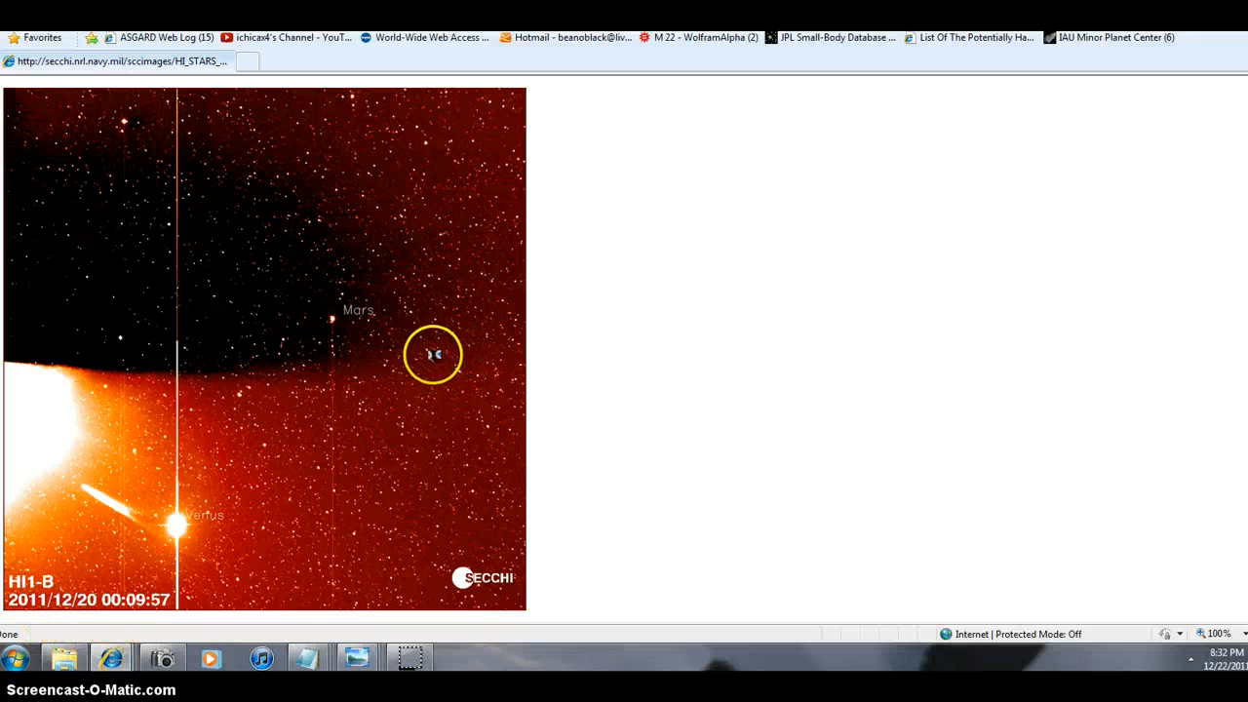
{"action": "mouse_move", "coordinate": [213, 174]}
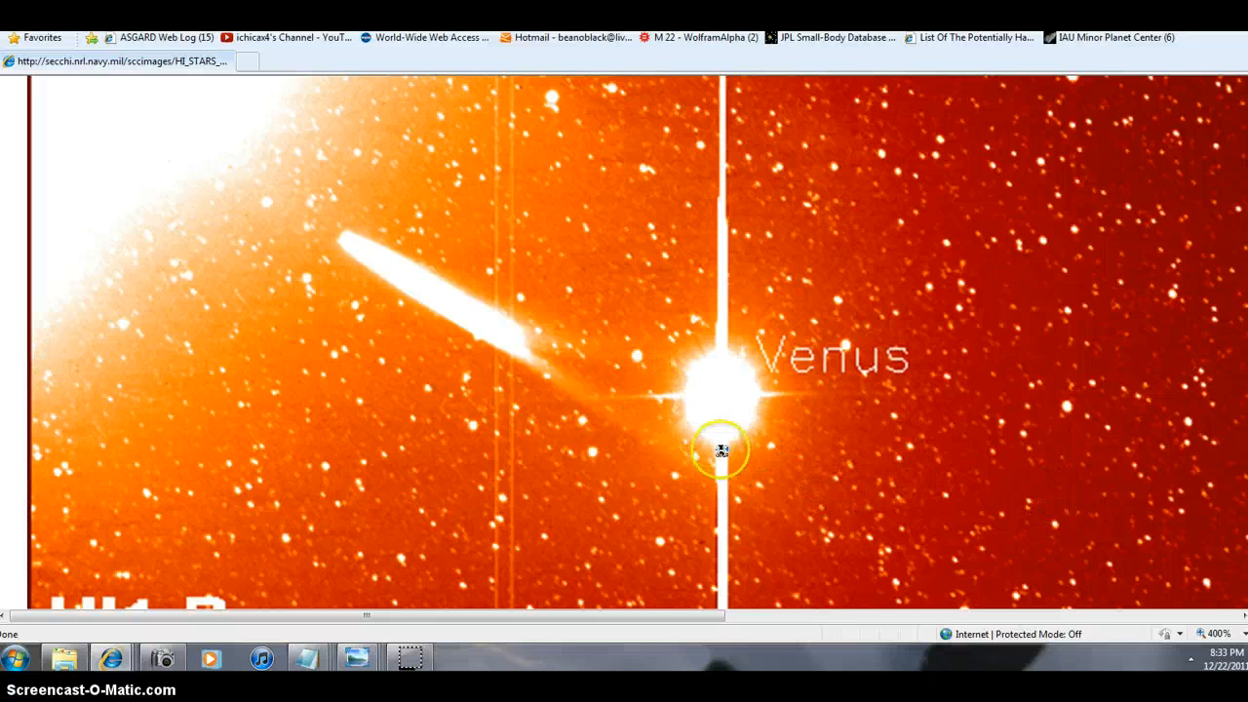
{"action": "mouse_move", "coordinate": [643, 374]}
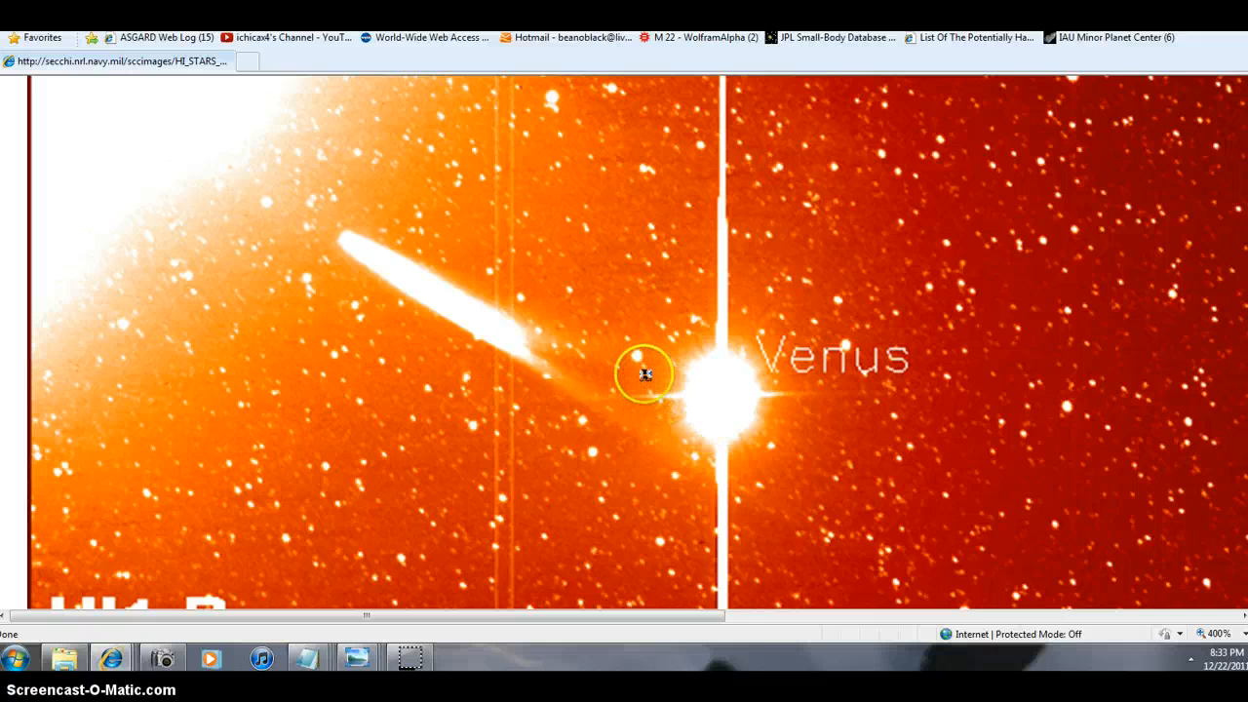
{"action": "mouse_move", "coordinate": [667, 334]}
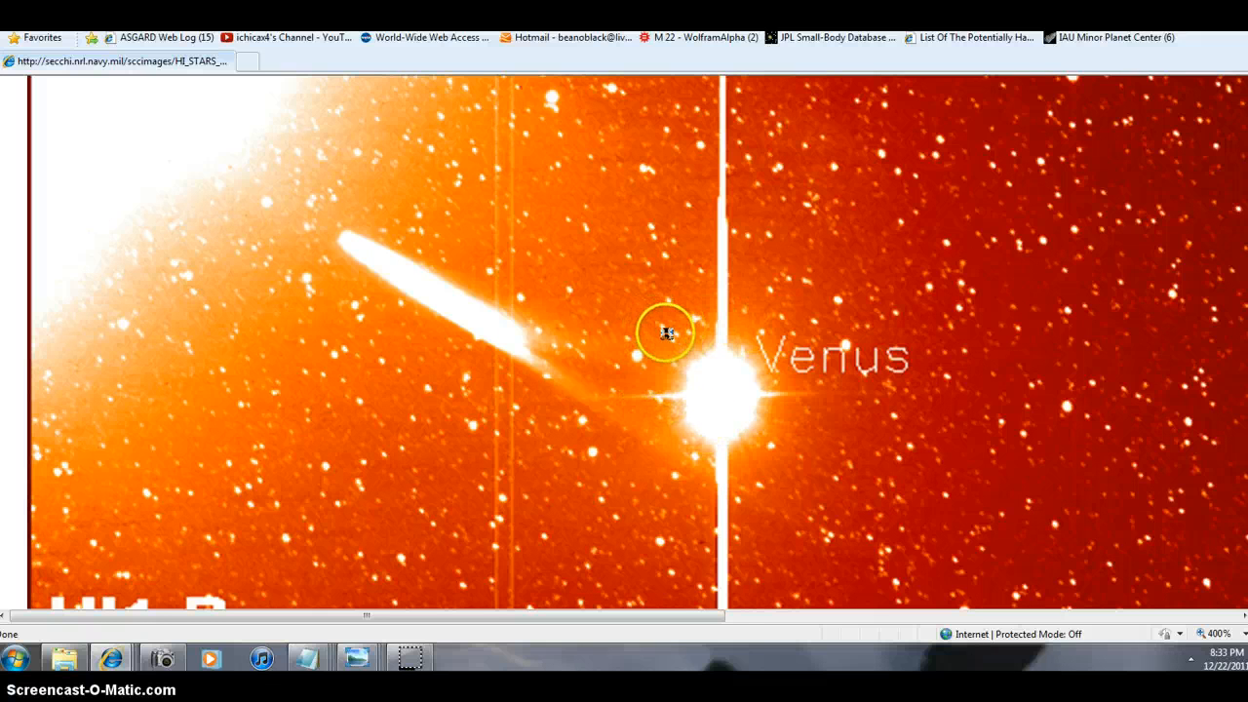
{"action": "mouse_move", "coordinate": [614, 322]}
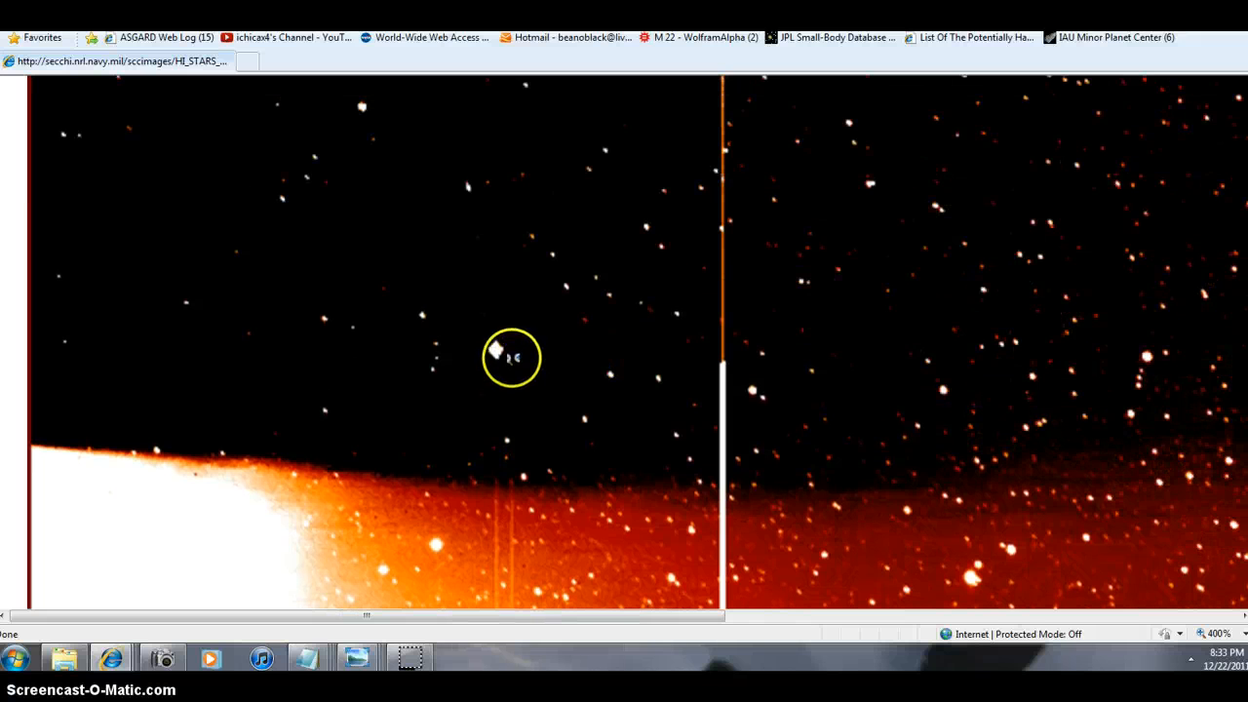
{"action": "mouse_move", "coordinate": [507, 515]}
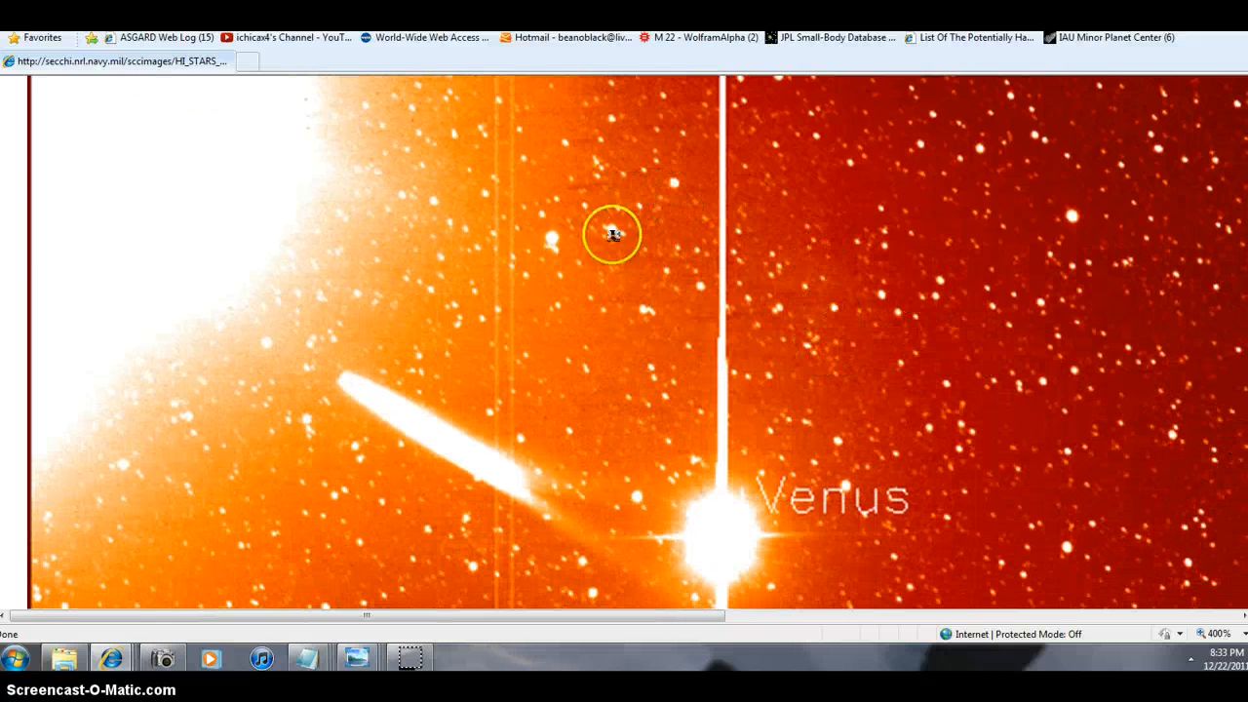
{"action": "mouse_move", "coordinate": [613, 173]}
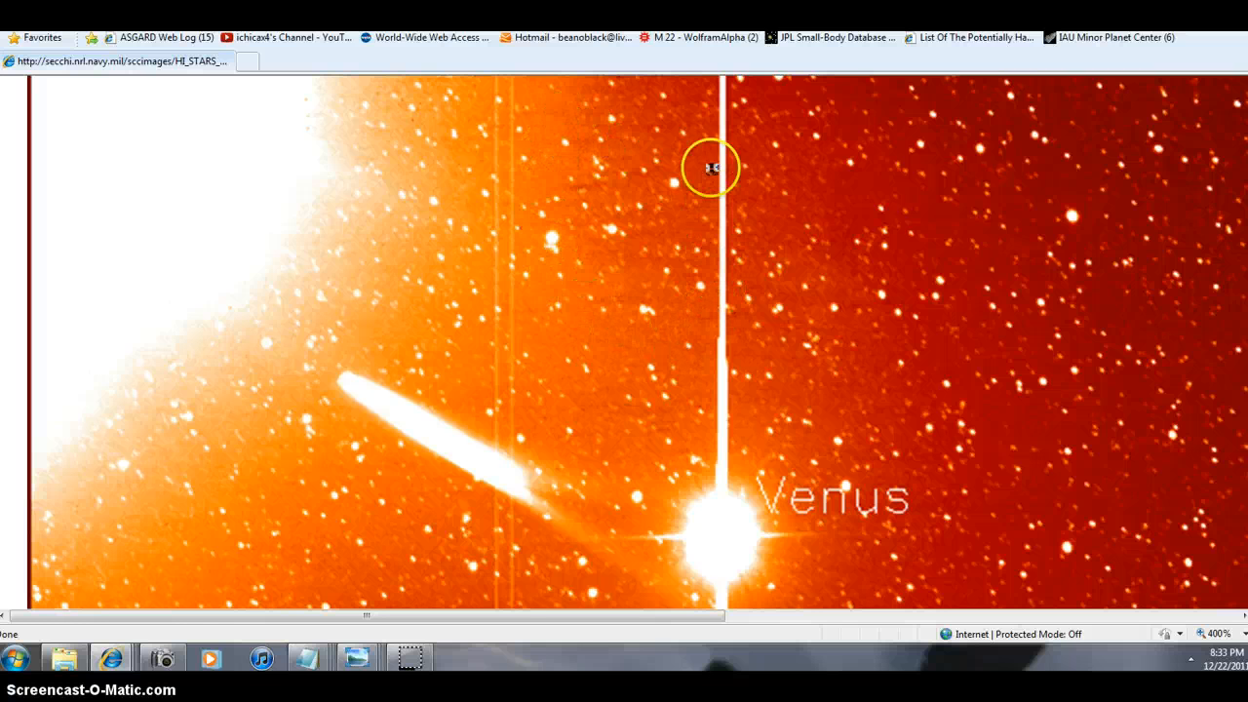
{"action": "mouse_move", "coordinate": [722, 216]}
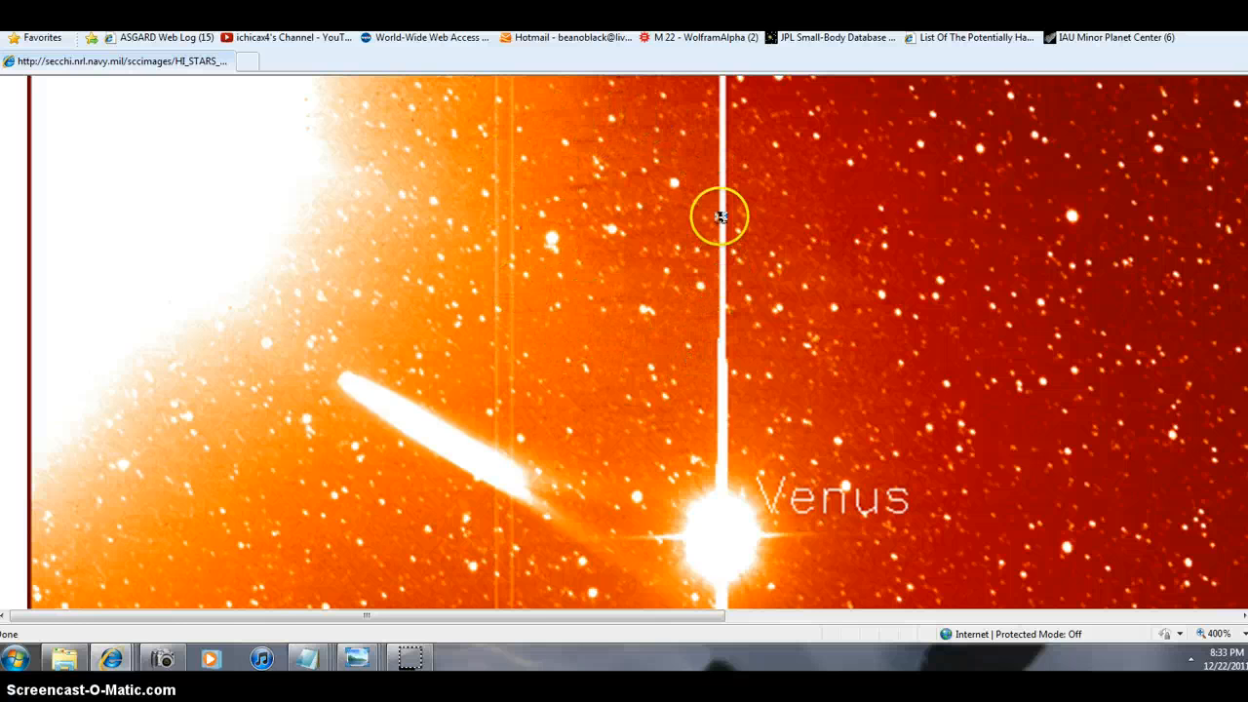
{"action": "mouse_move", "coordinate": [722, 217]}
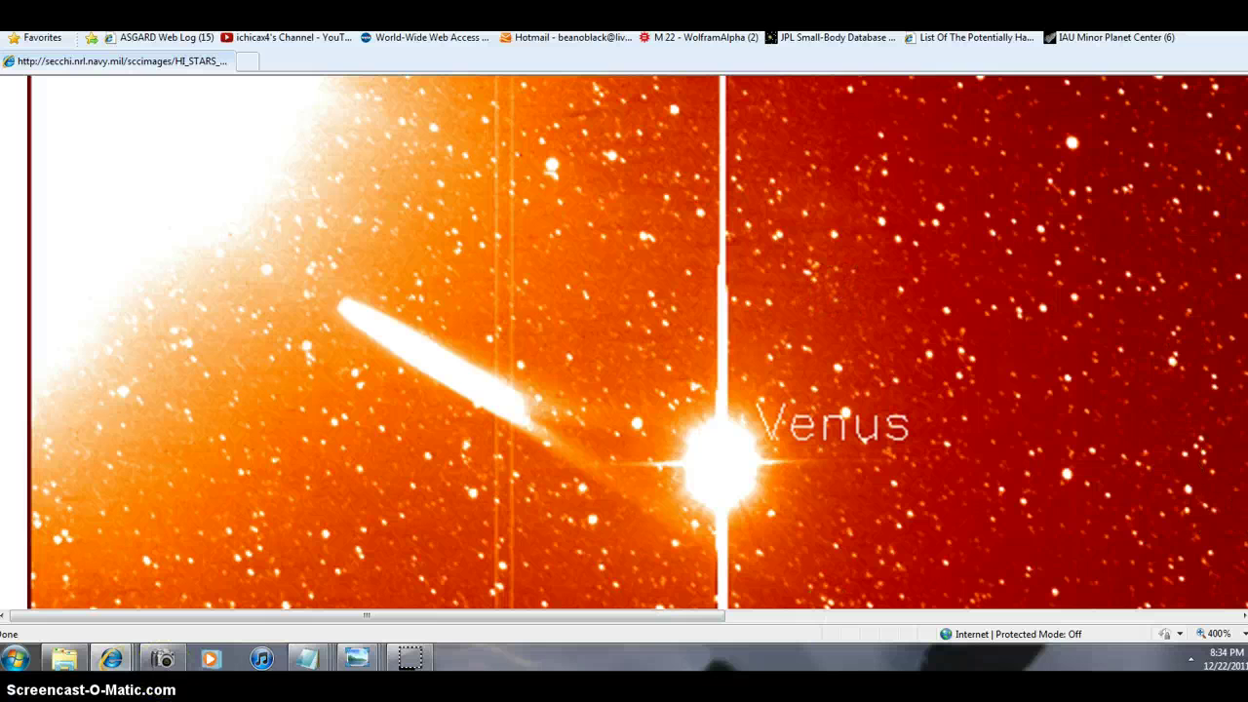
Scroll the enlarged HI1-B view down into the dense reddish star field near Venus.
{"action": "scroll", "scroll_direction": "down", "scroll_amount": 3}
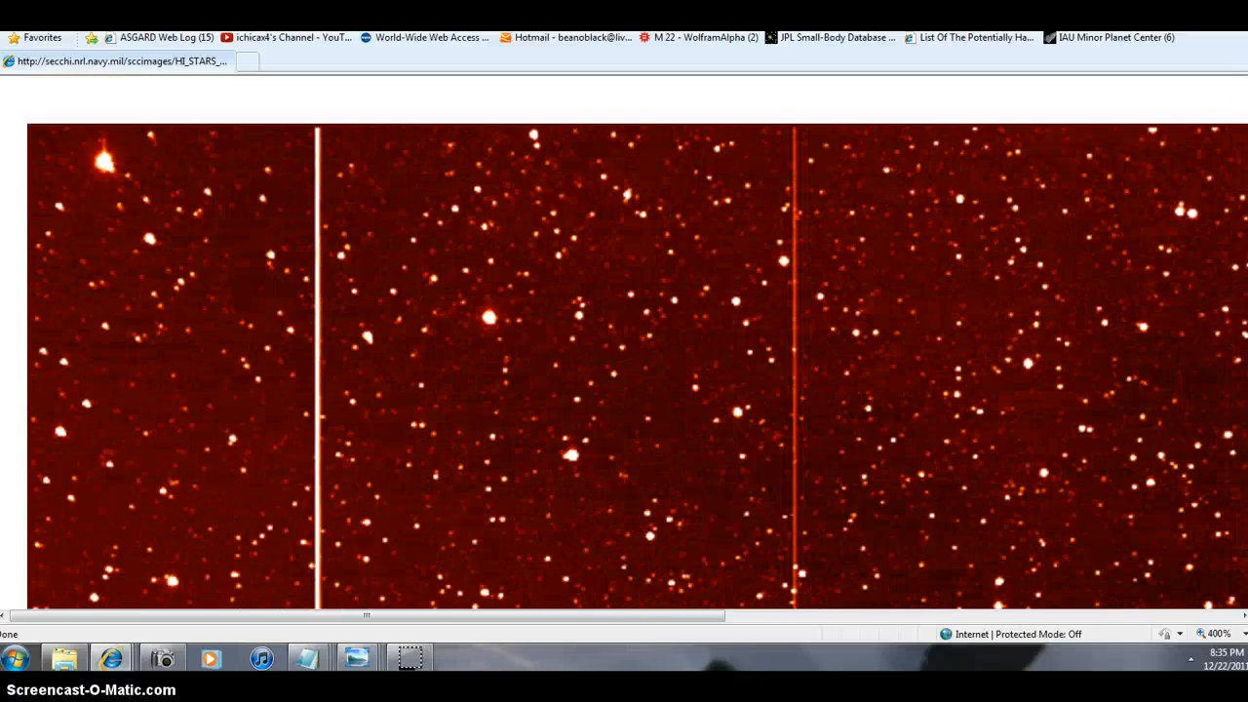
Pan the enlarged HI1-B image to its right edge where the dark diagonal band appears.
{"action": "scroll", "scroll_direction": "up", "scroll_amount": 3}
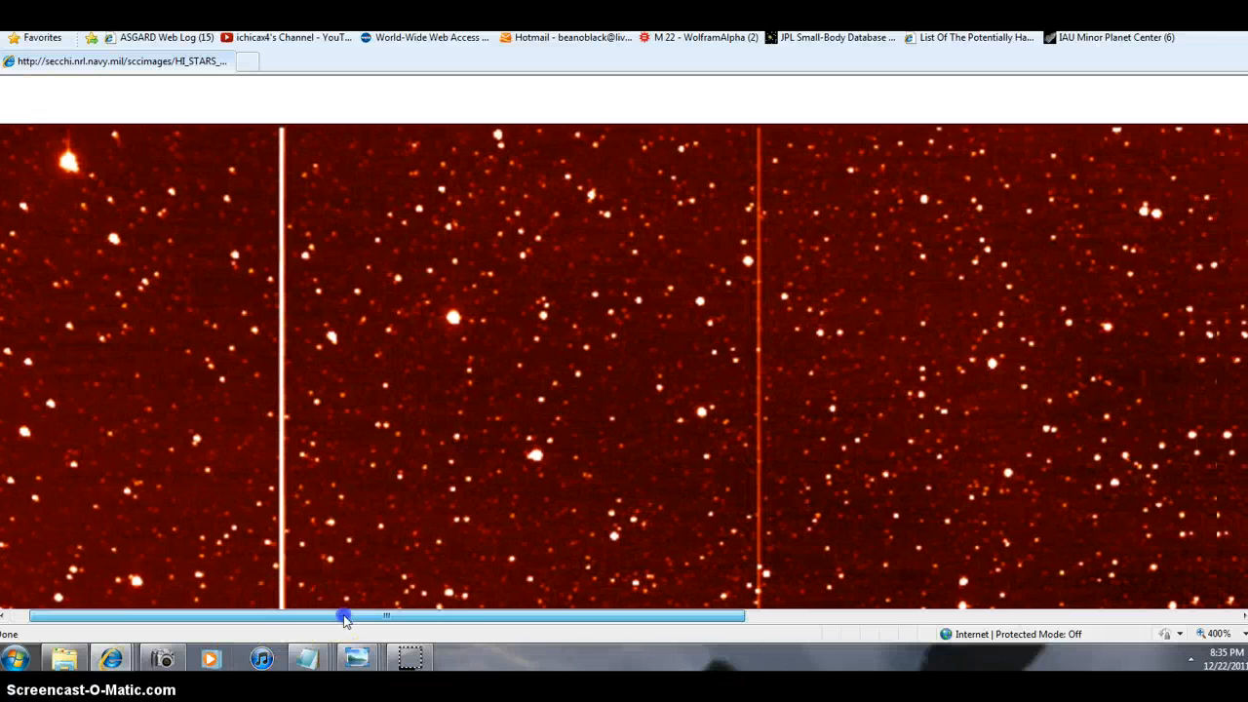
{"action": "left_click_drag", "start_coordinate": [344, 616], "coordinate": [595, 616]}
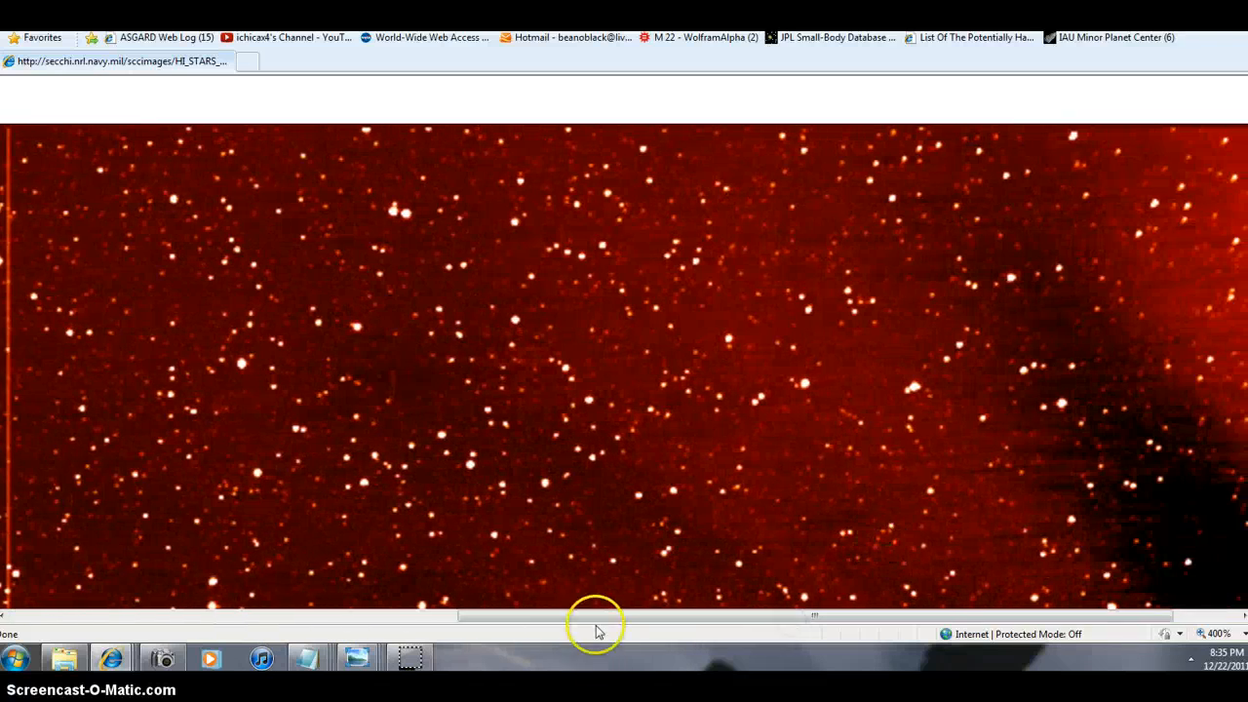
{"action": "scroll", "scroll_direction": "right", "scroll_amount": 3}
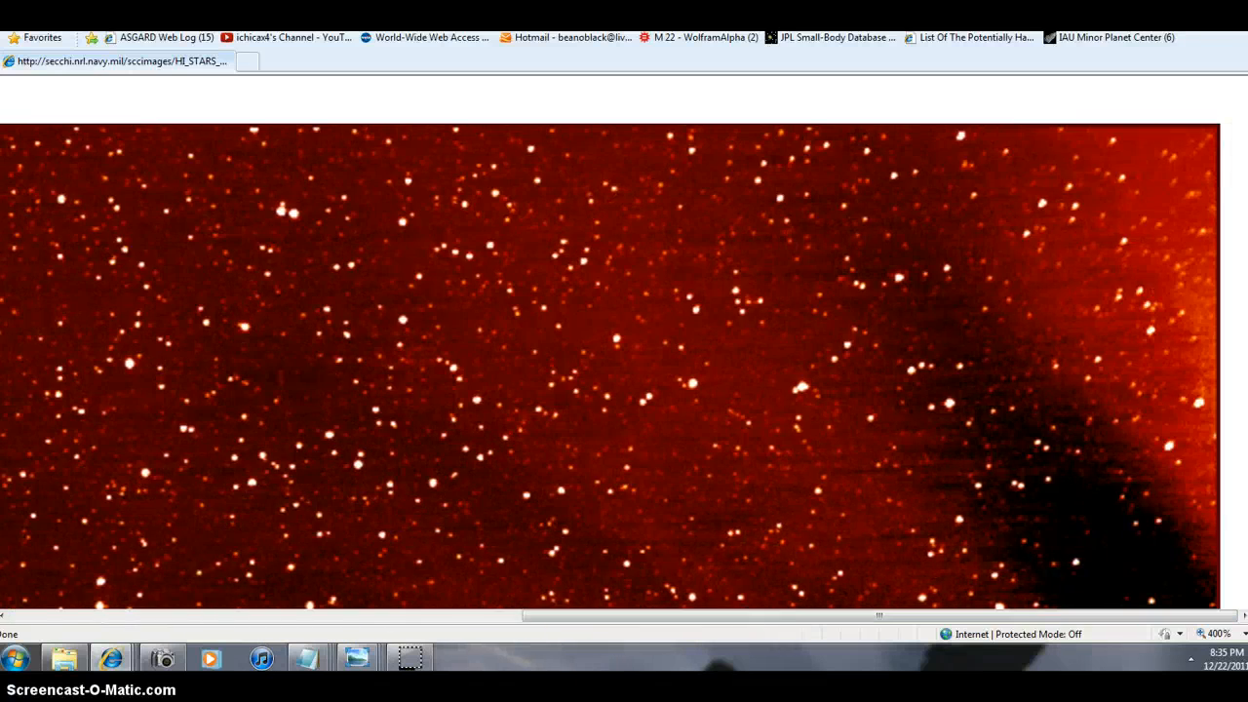